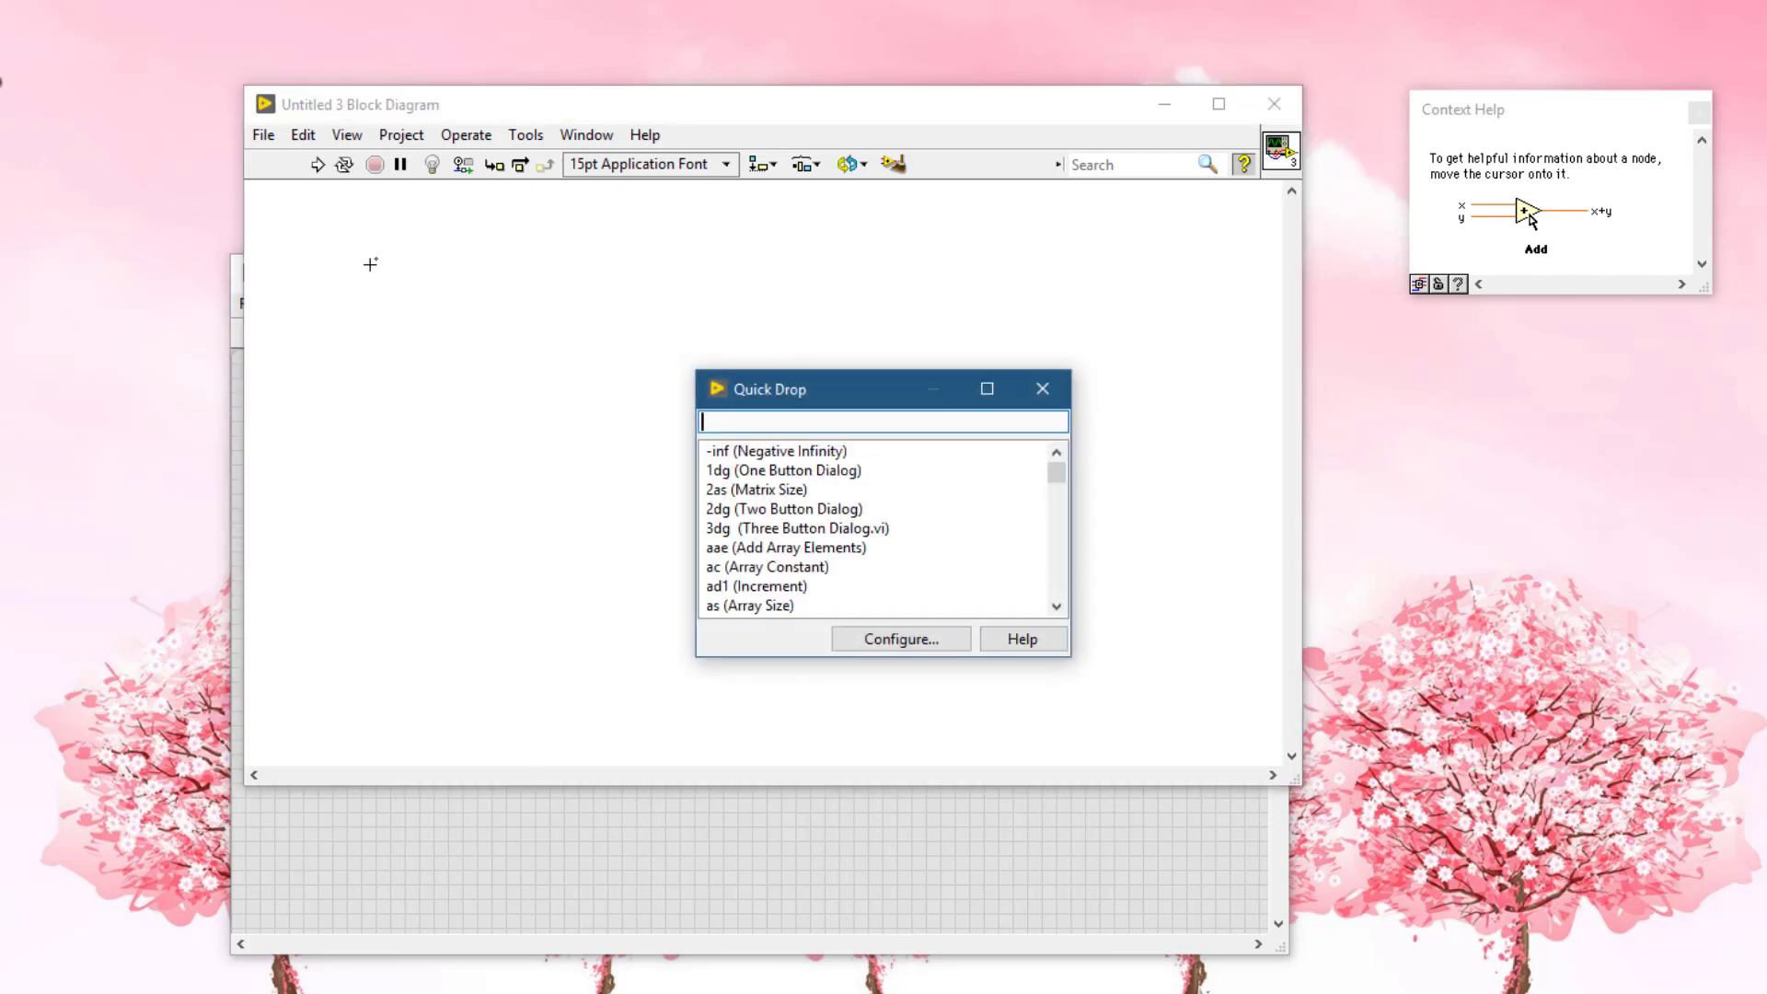
Step: Insert a Flat Sequence Structure onto the blank block diagram through a Quick Drop 'flat' search
text(flat)
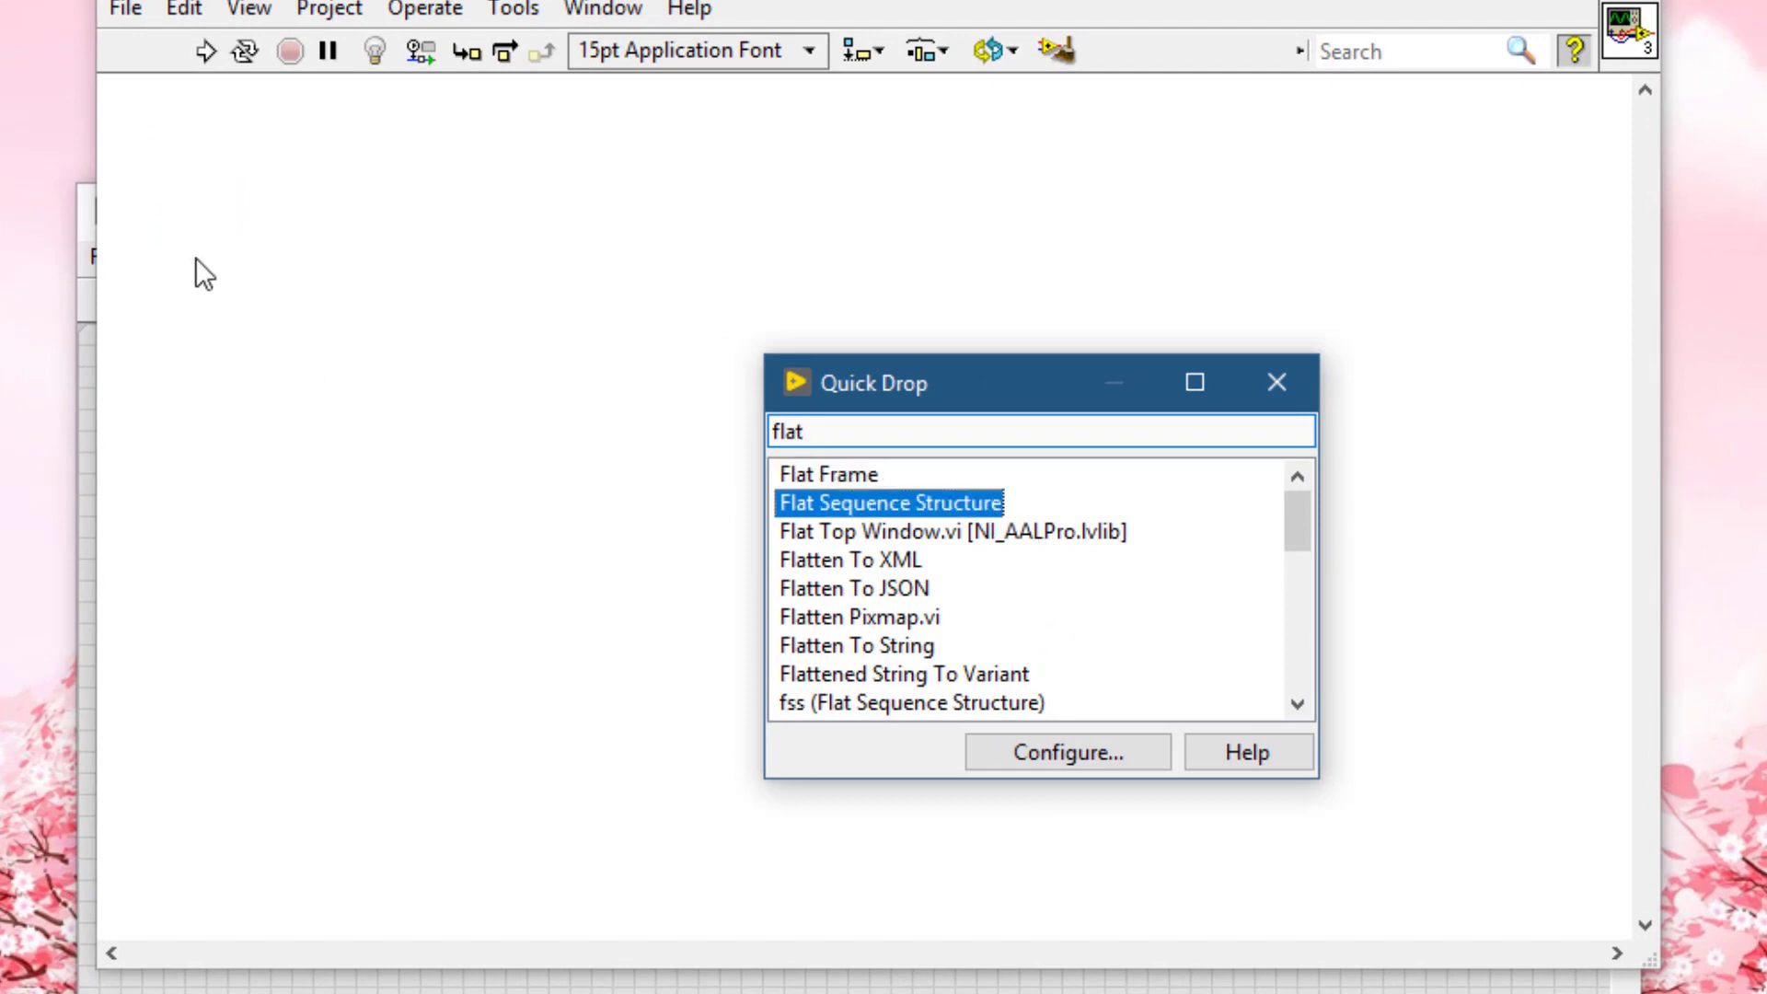
key(enter)
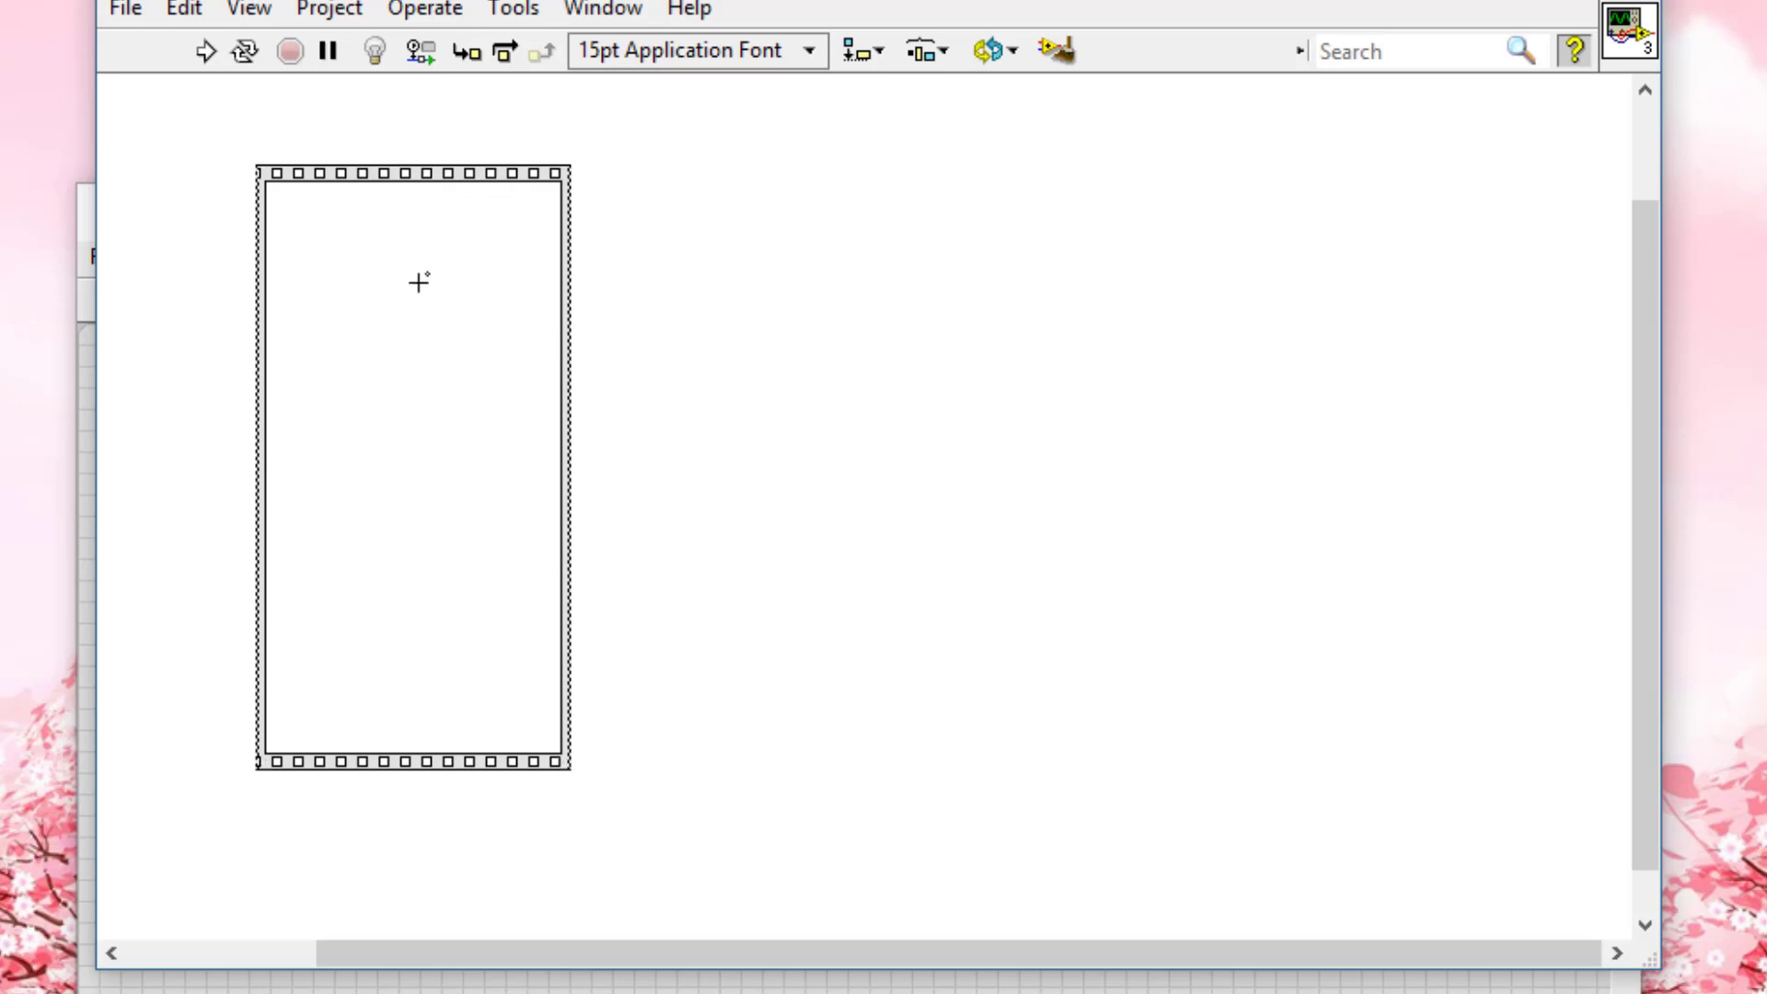
Step: Search Quick Drop for 'tick' and dismiss the Express Tick Count configuration dialog
key(ctrl+space)
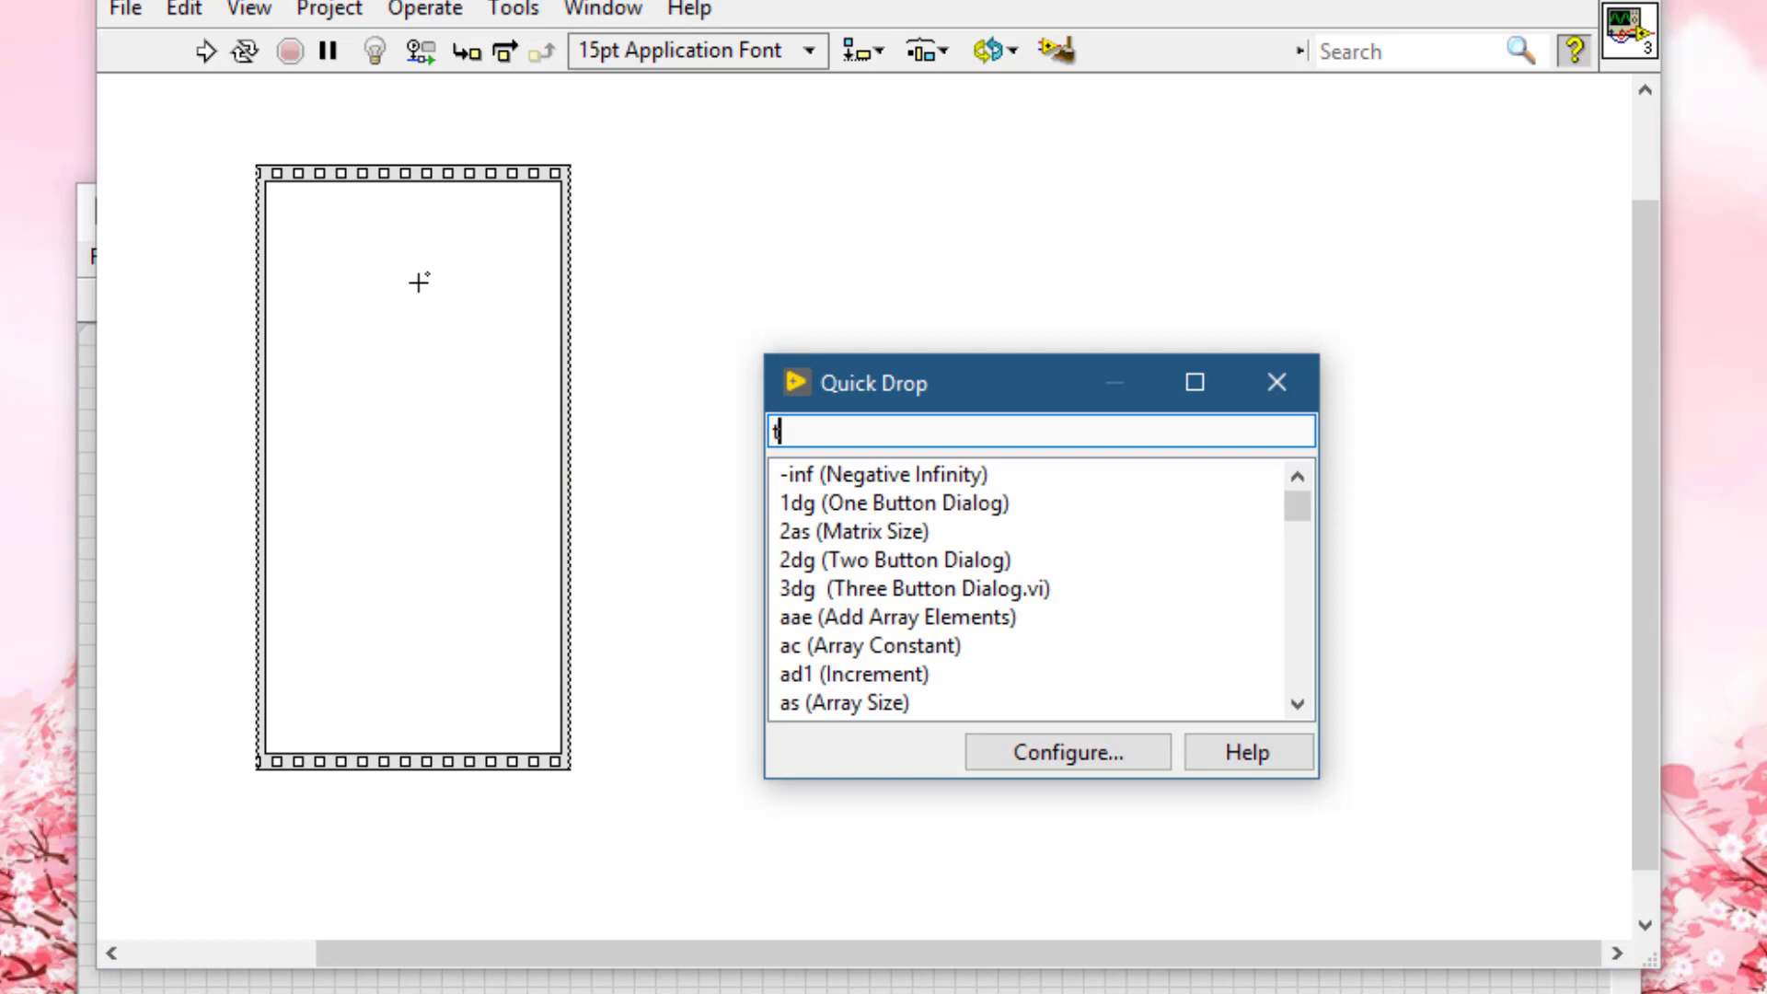
text(ick)
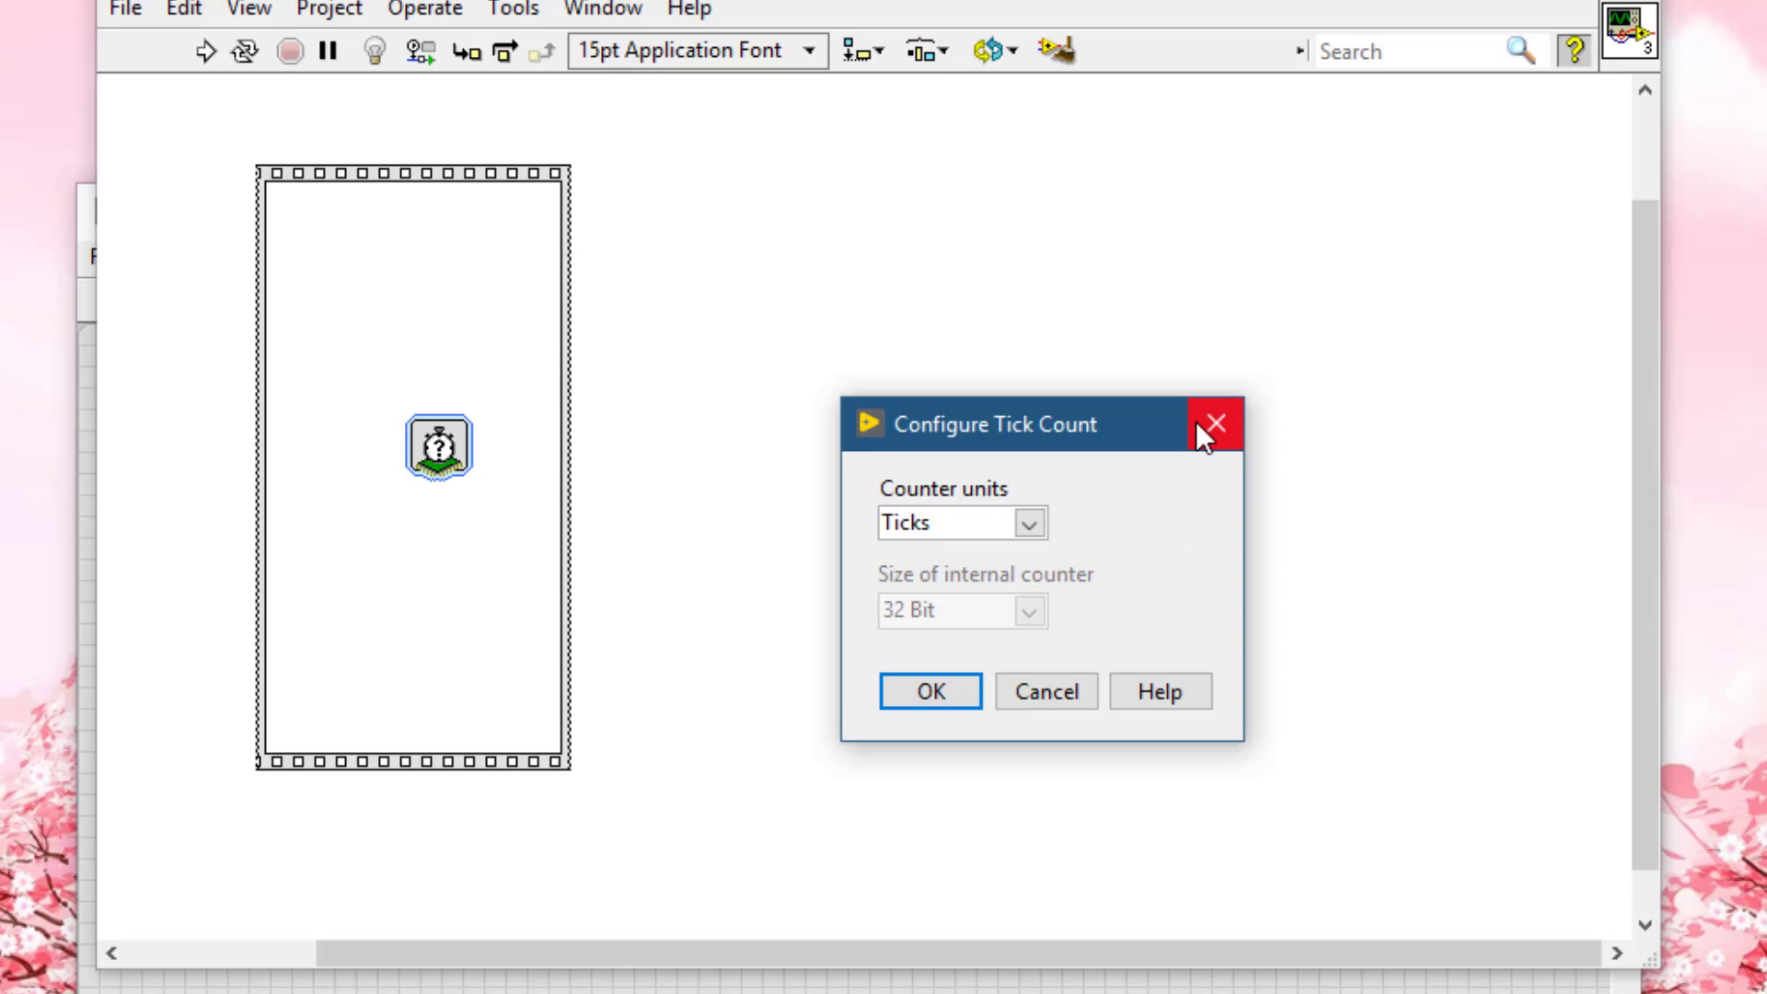
click(1215, 424)
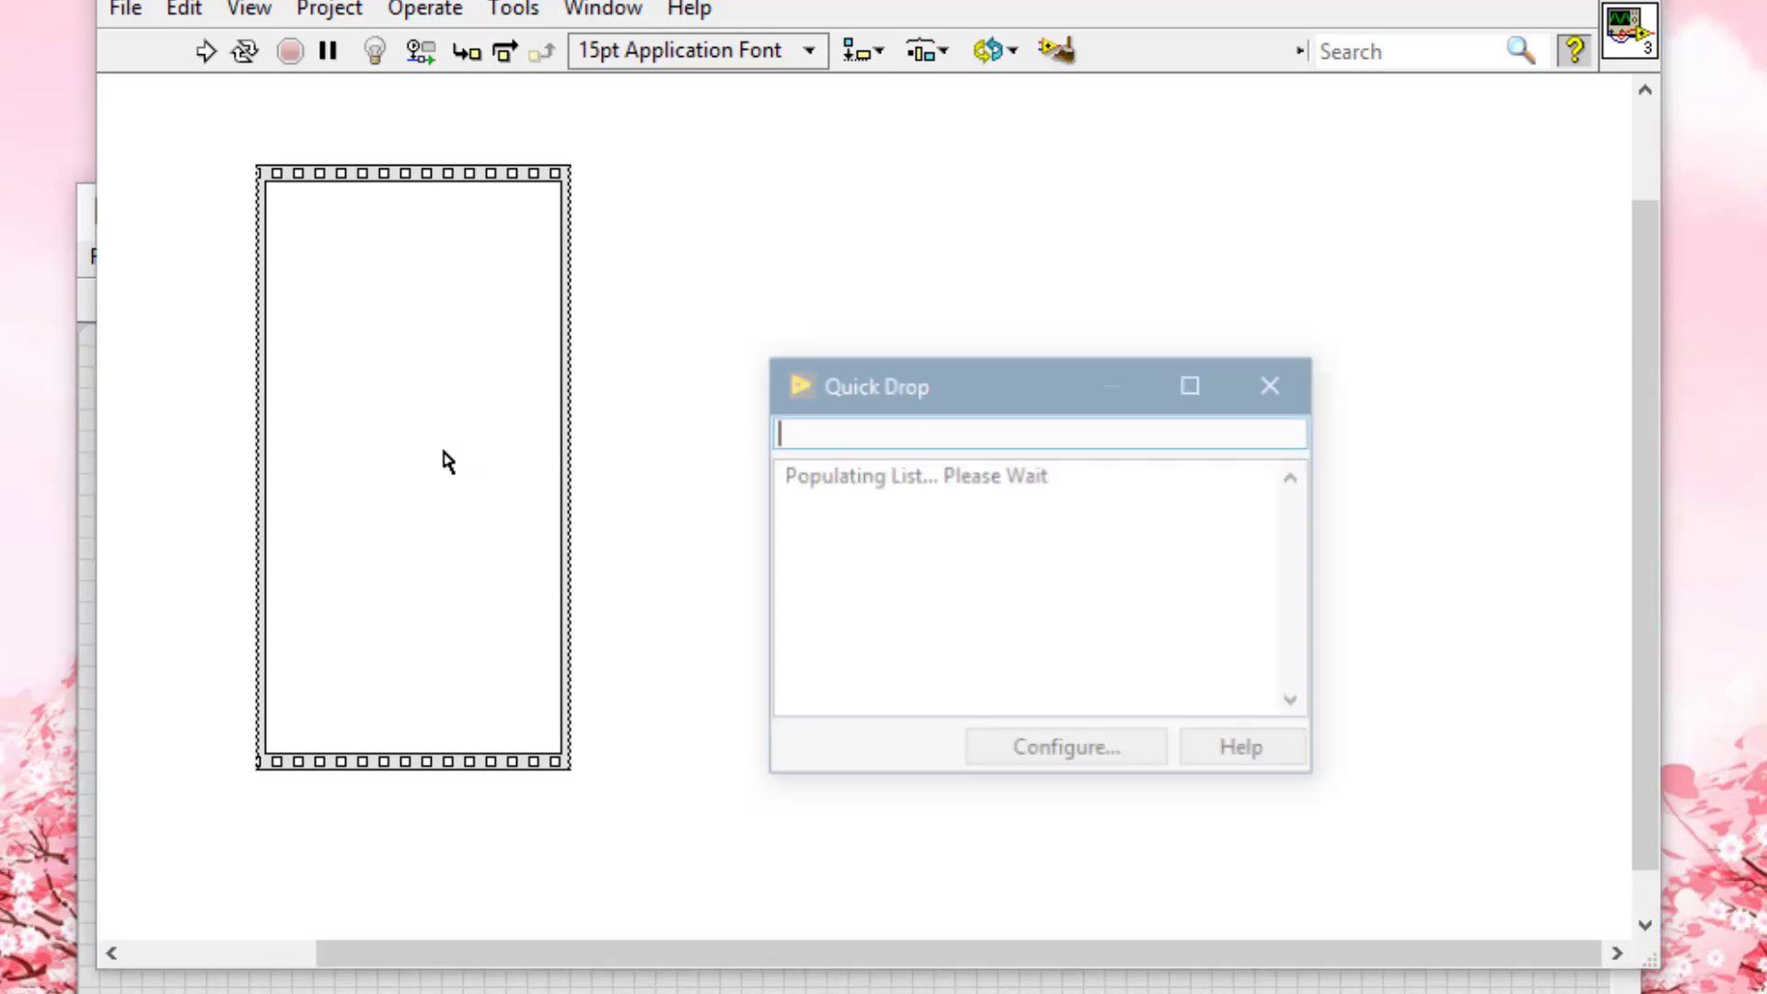
text(tick)
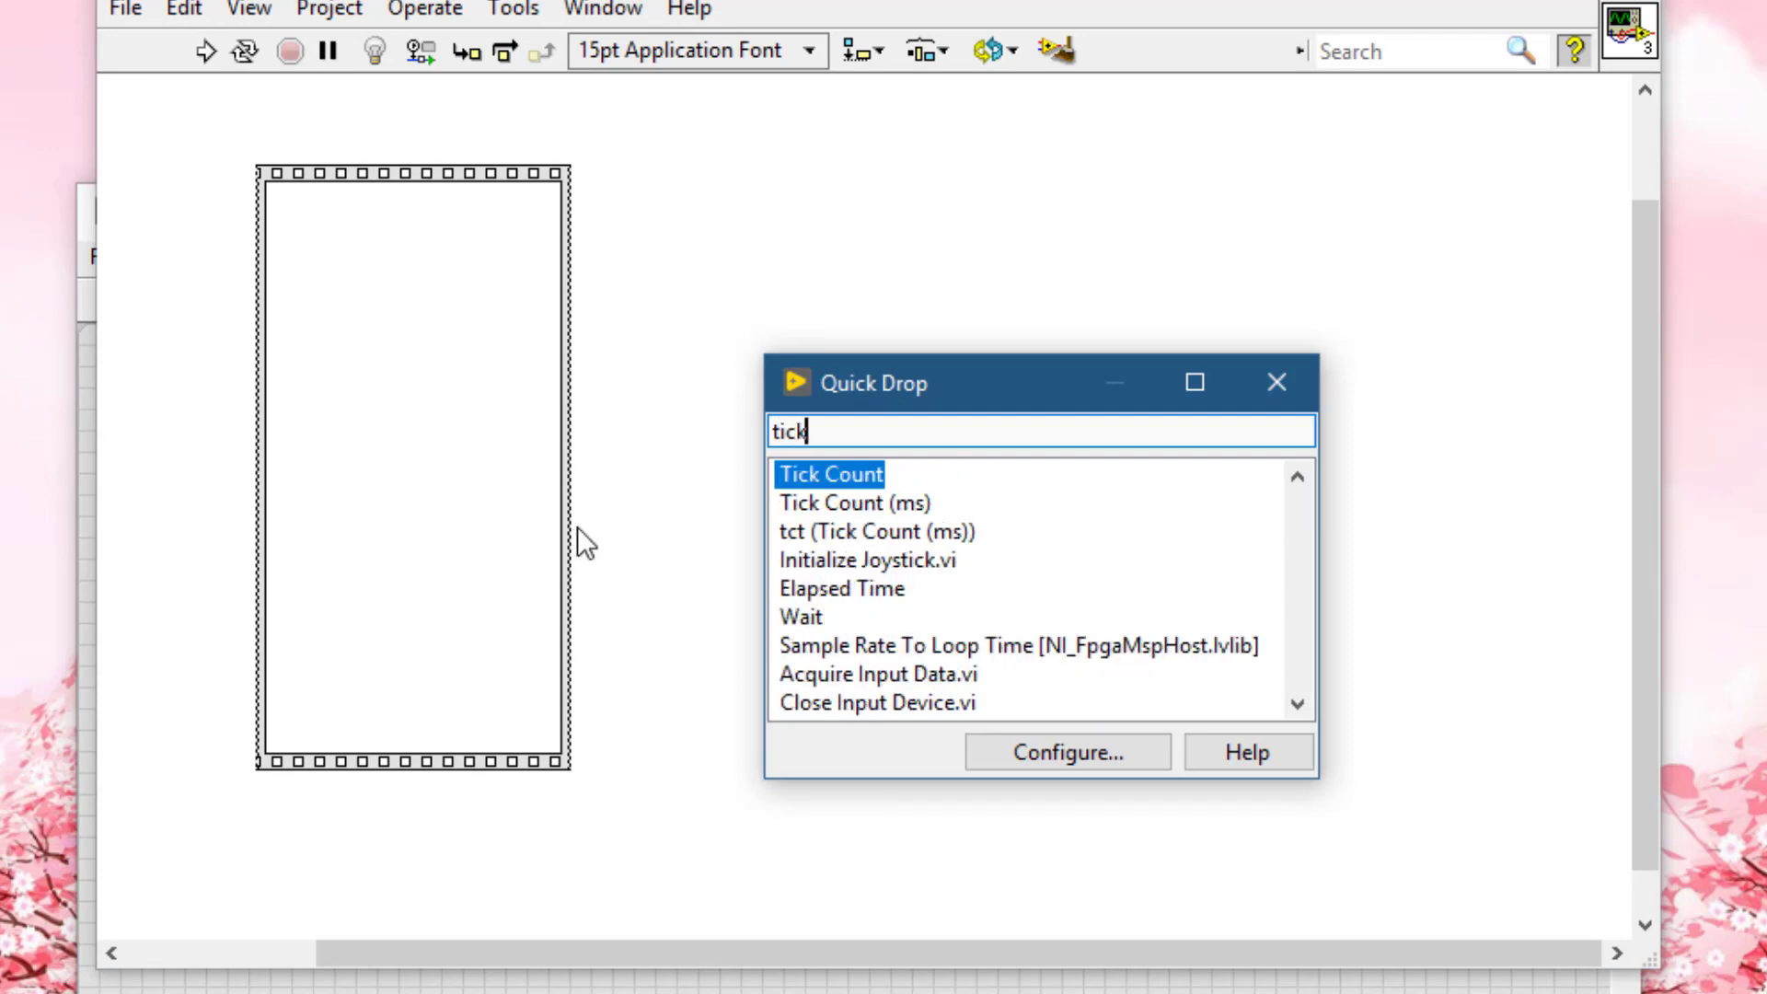
mouse_move(854, 517)
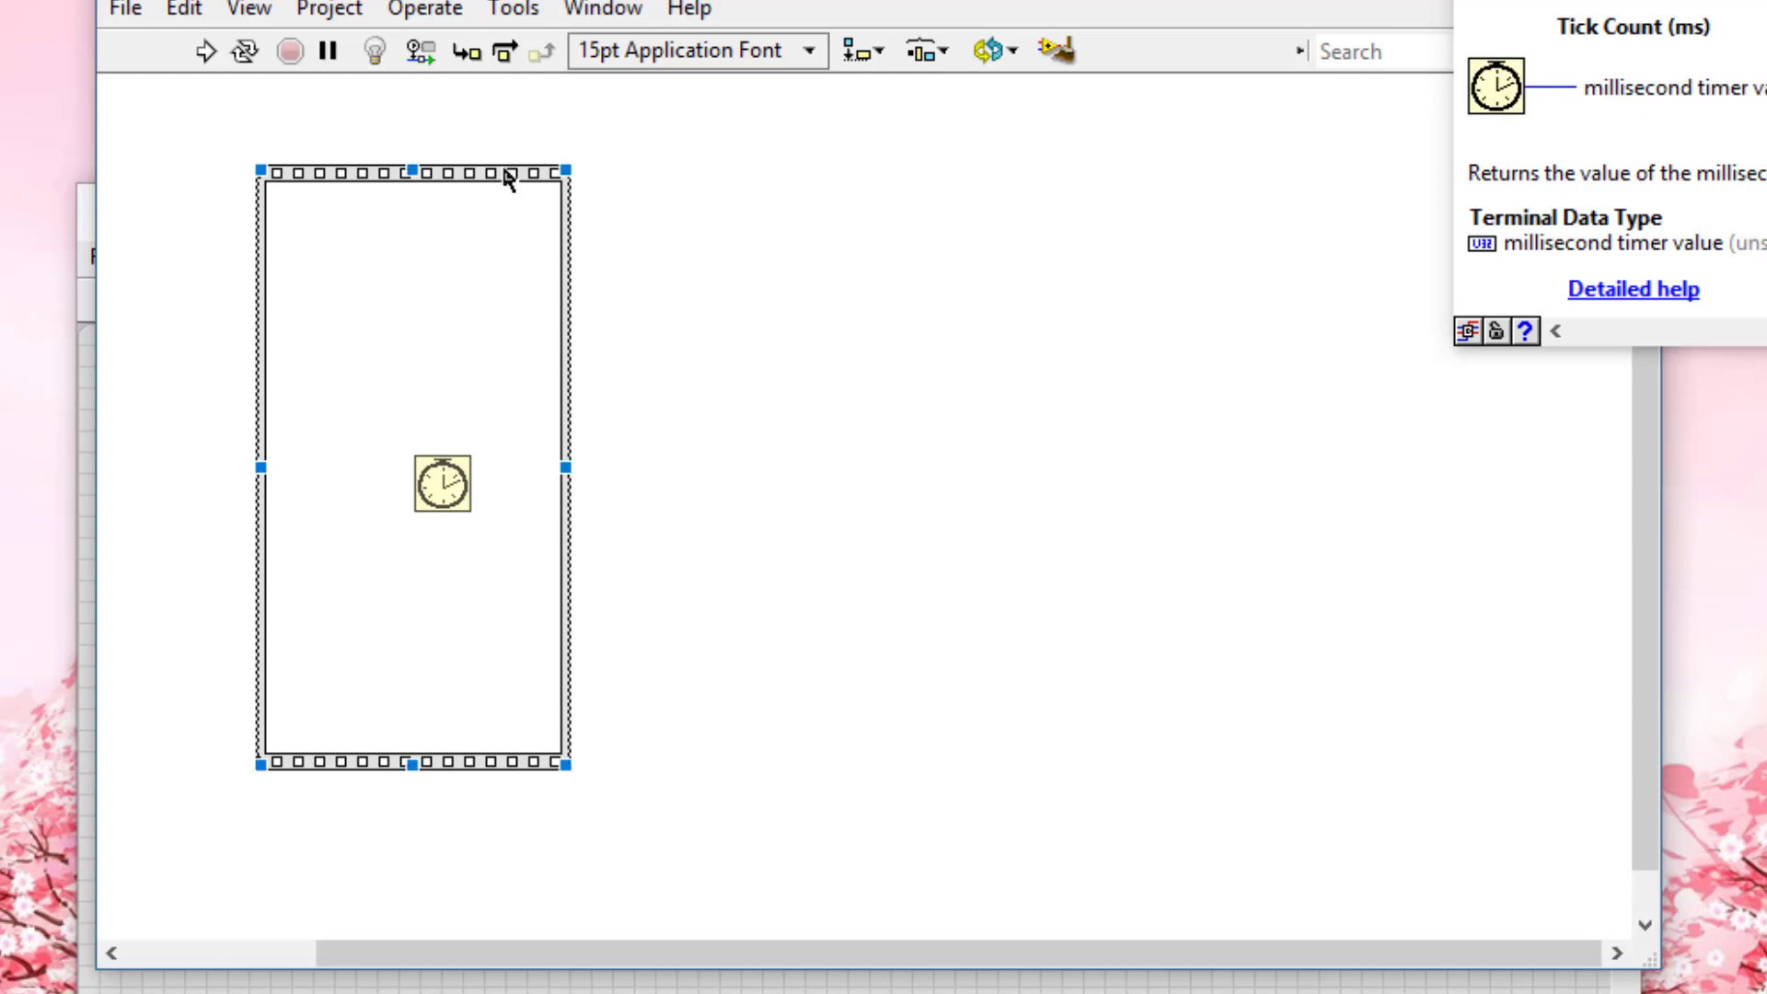
Step: Use the flat sequence's context menu to add an empty frame after the first
right_click(508, 180)
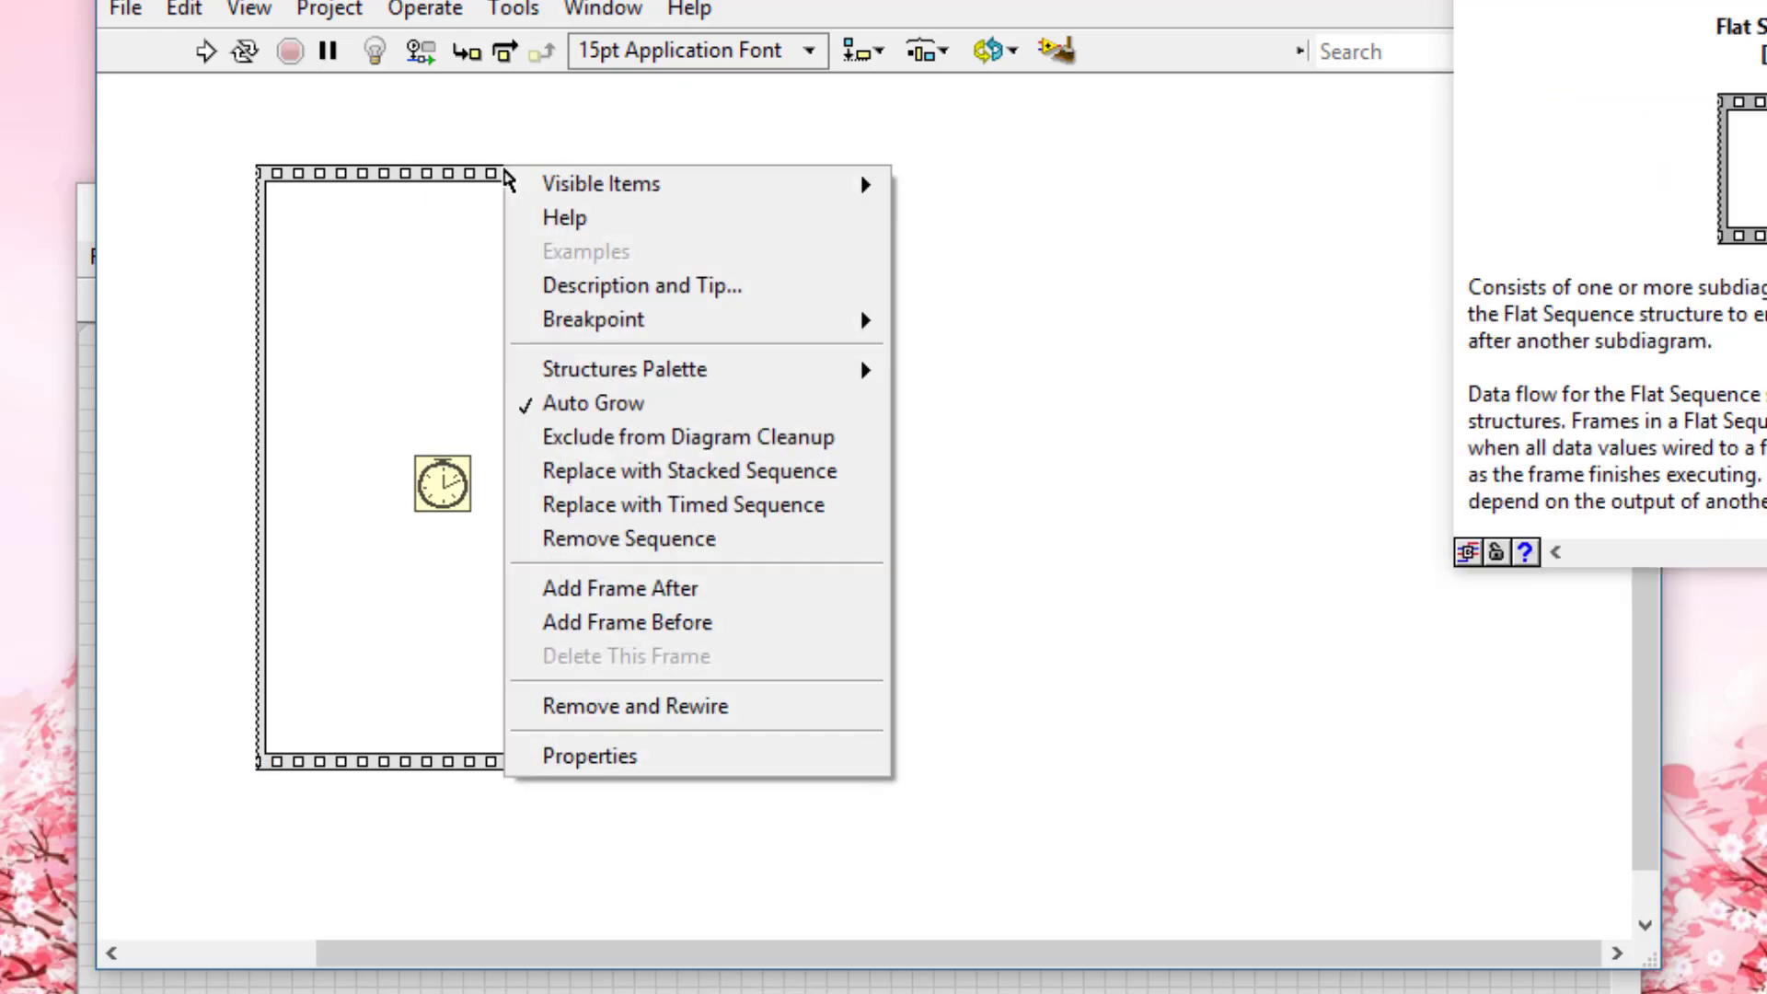
click(620, 588)
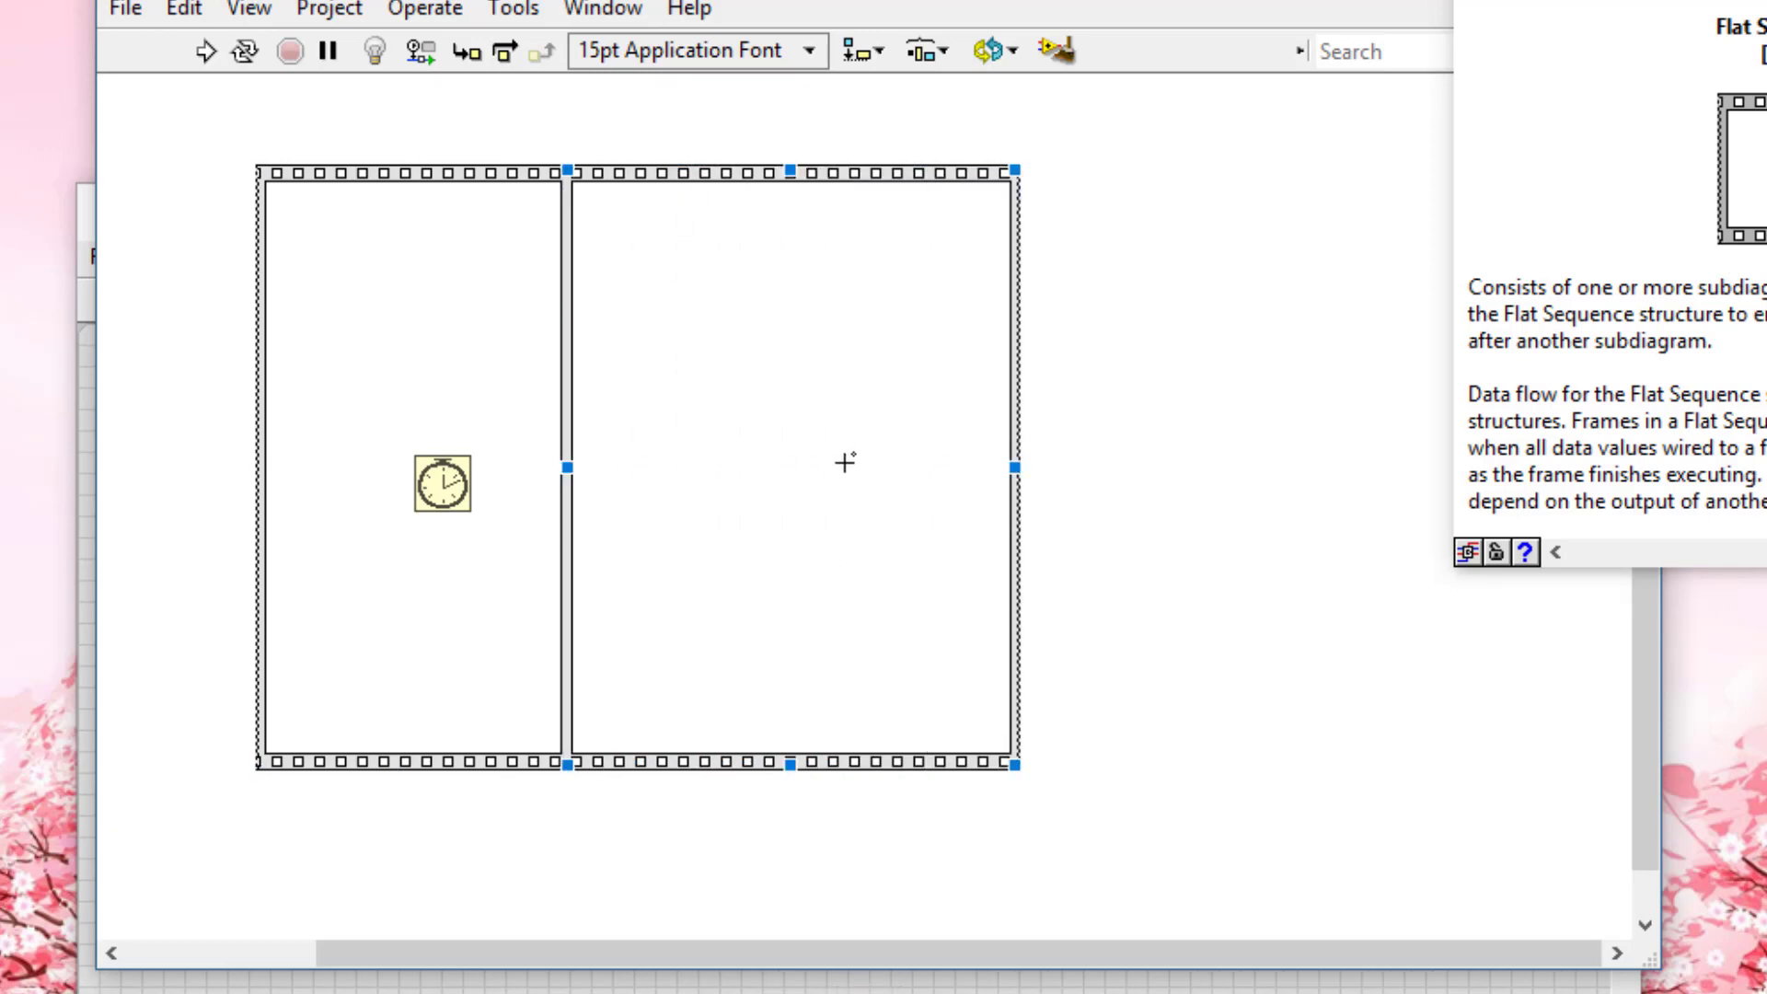
mouse_move(877, 449)
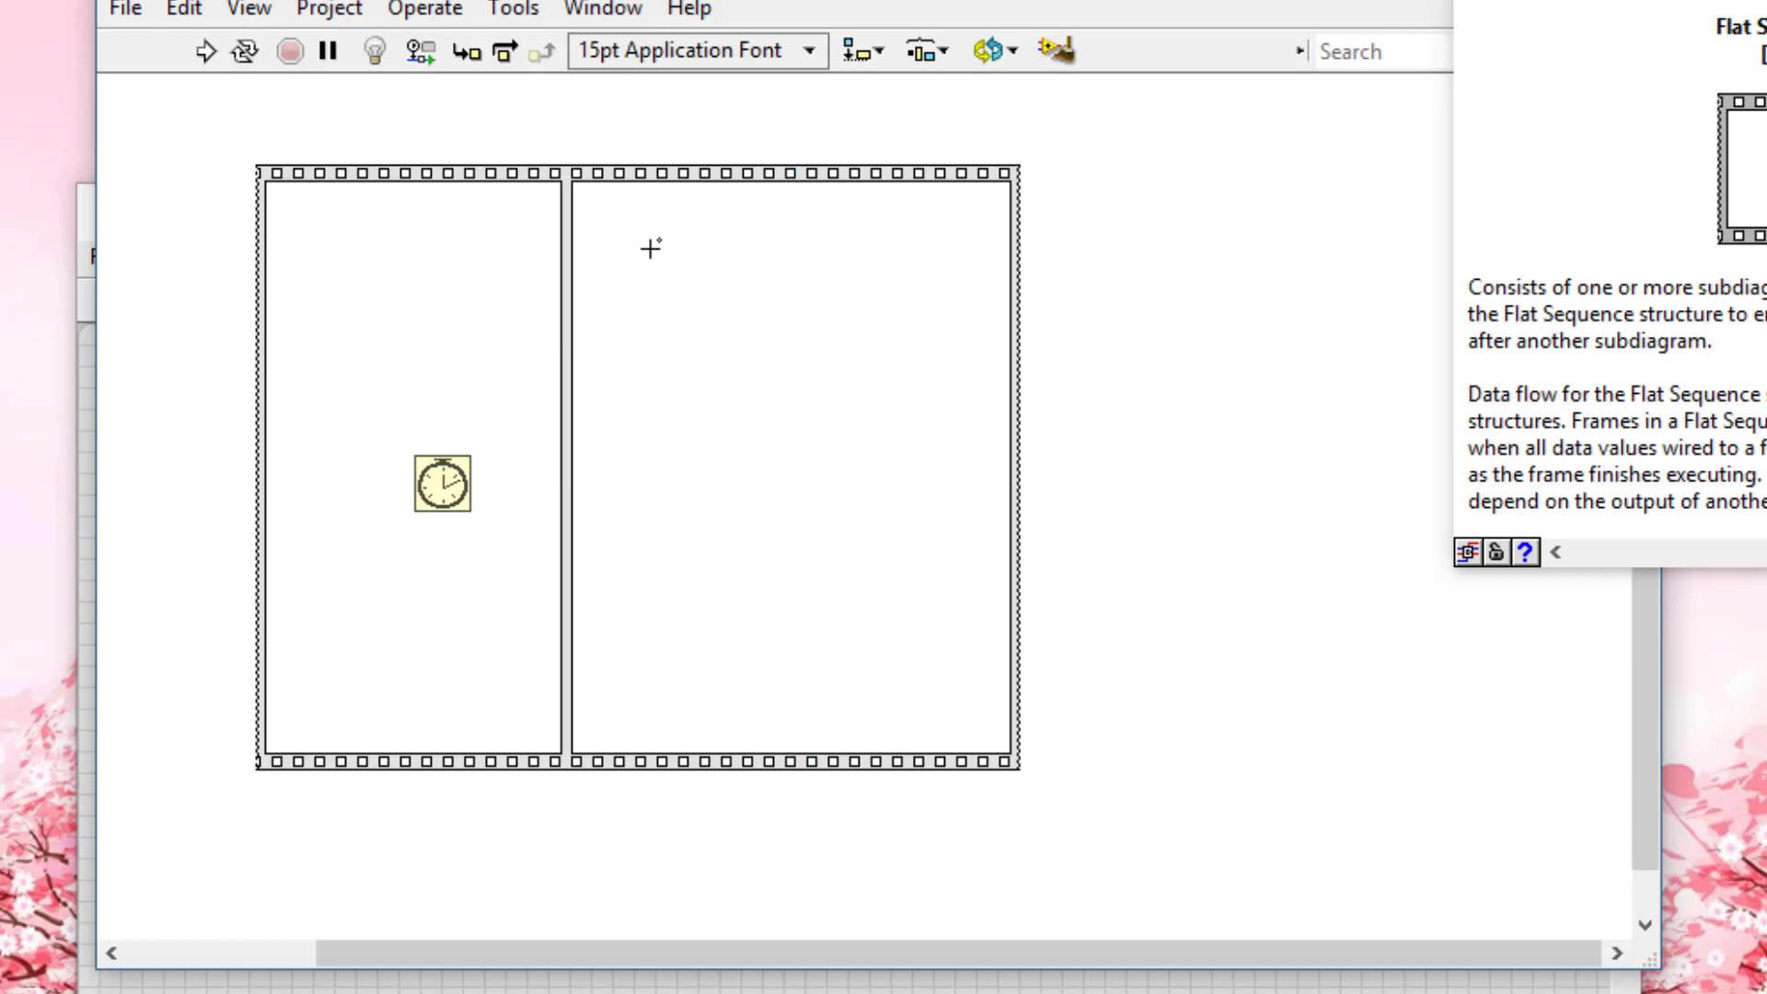
mouse_move(674, 264)
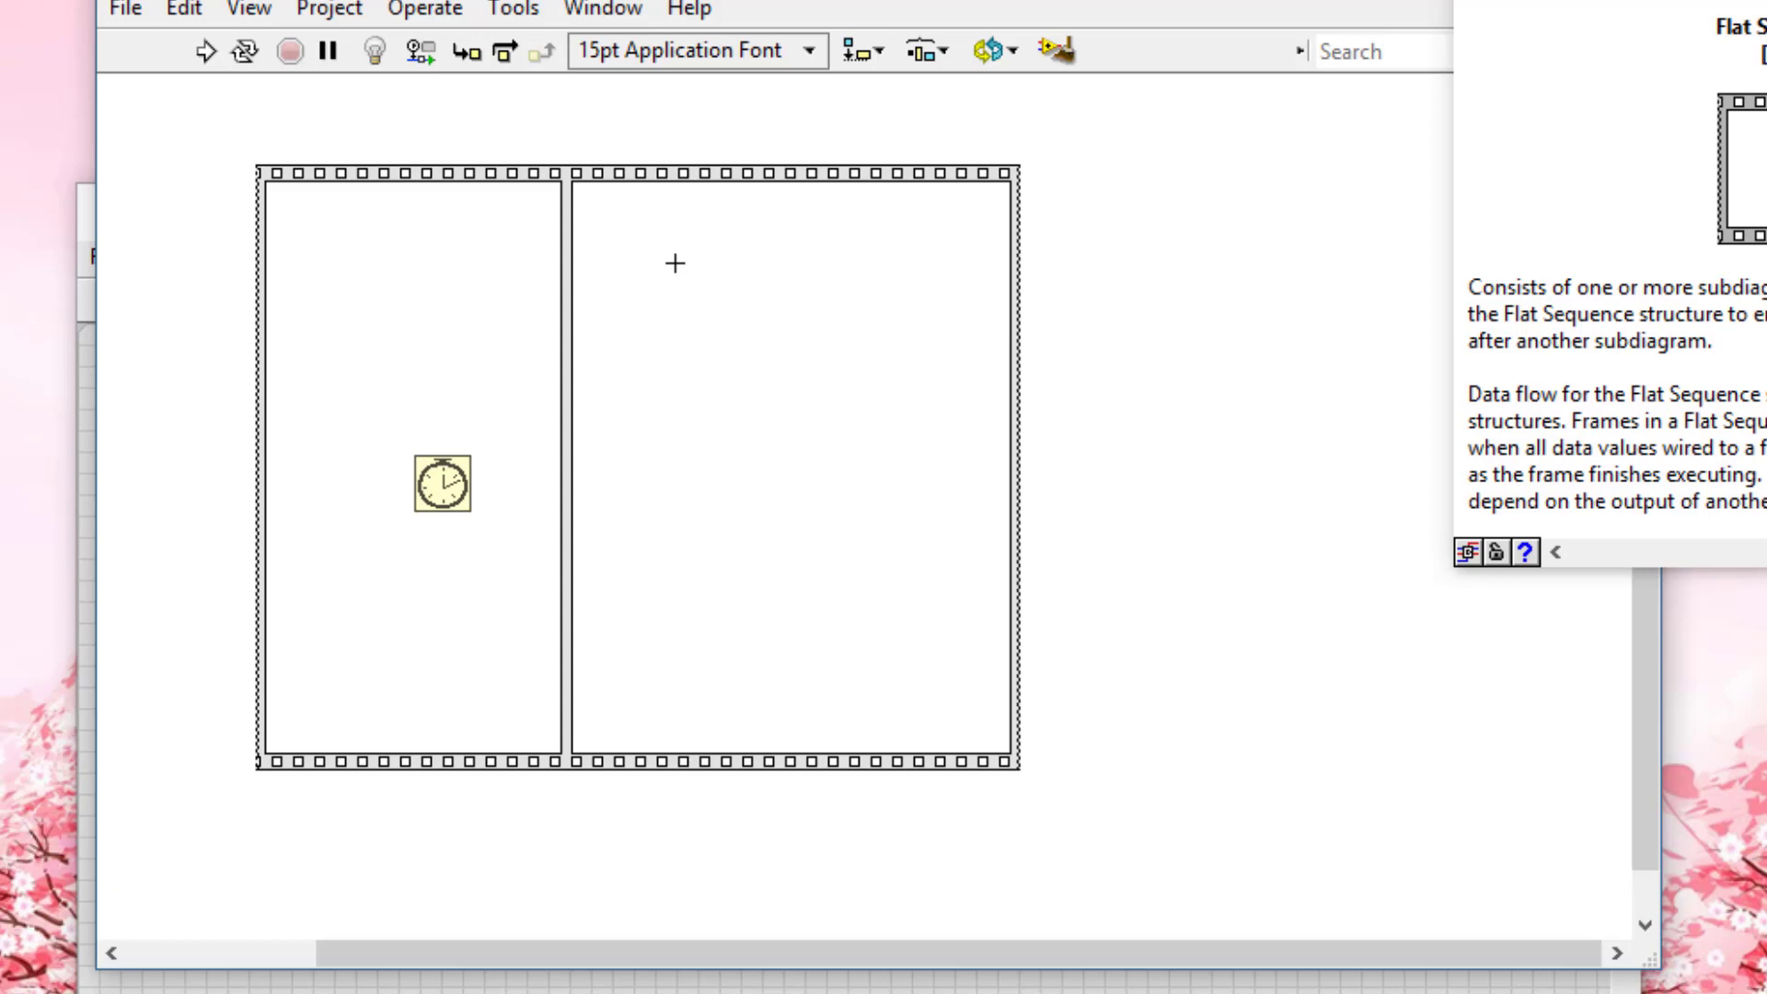
Step: Place Wait (ms) in frame two and wire a 1000 constant to its input
key(ctrl+space)
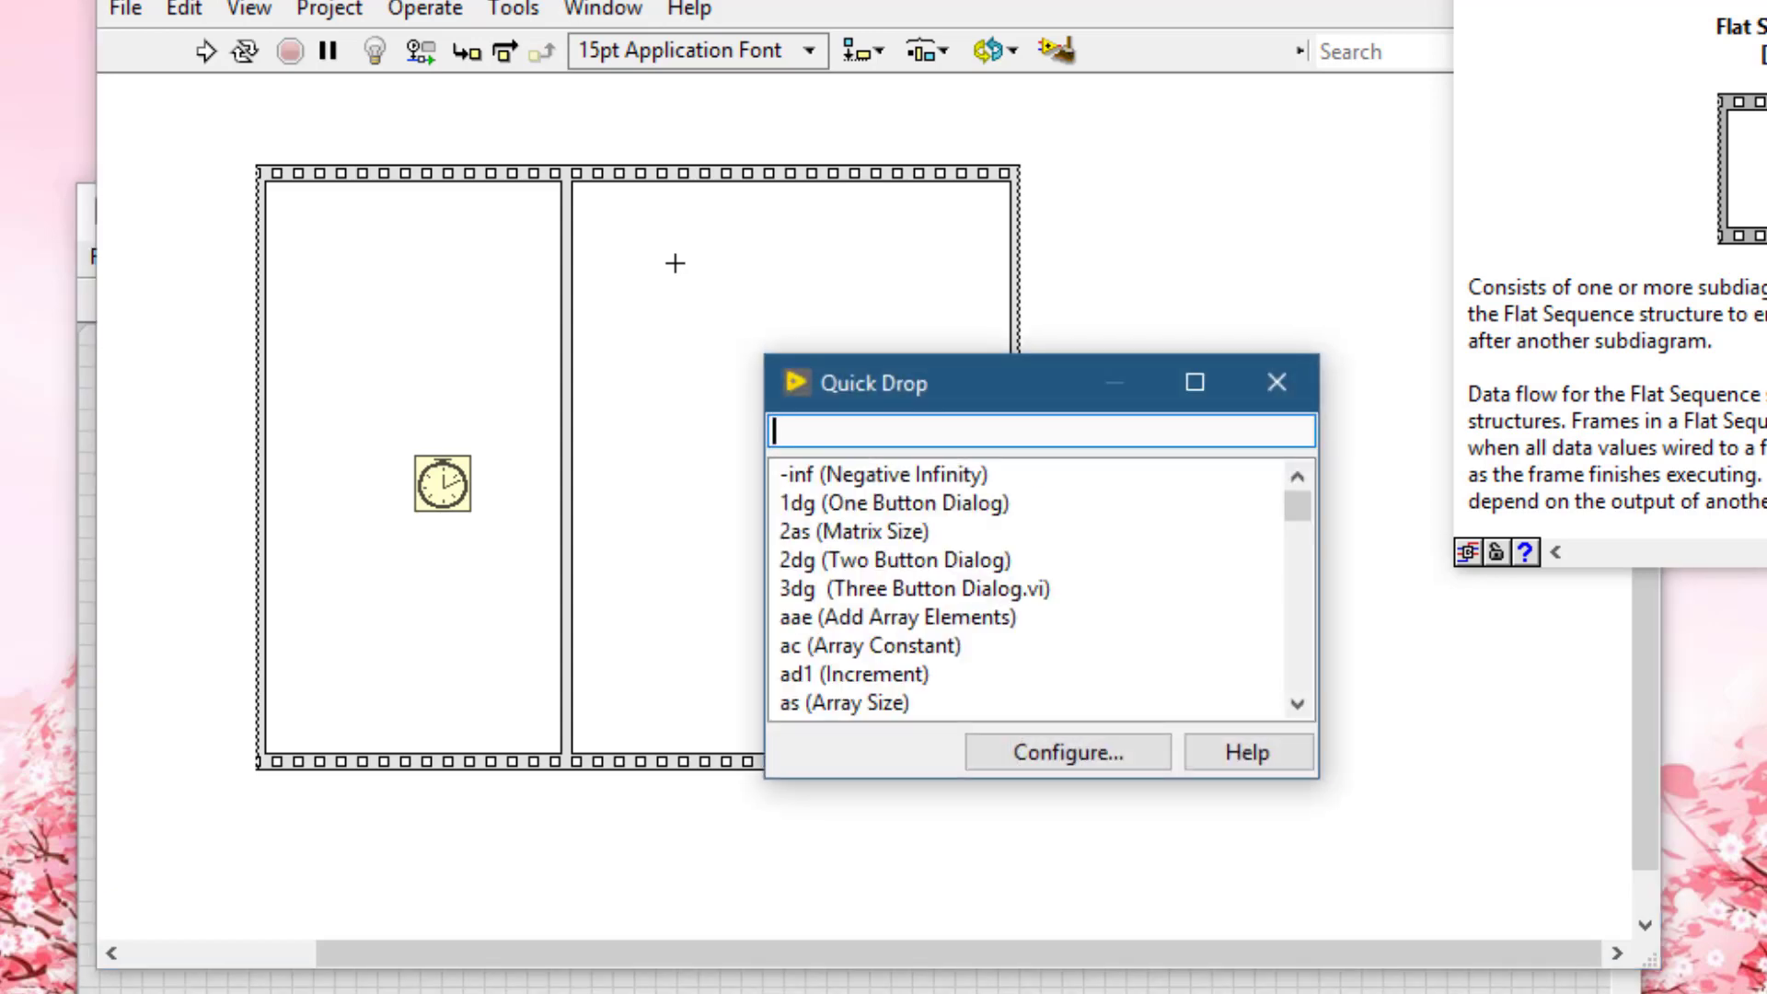
text(wait)
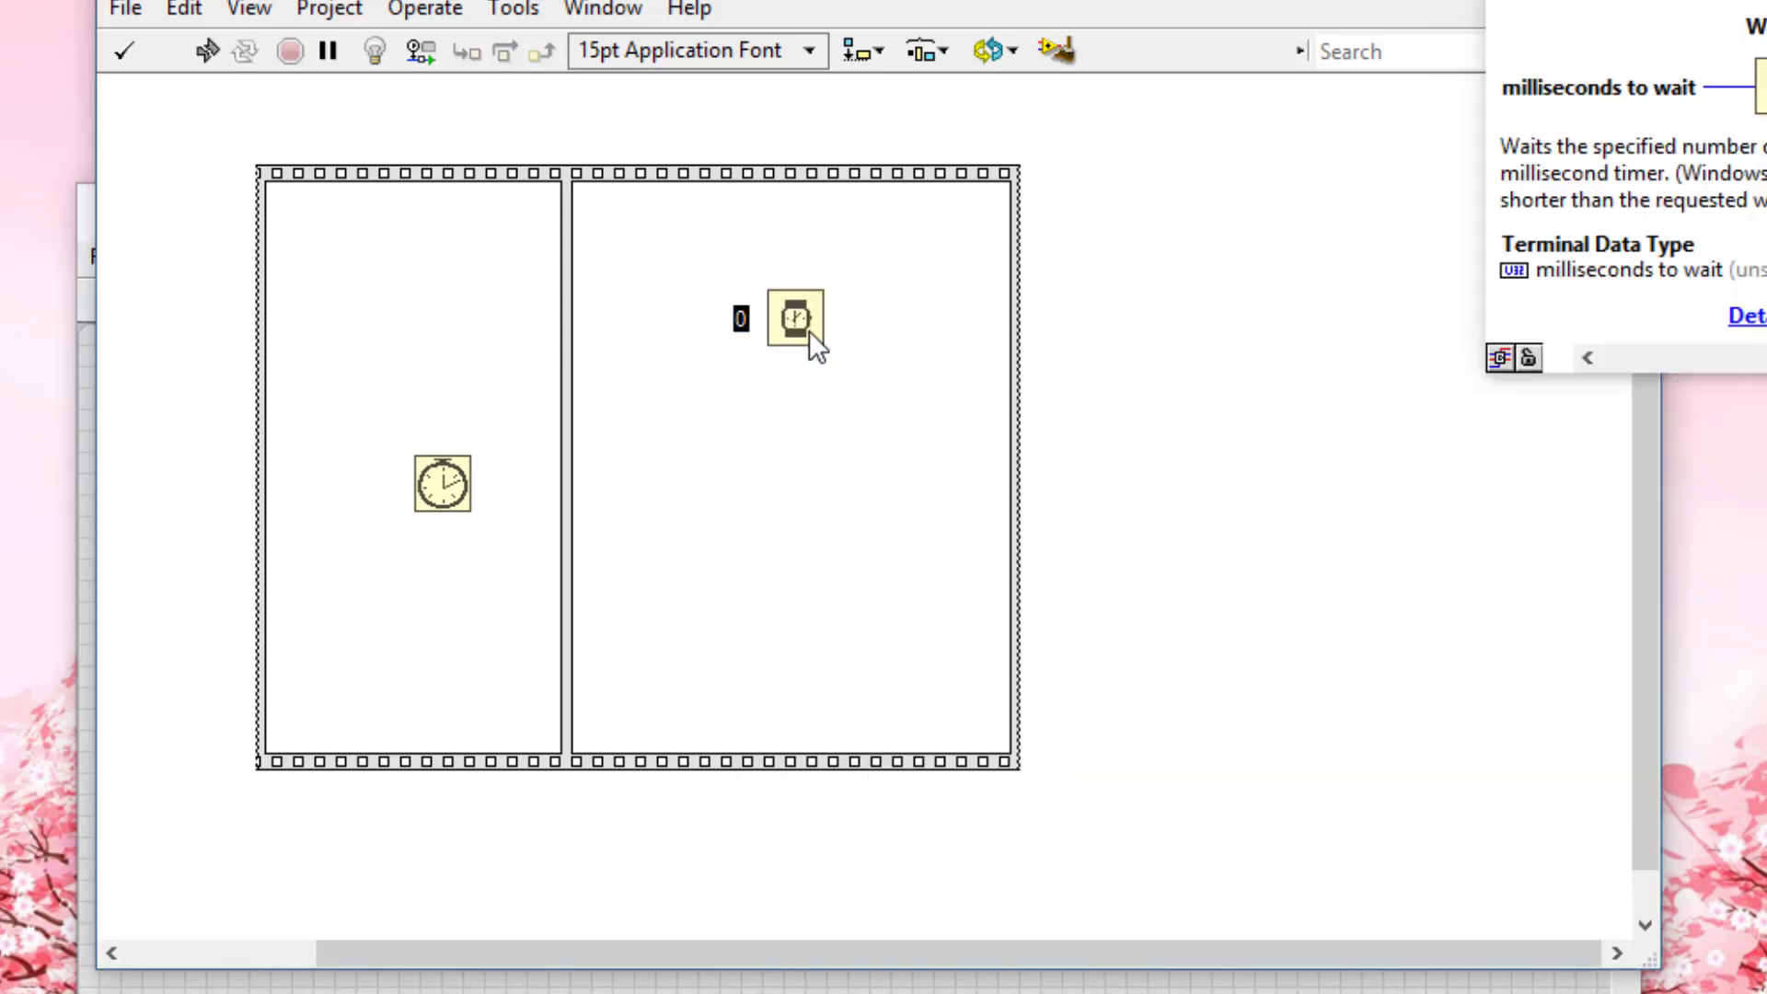
text(1000)
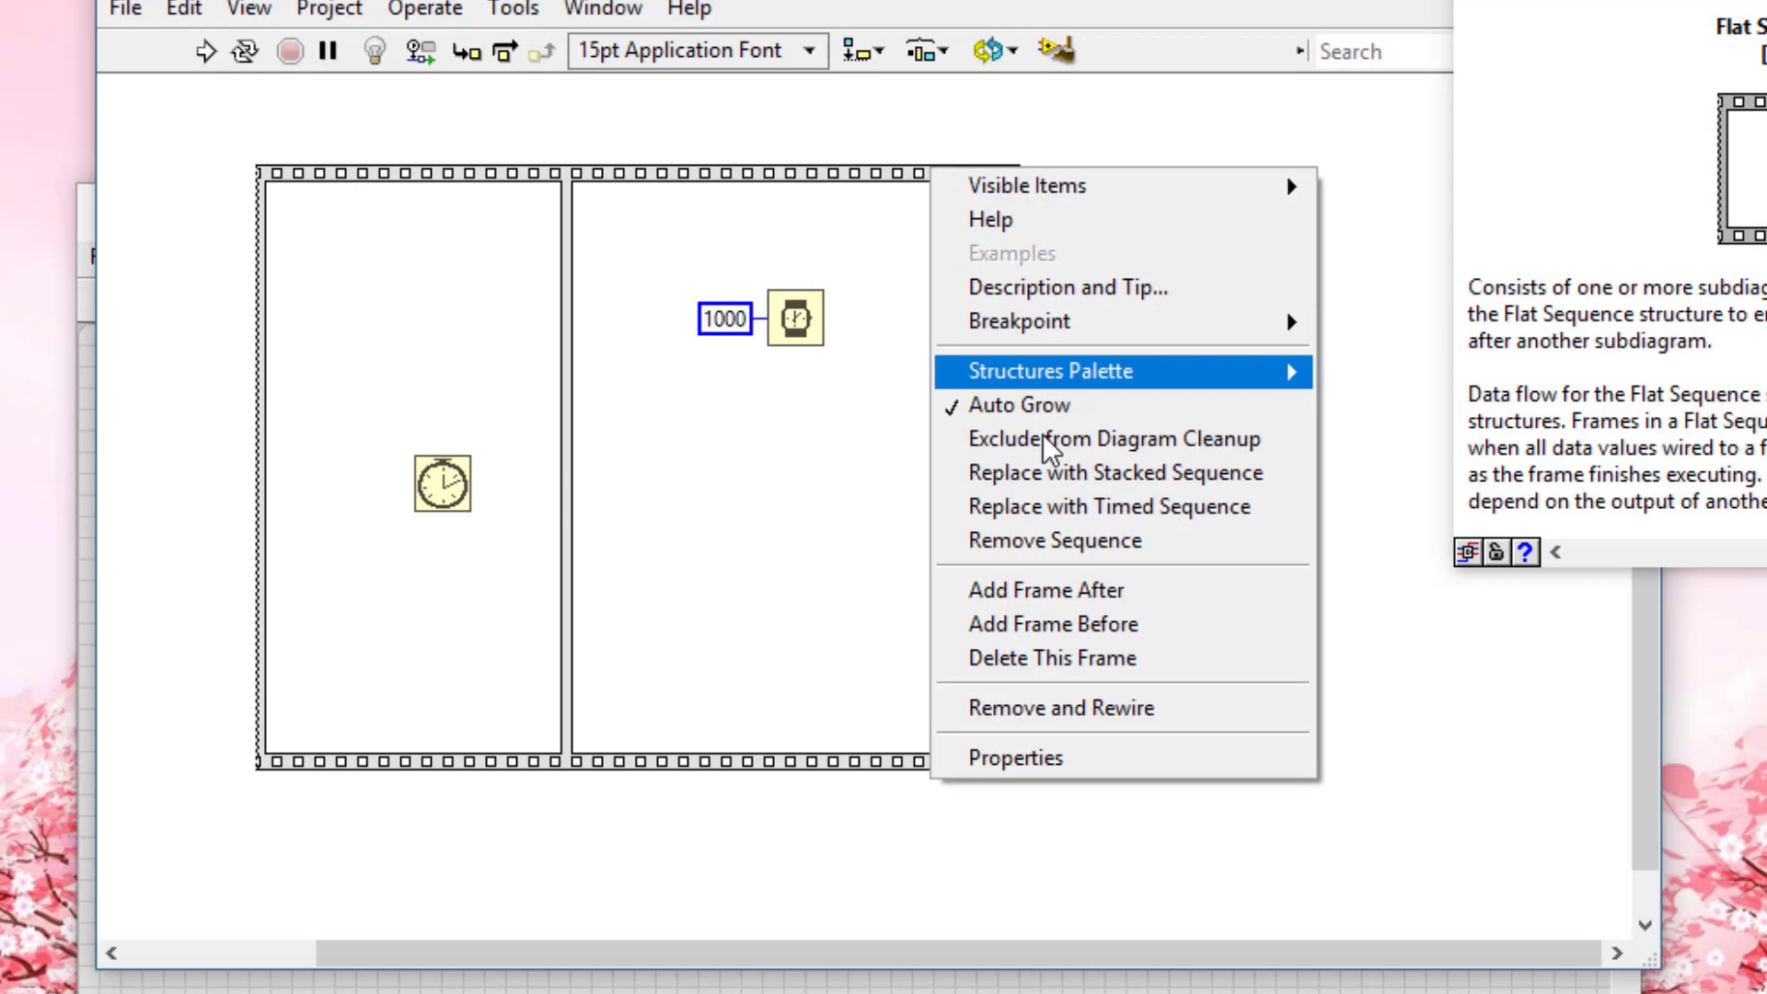
Step: Add a third frame with Tick Count, then wire both tick readings into Subtract
click(1044, 588)
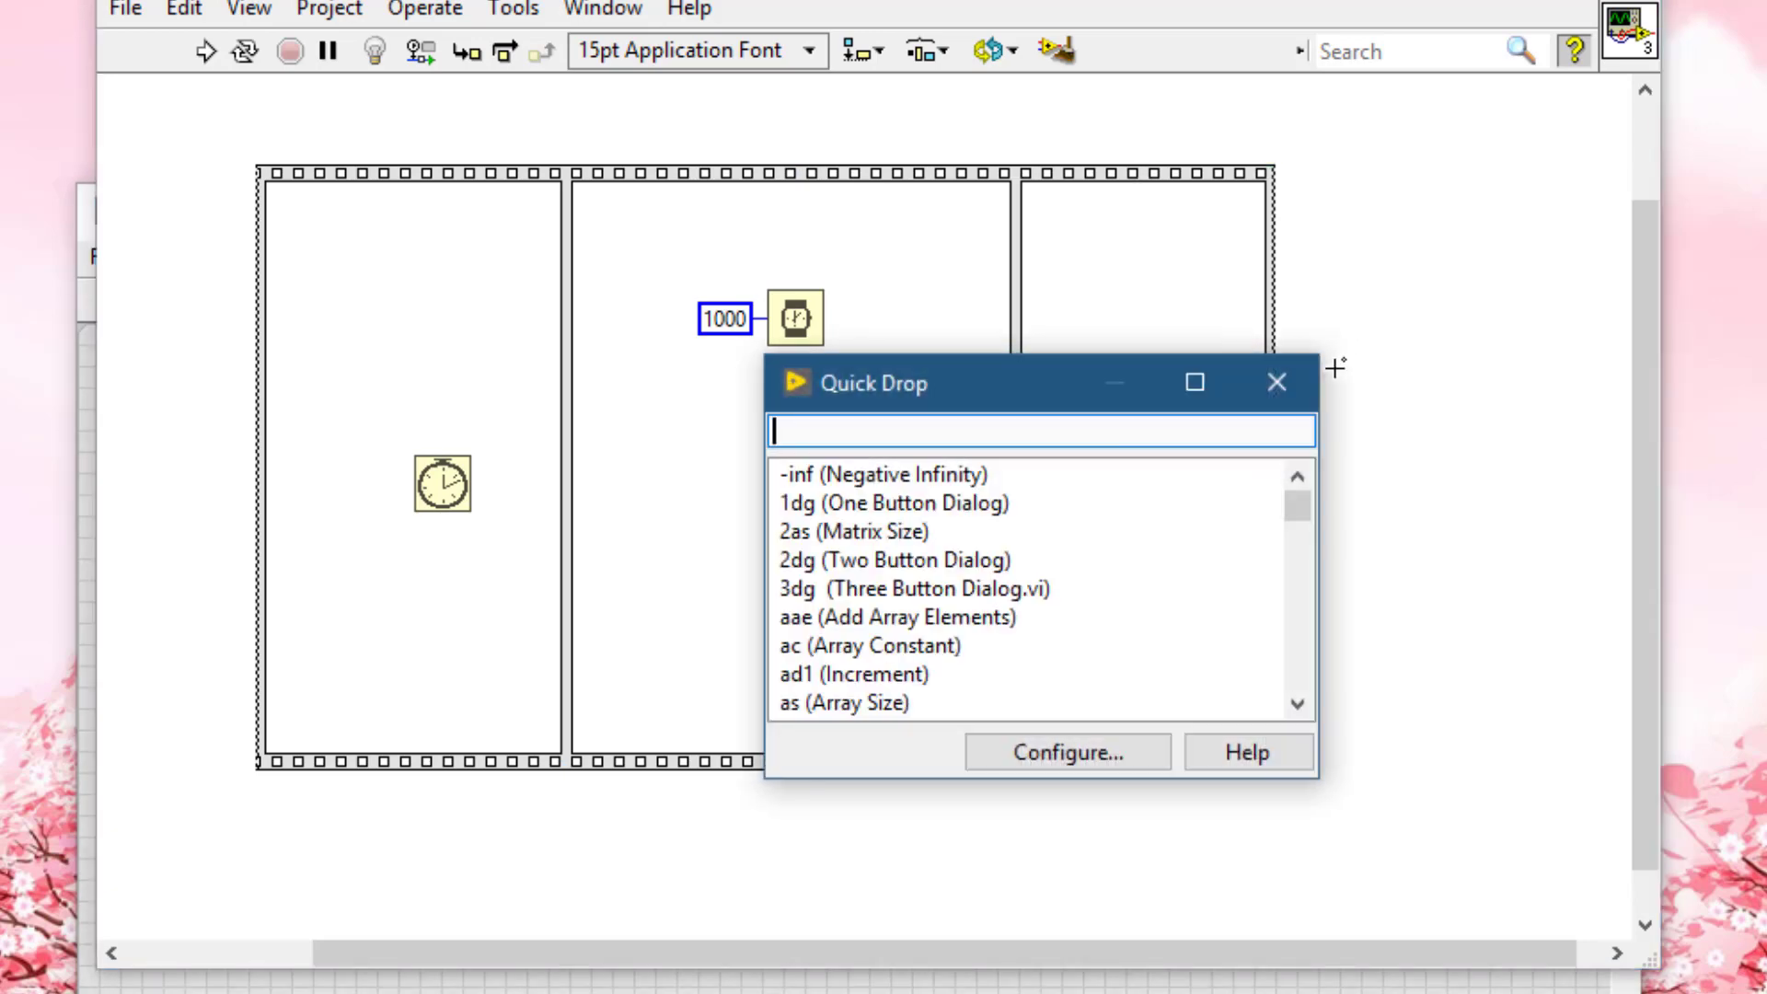
text(sub)
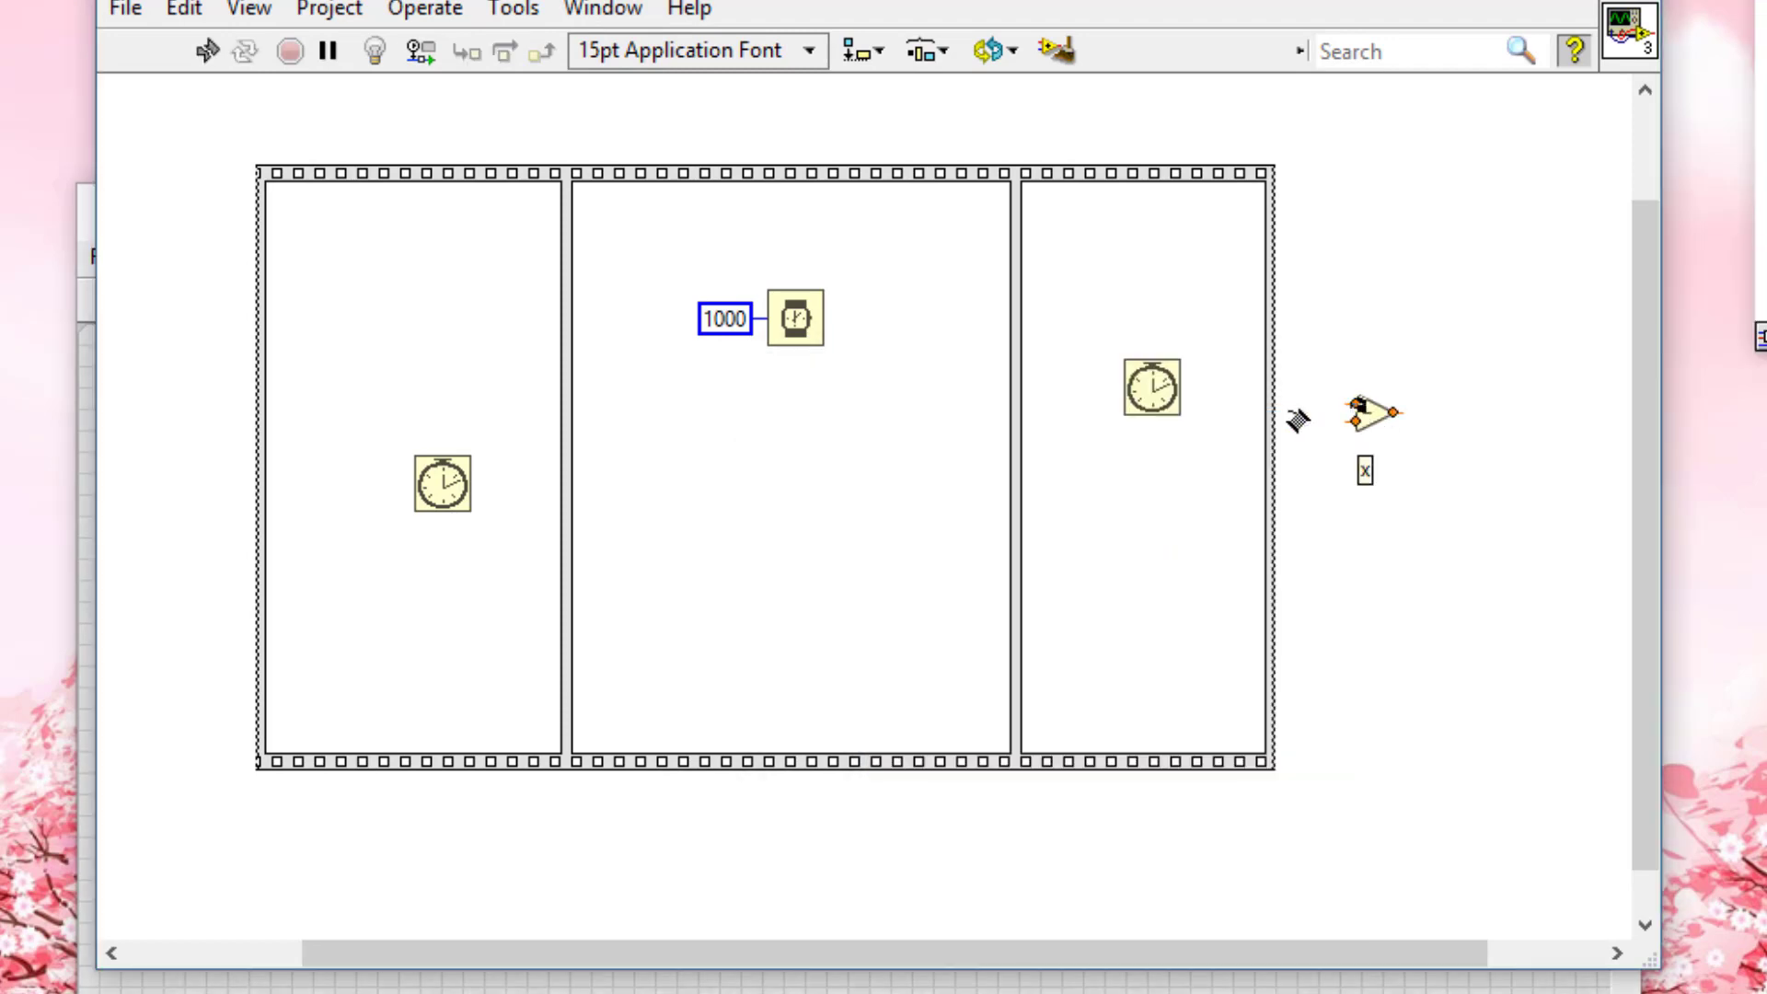
drag(1183, 388, 1364, 411)
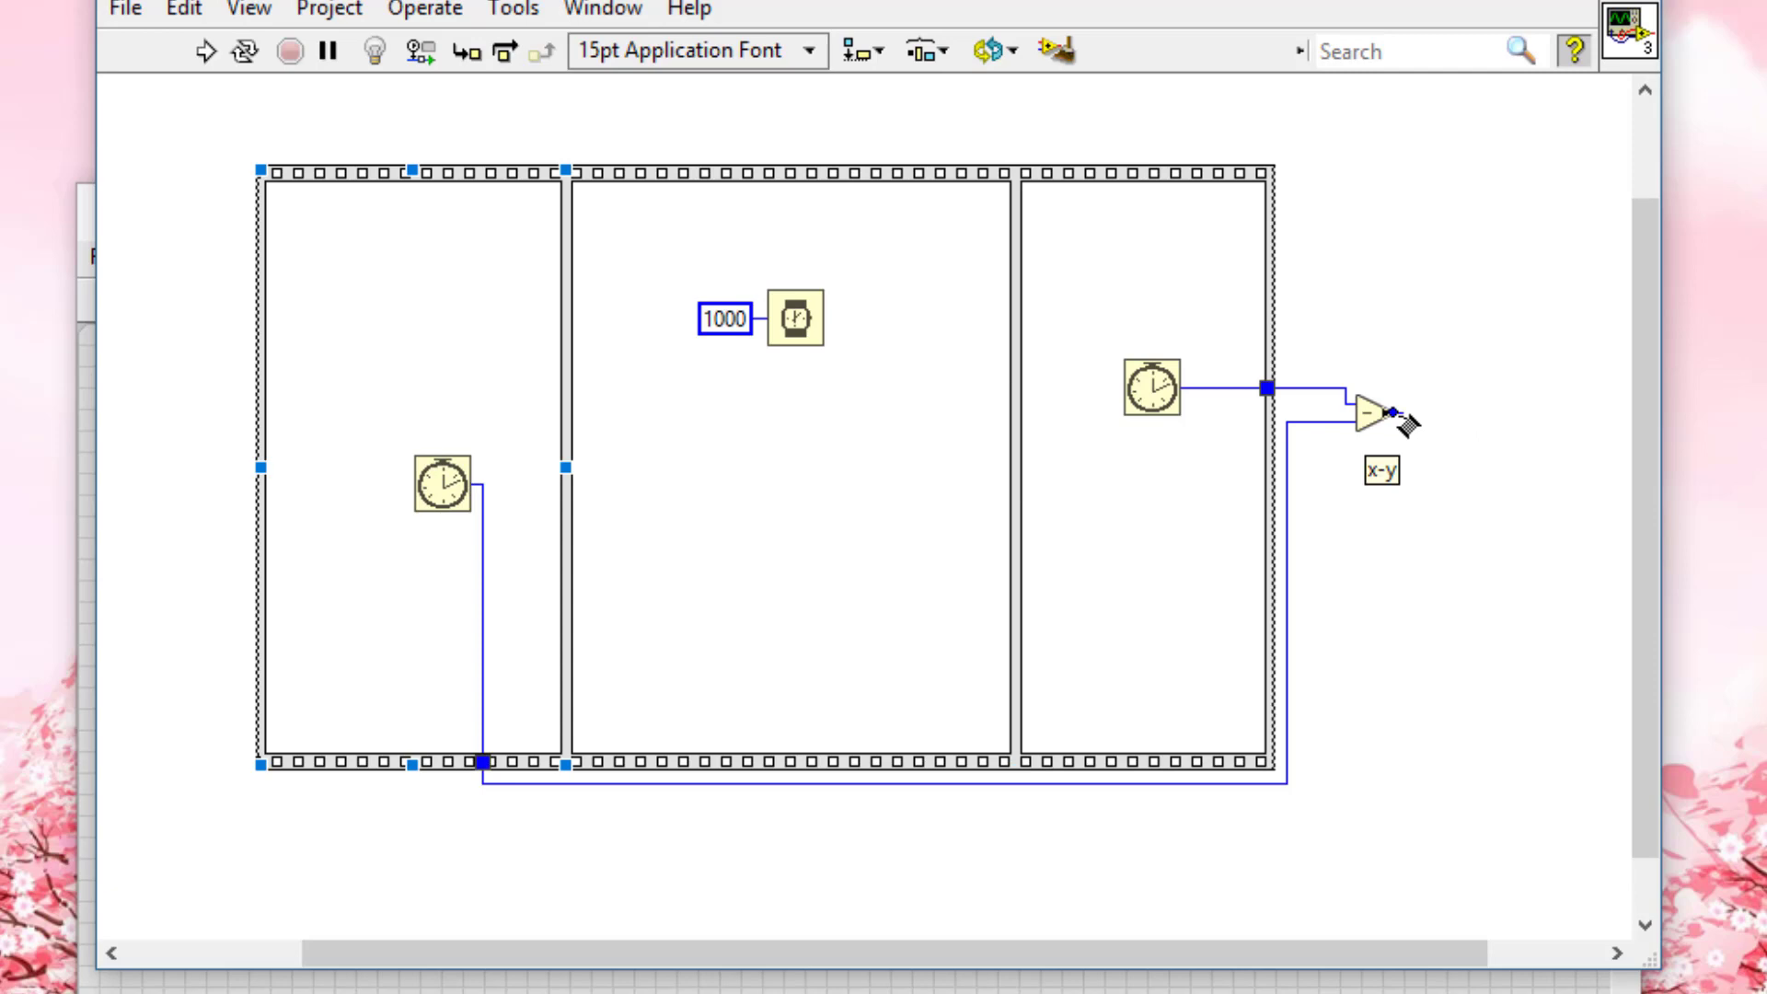
Step: Create an indicator on the Subtract output and label it 'Execution Time'
right_click(1380, 422)
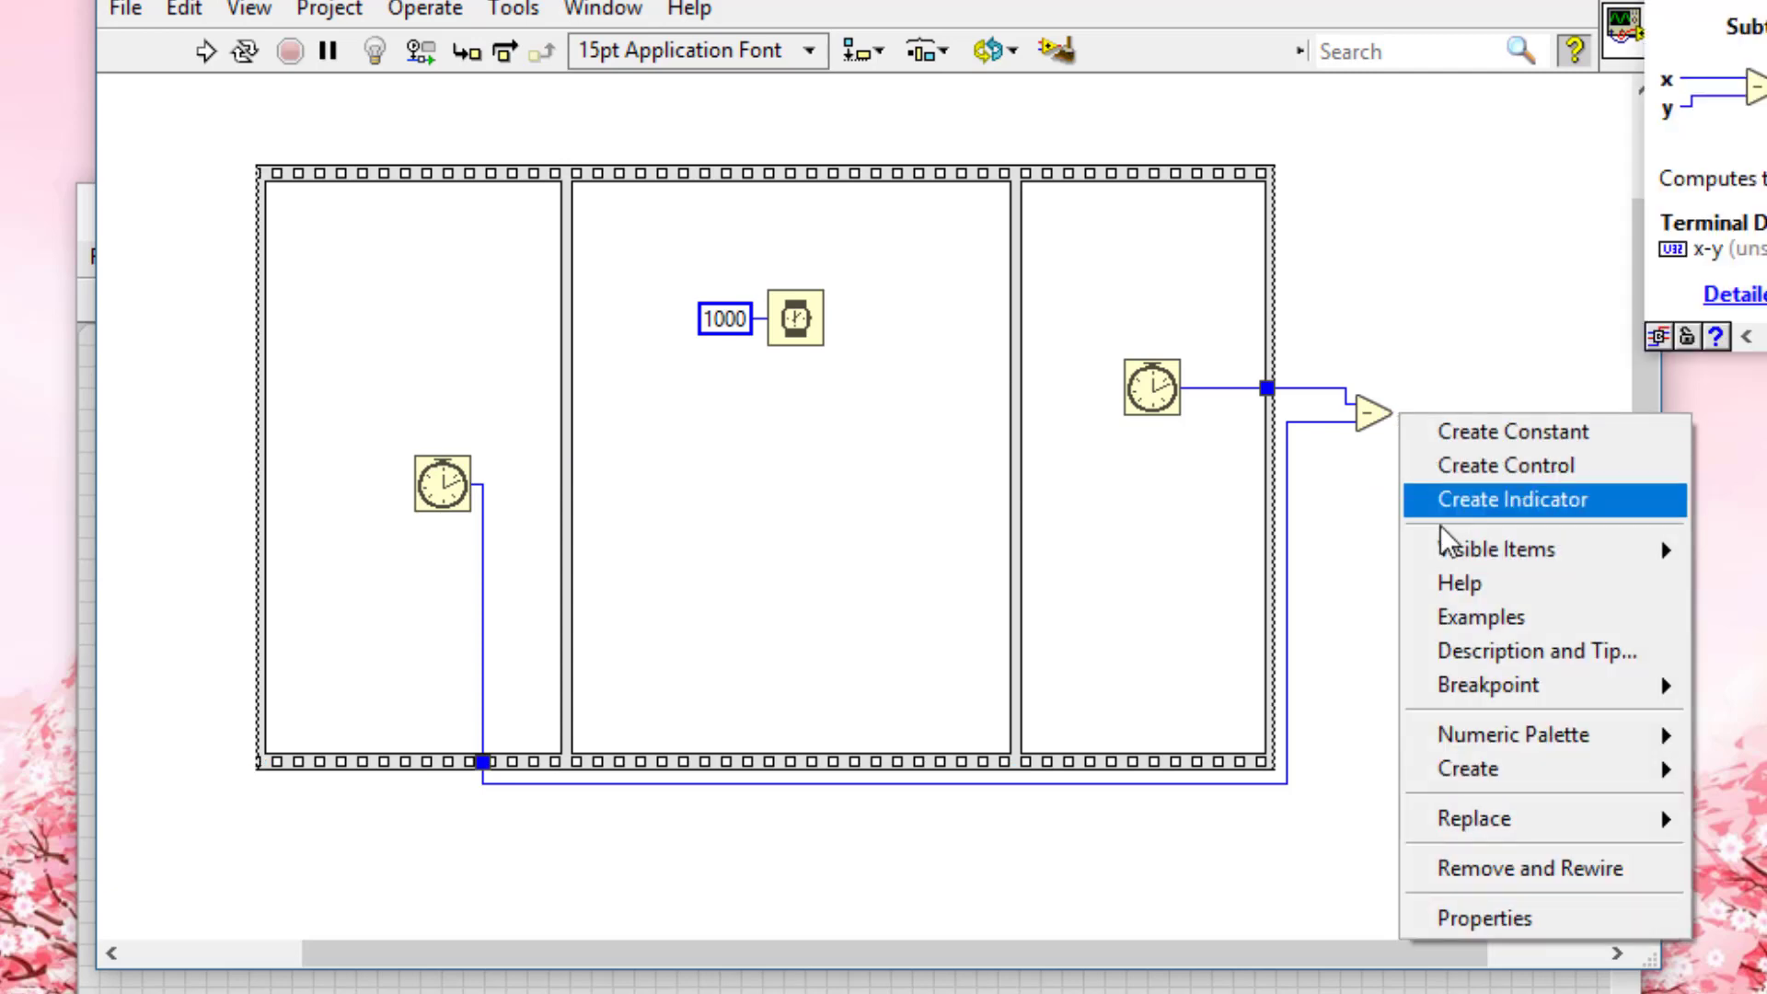
click(1512, 499)
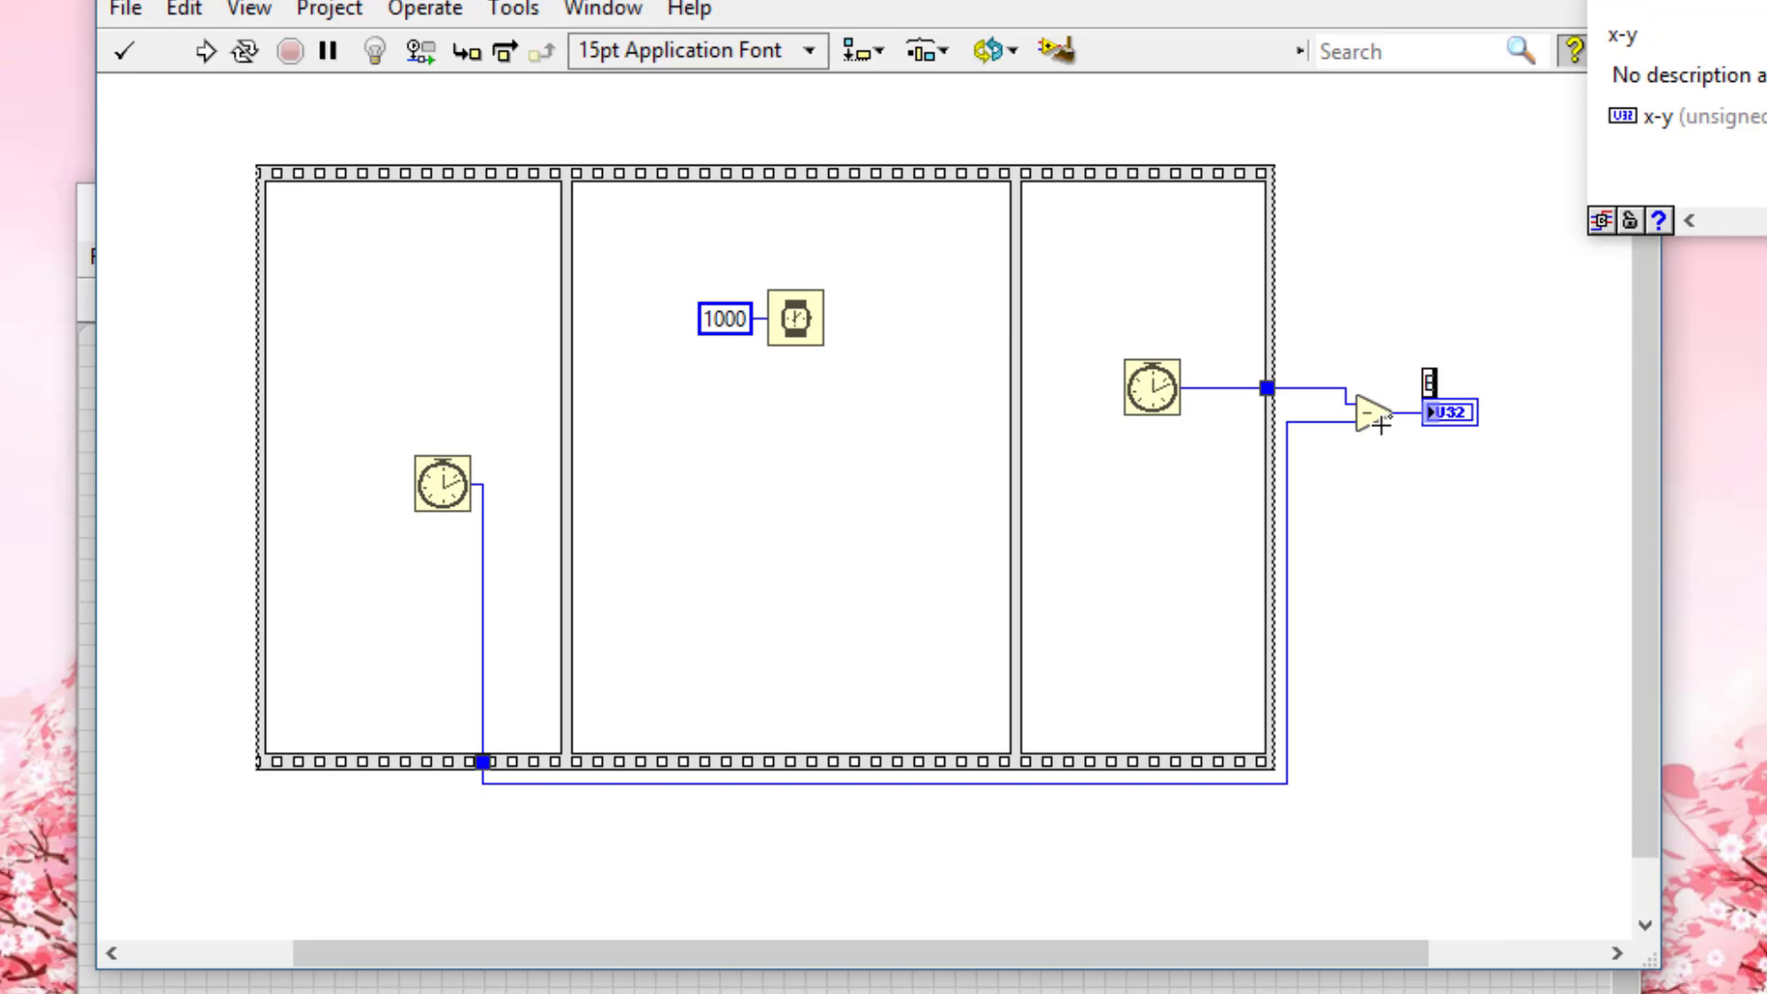
text(Execution Time)
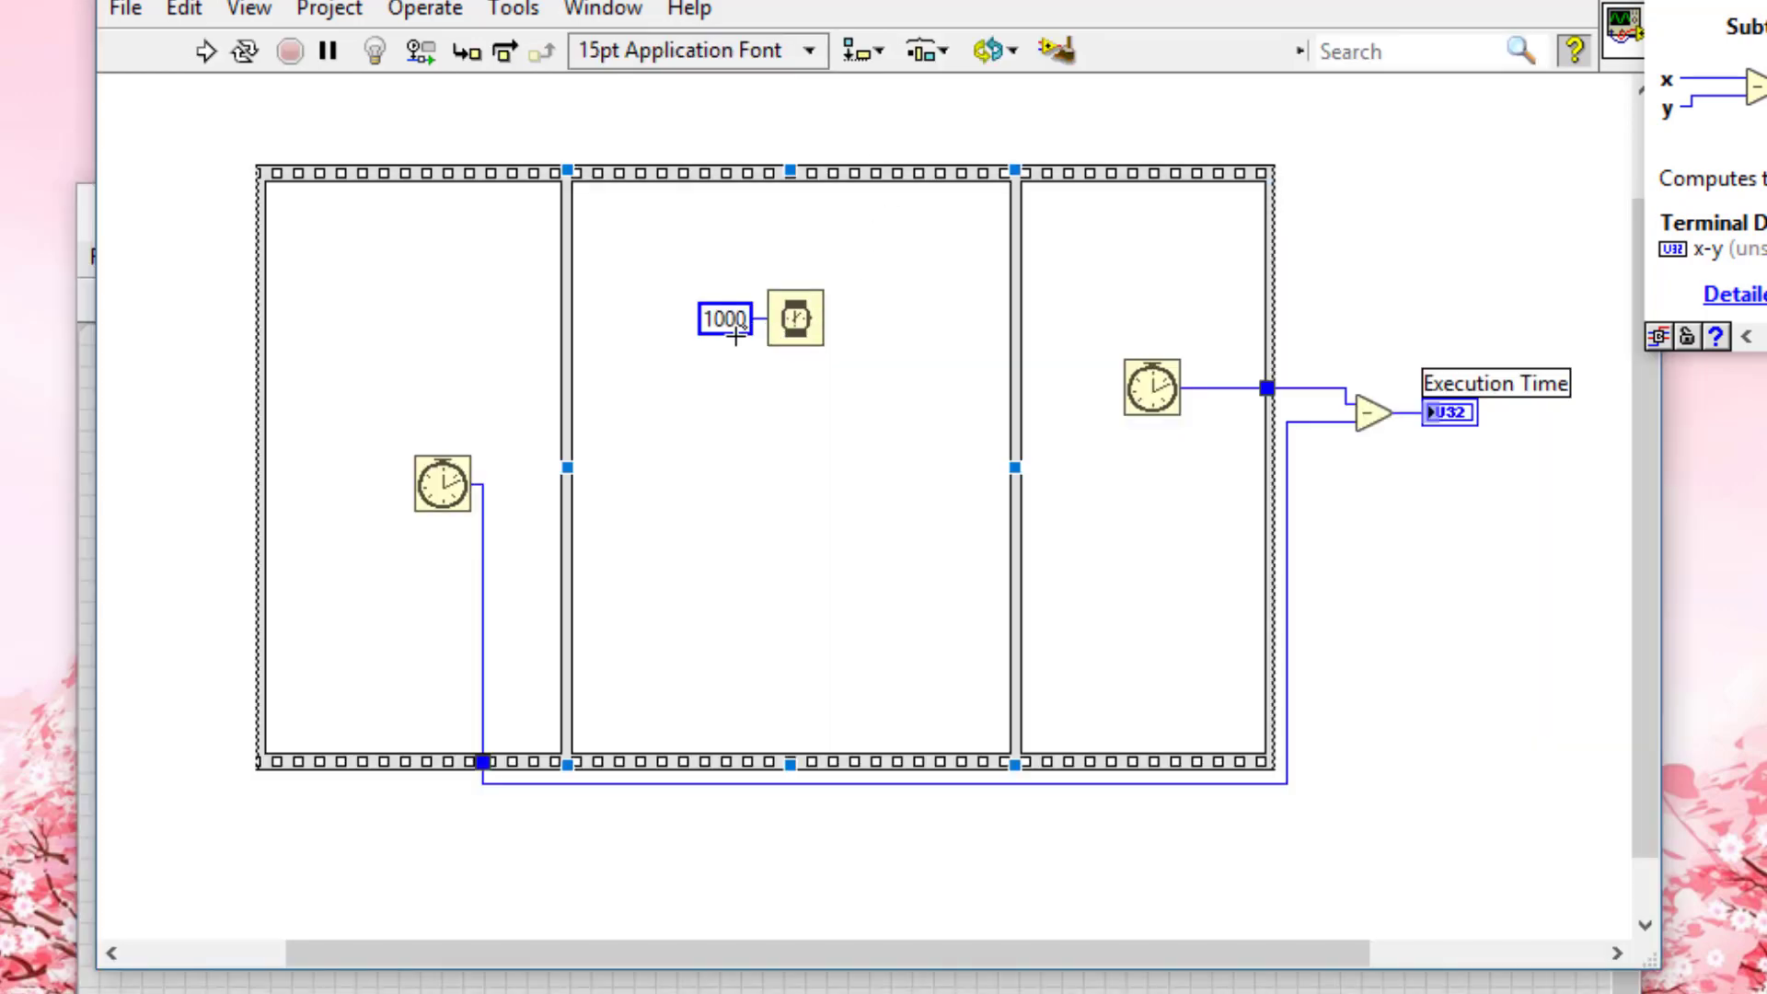
Step: Change the wait constant from 1000 to 2000 and run the VI
triple_click(727, 320)
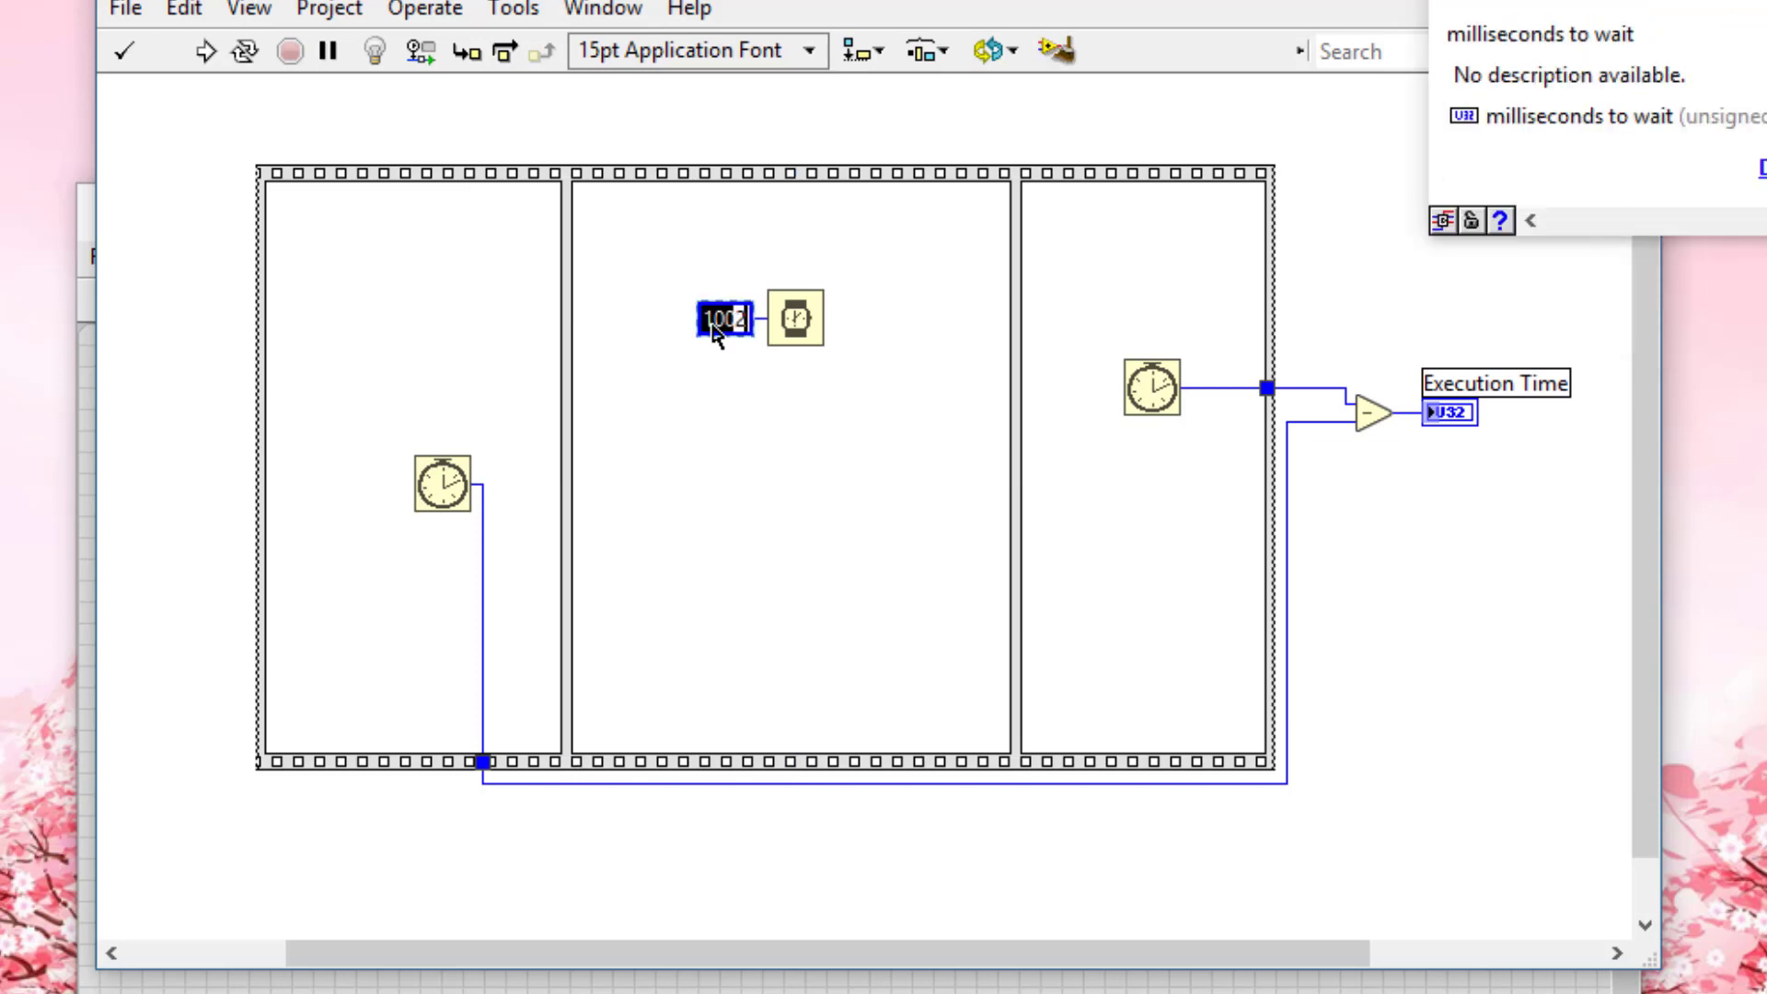
text(2000)
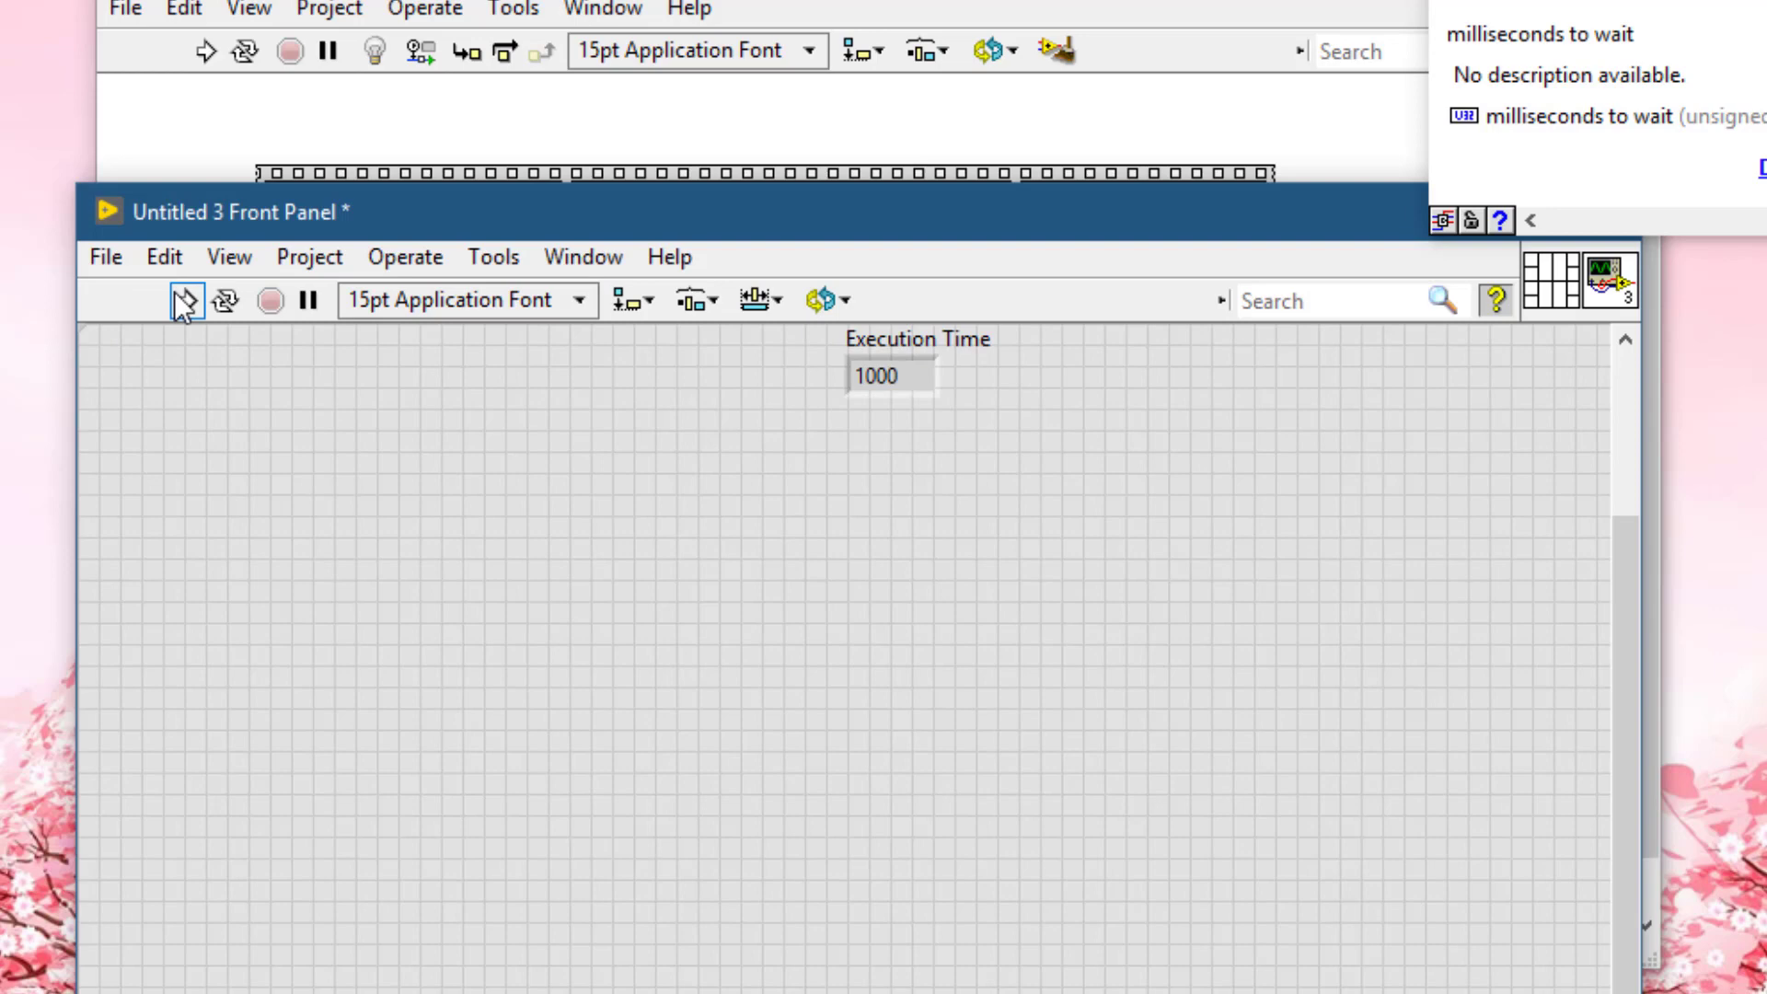
click(180, 300)
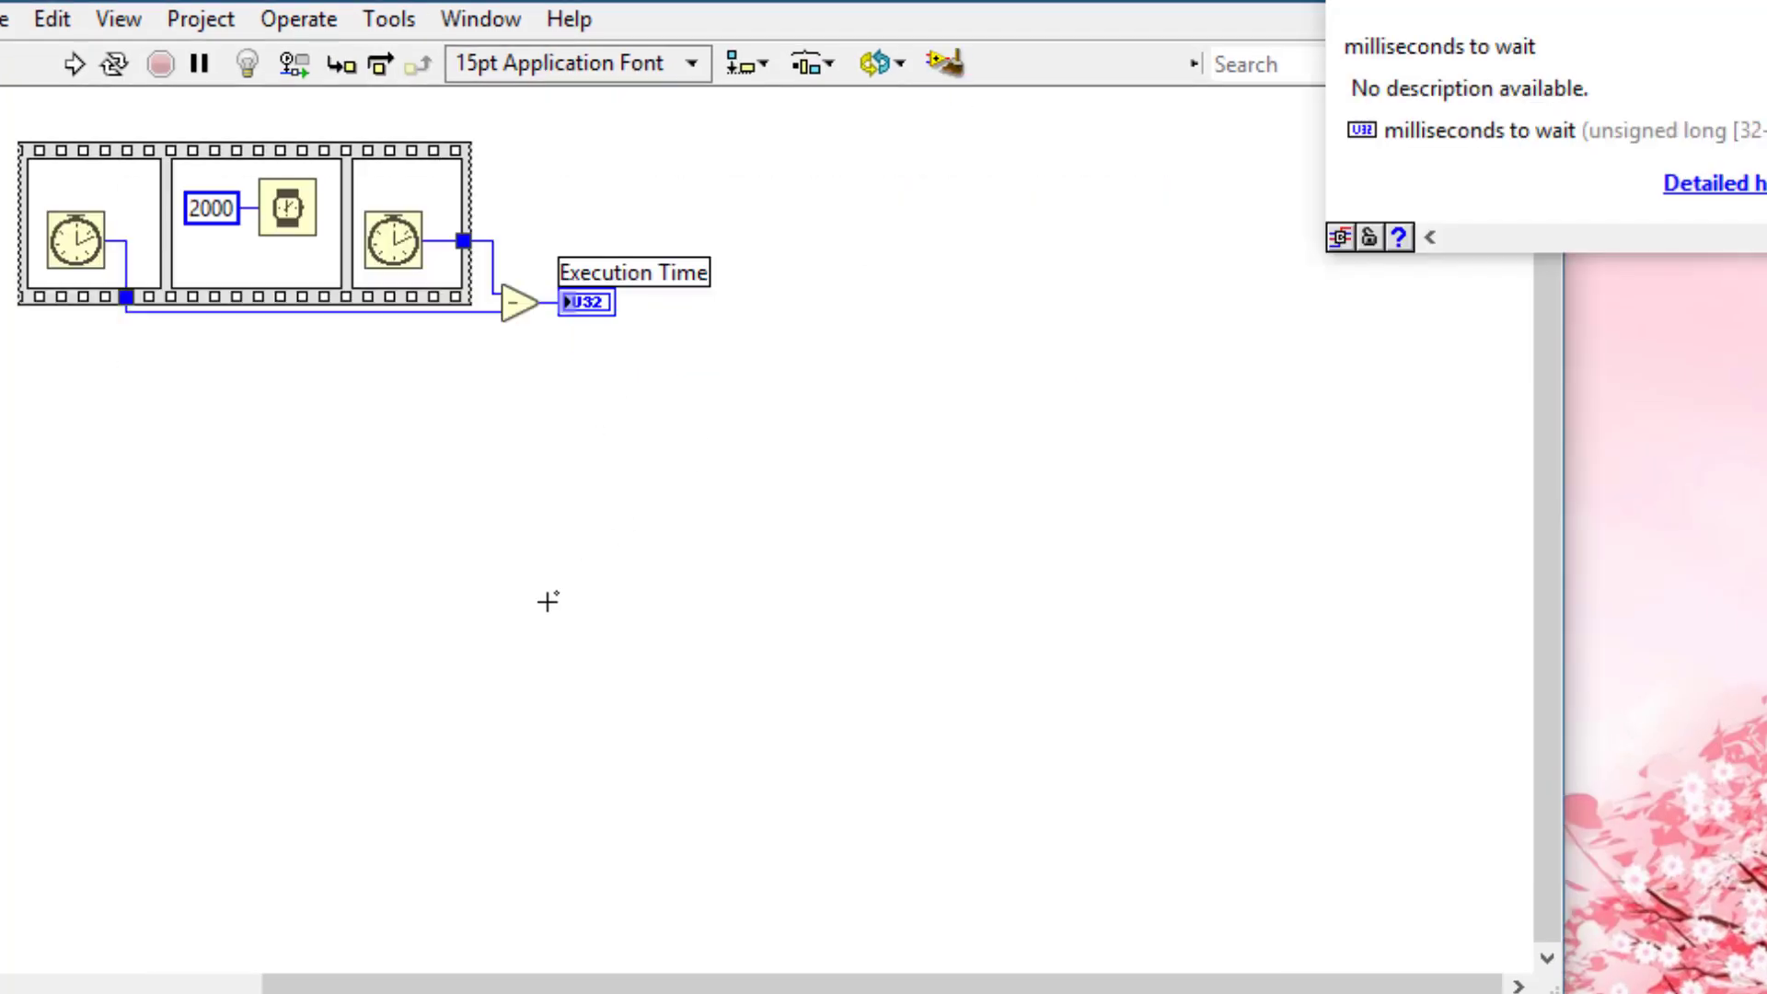
mouse_move(216, 462)
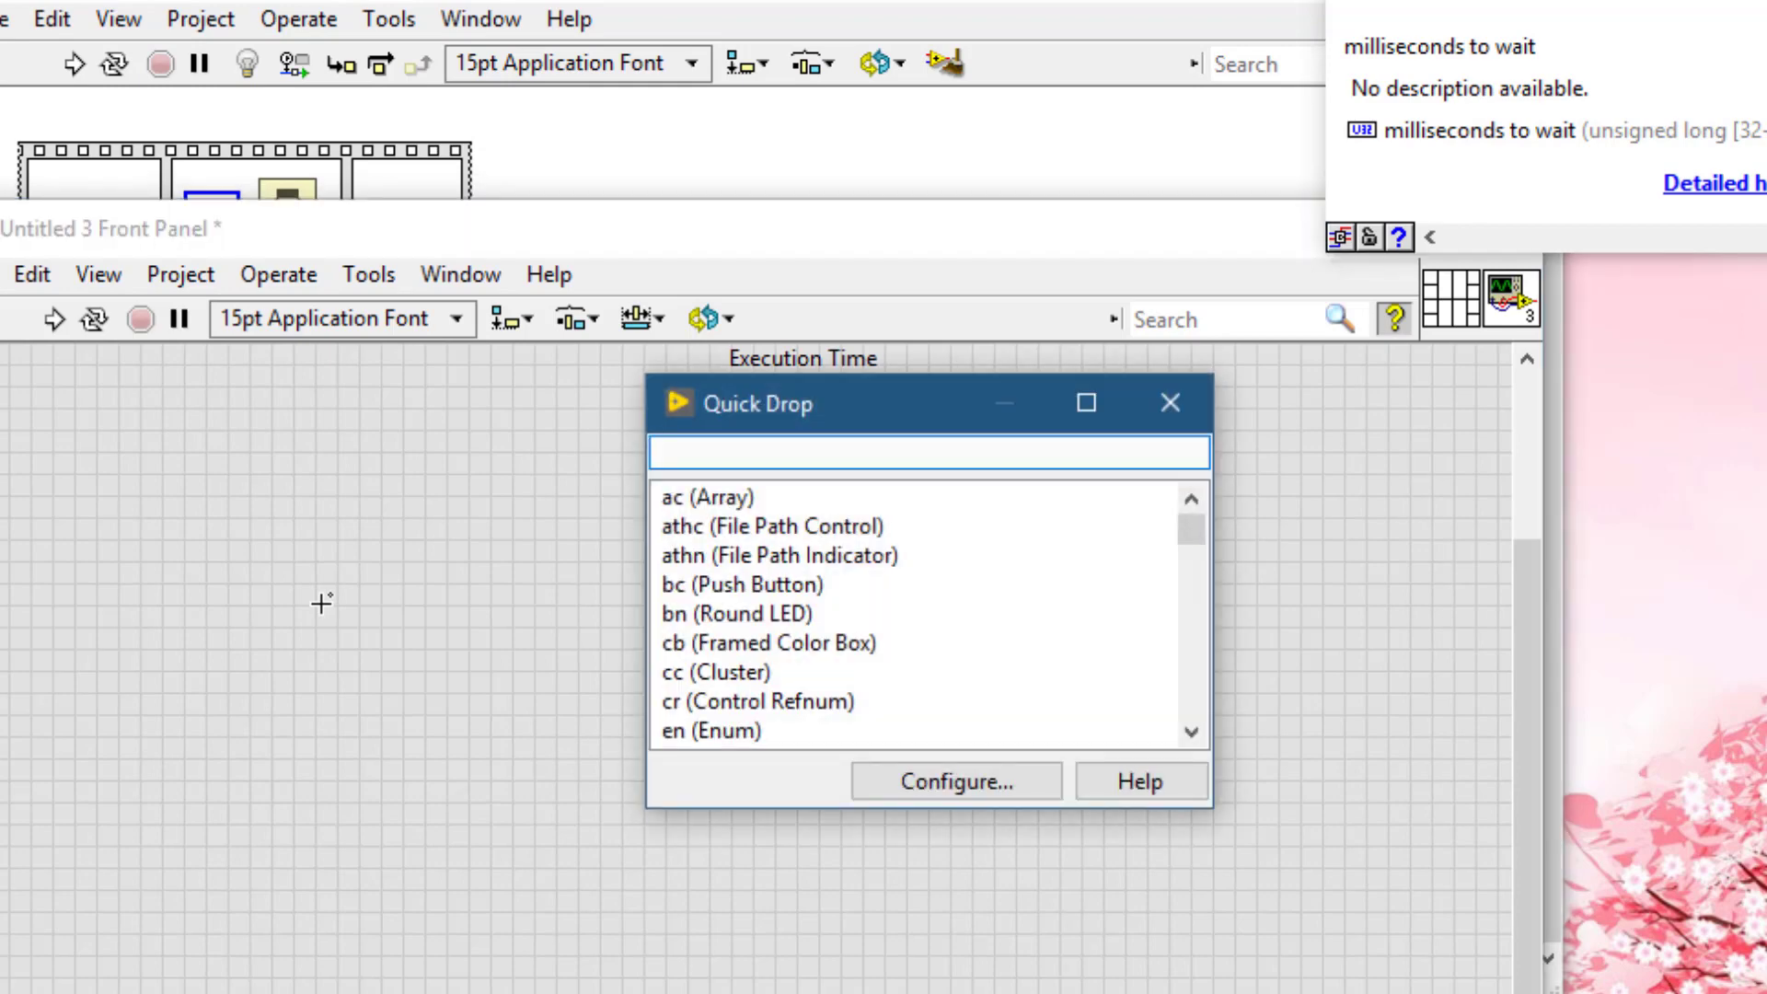
Step: Place the error in and error out clusters via a Quick Drop 'err' search
text(err)
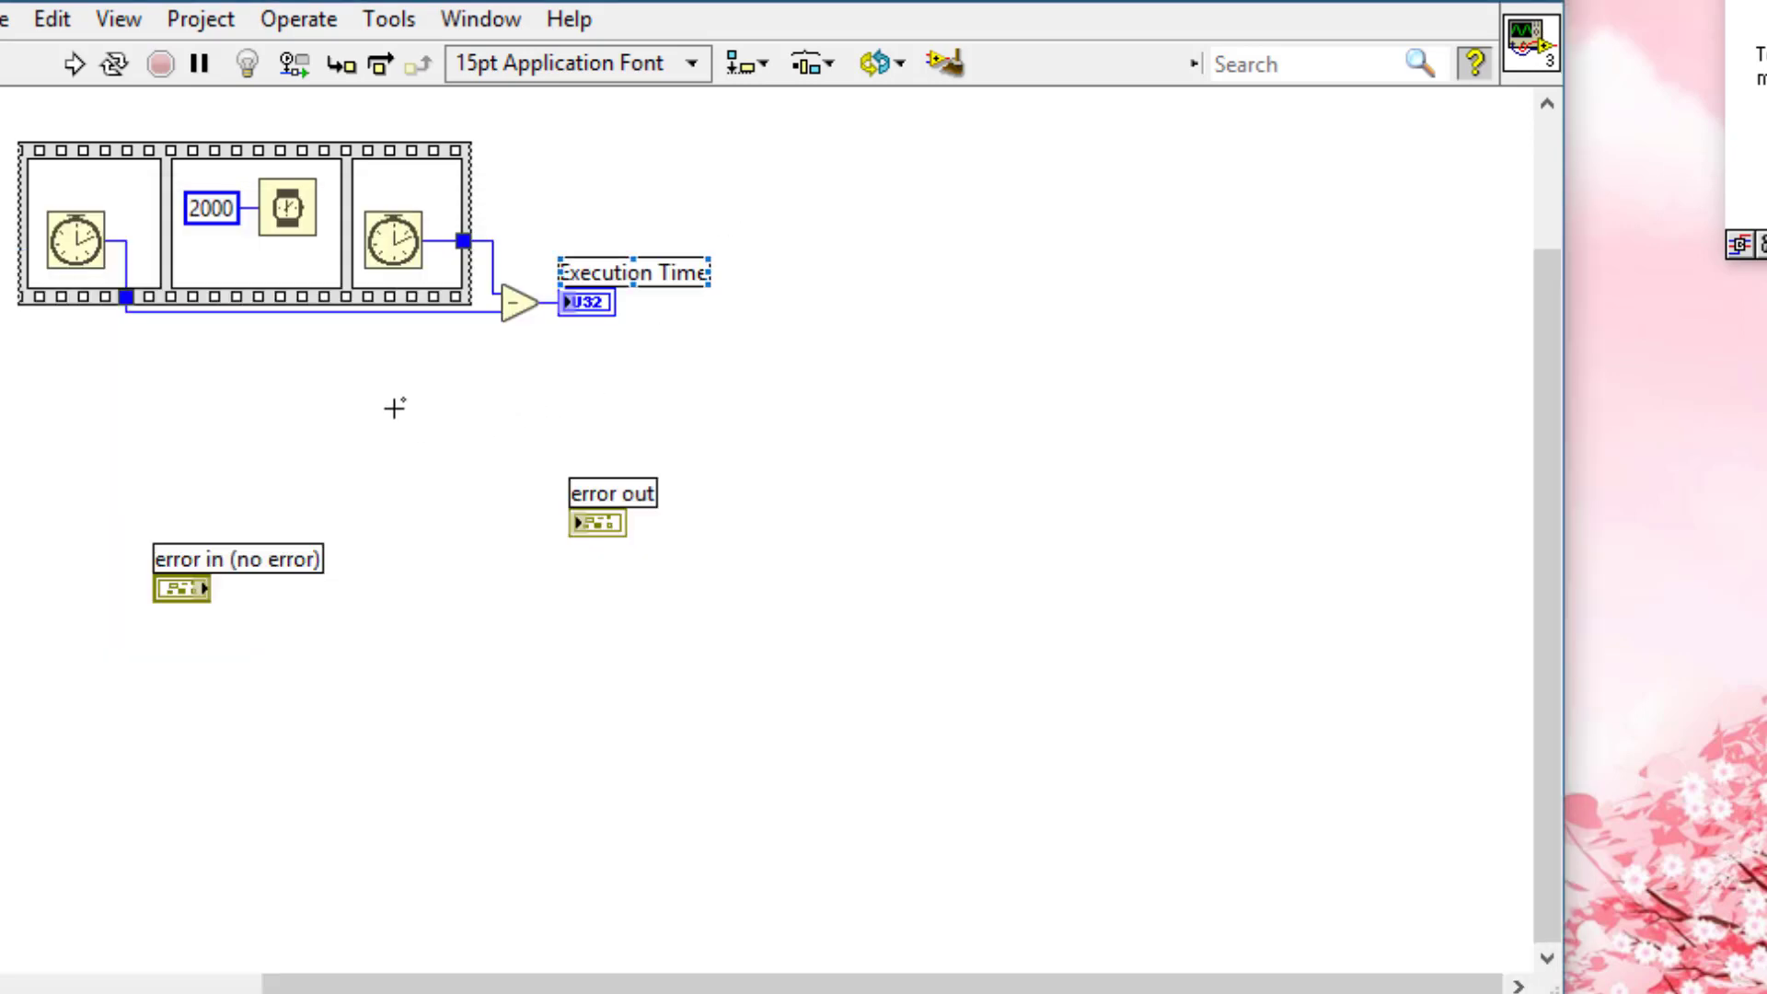
key(ctrl+space)
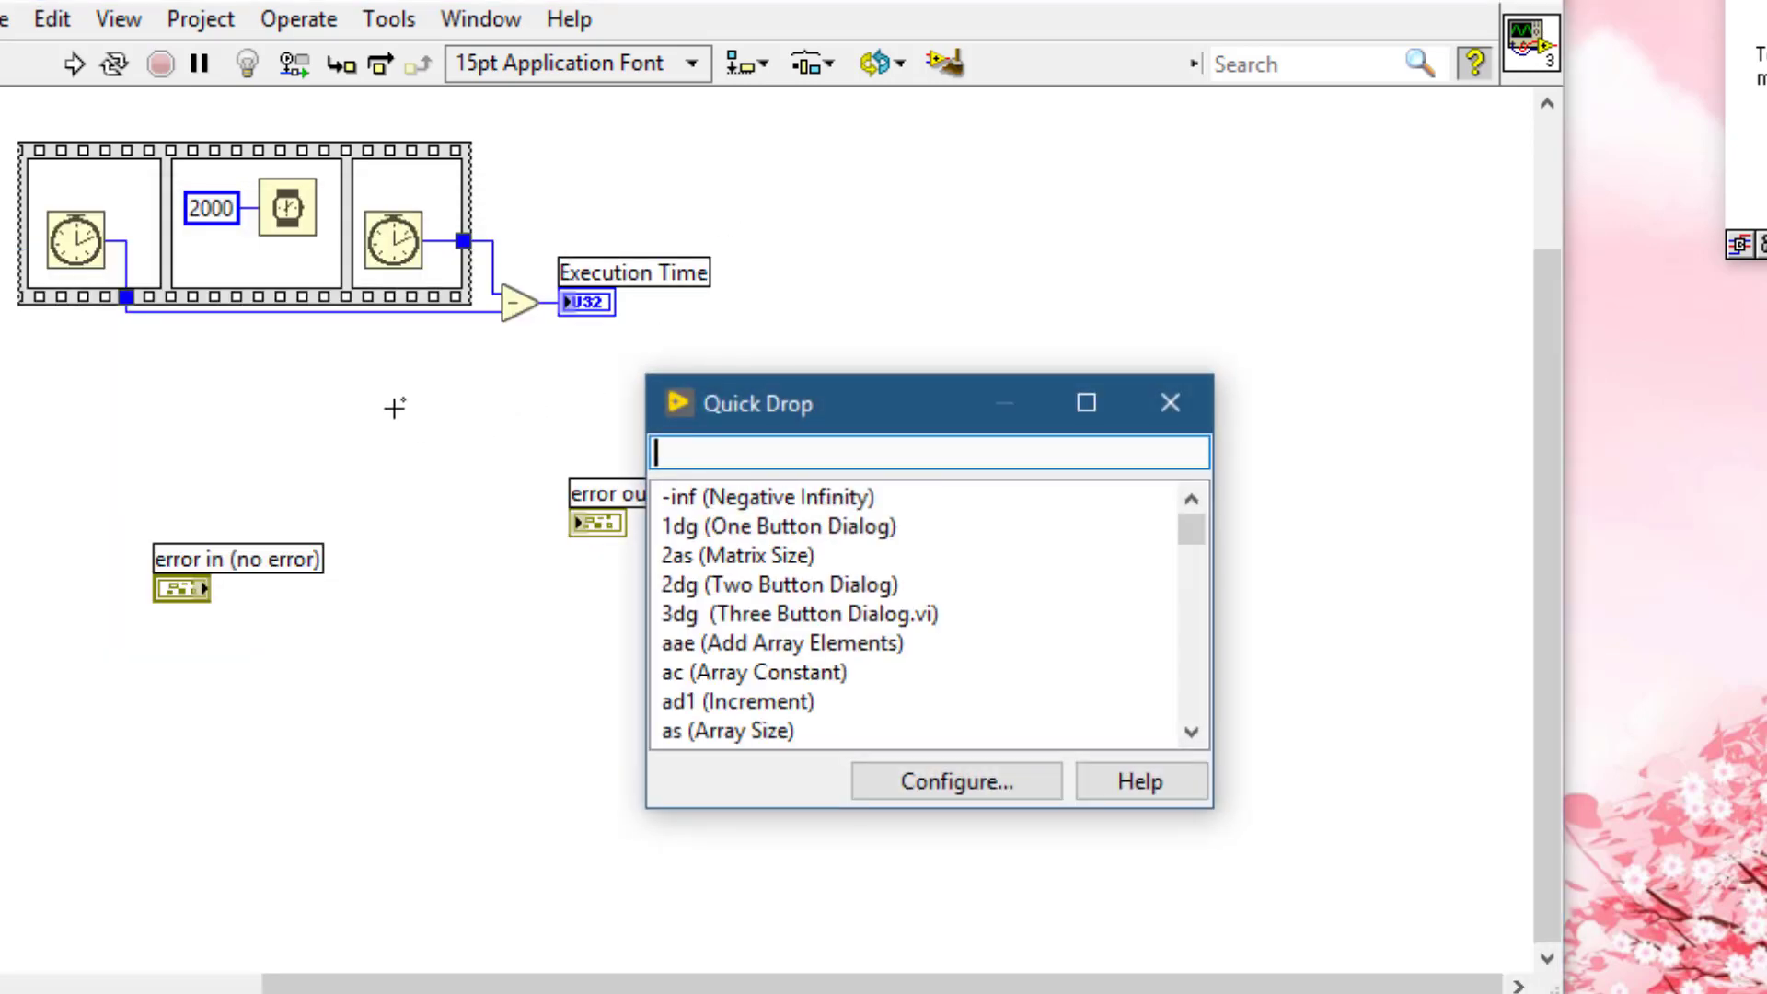
Step: Drop a flat sequence, move error out to its right, and add One Button Dialog inside
text(flat)
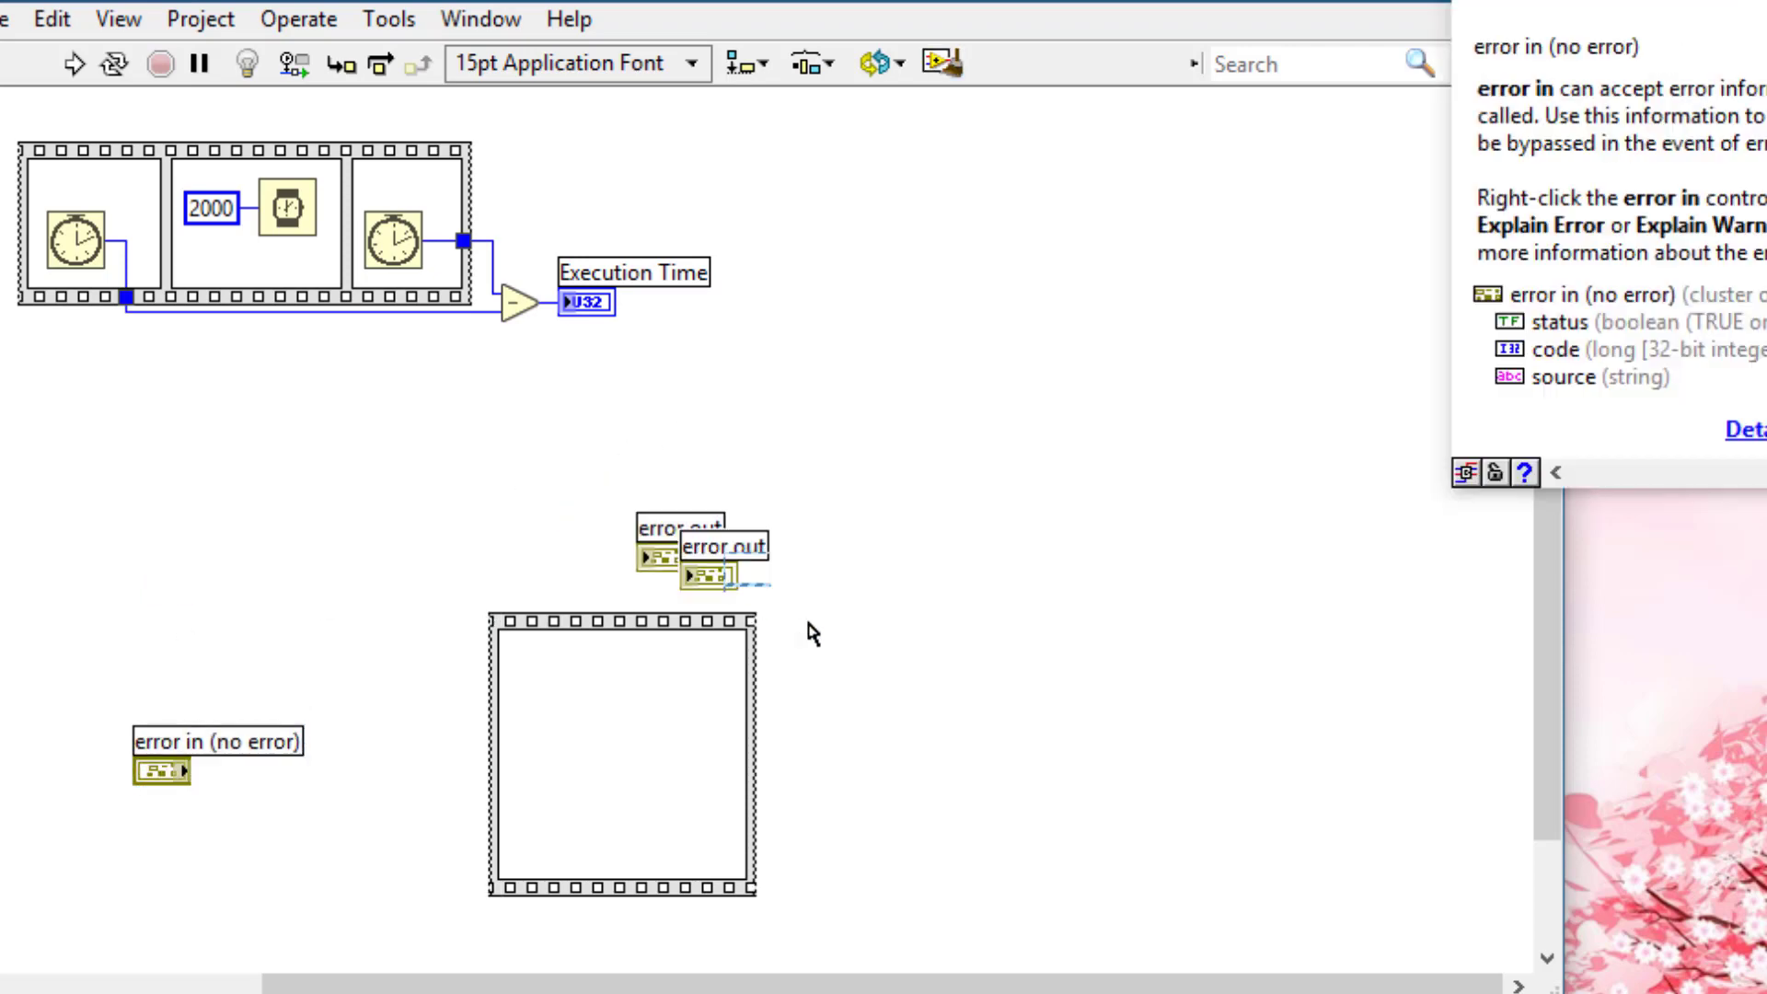
drag(721, 561, 939, 757)
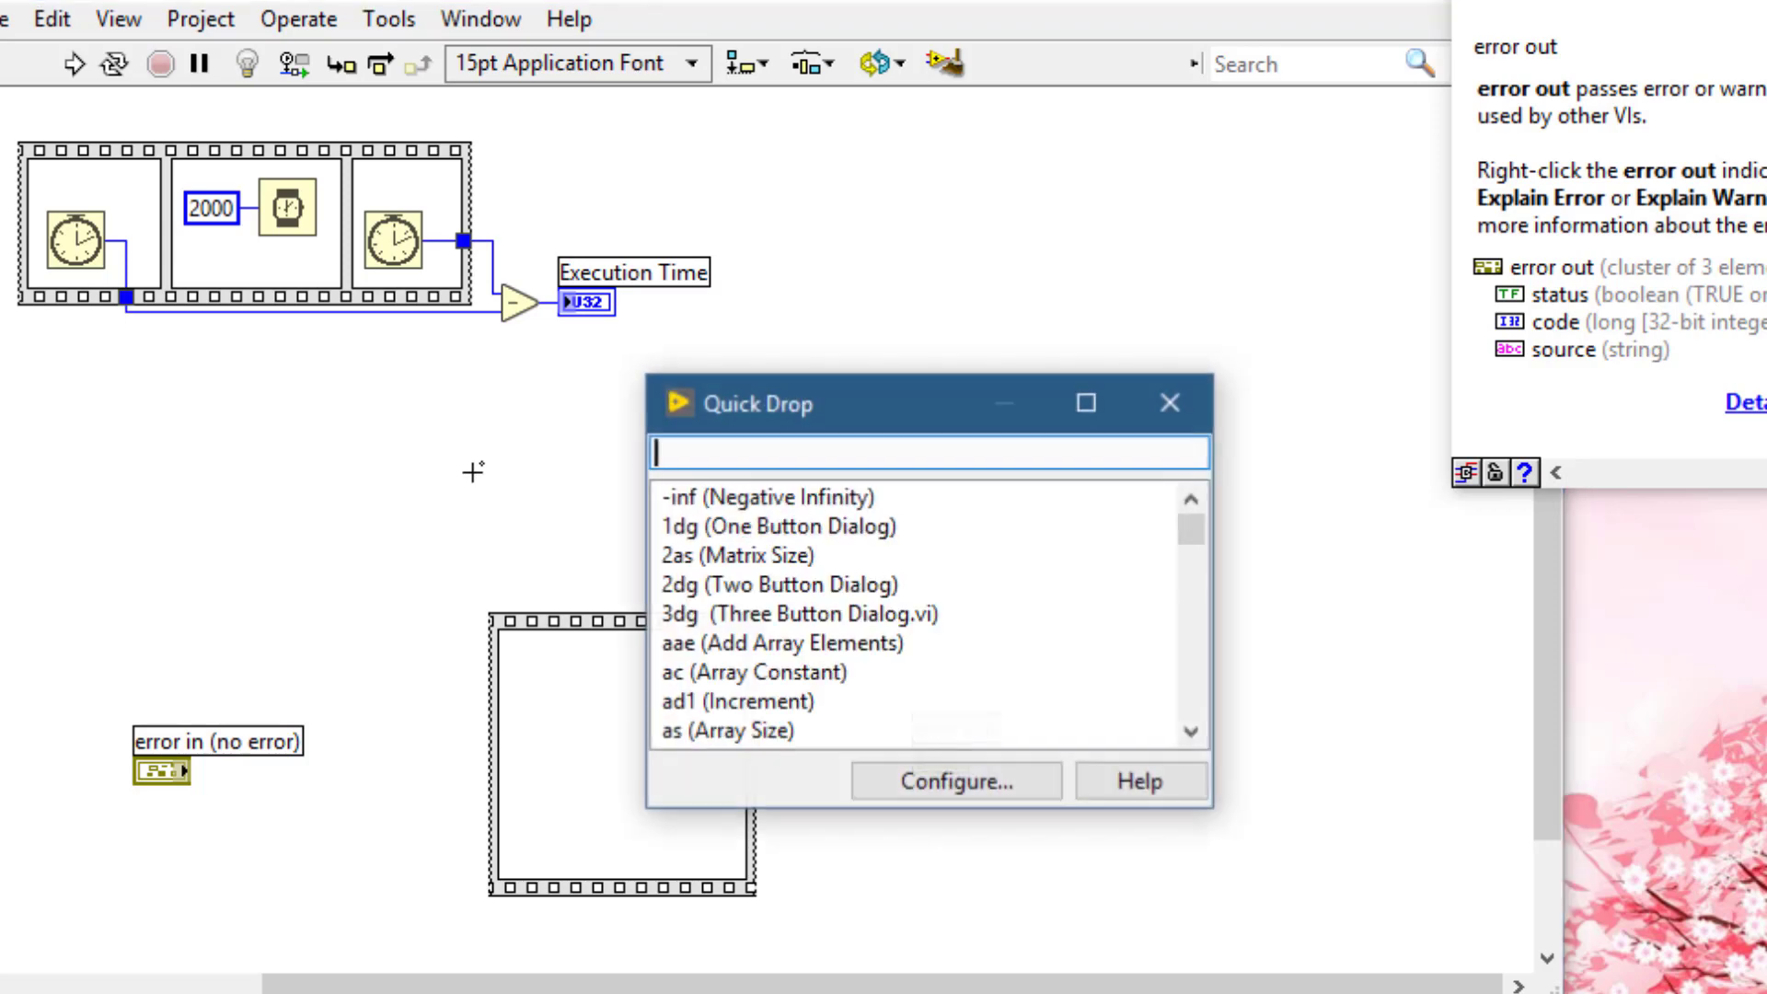
text(one)
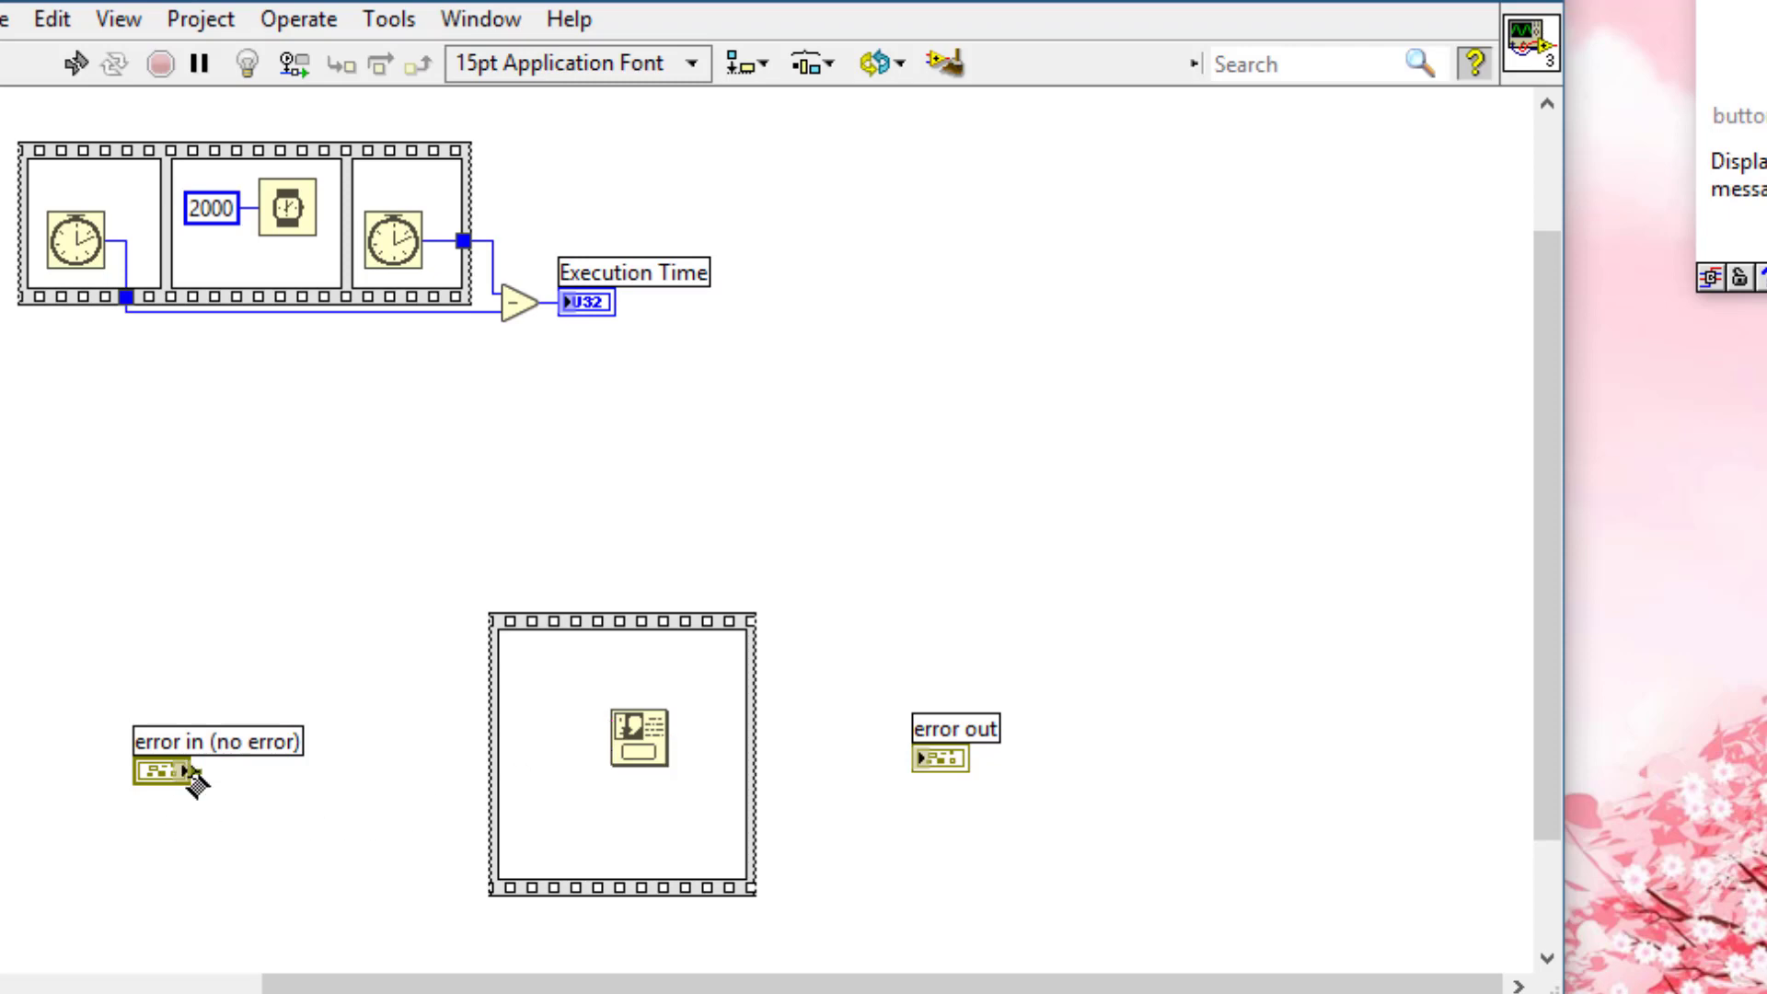
Step: Wire error in through the sequence frame to error out, past the one-button dialog
drag(181, 773, 502, 789)
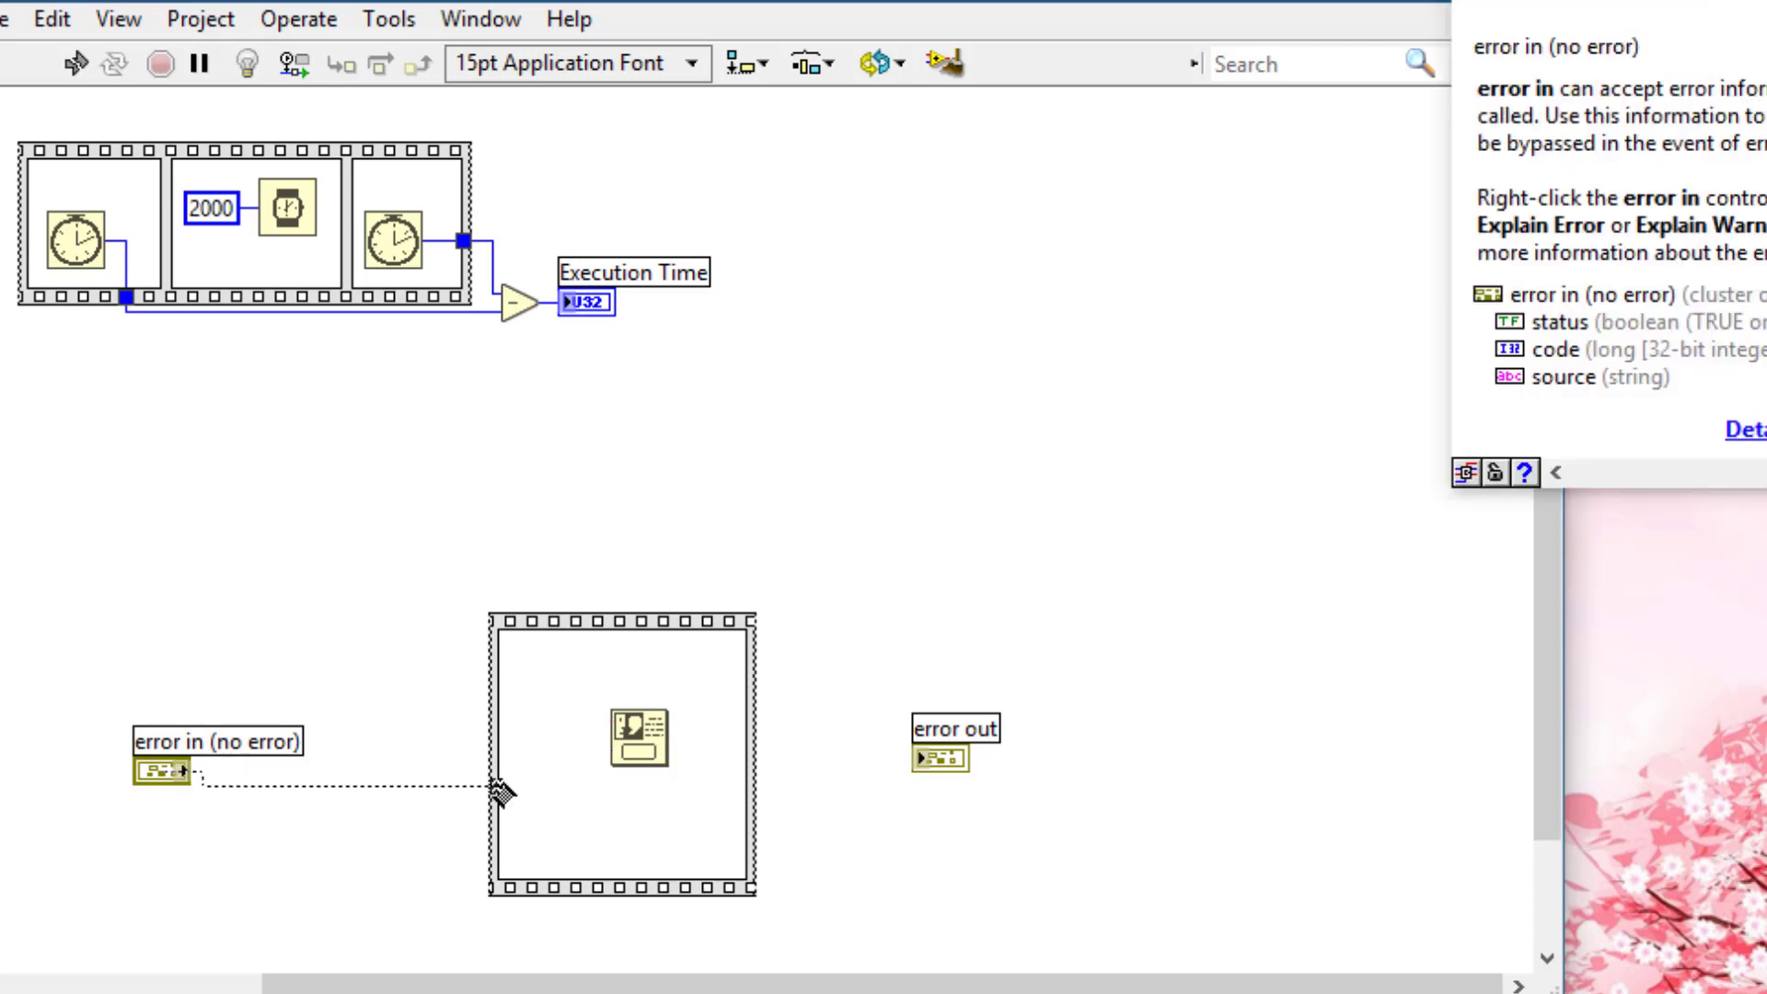
drag(192, 772, 501, 772)
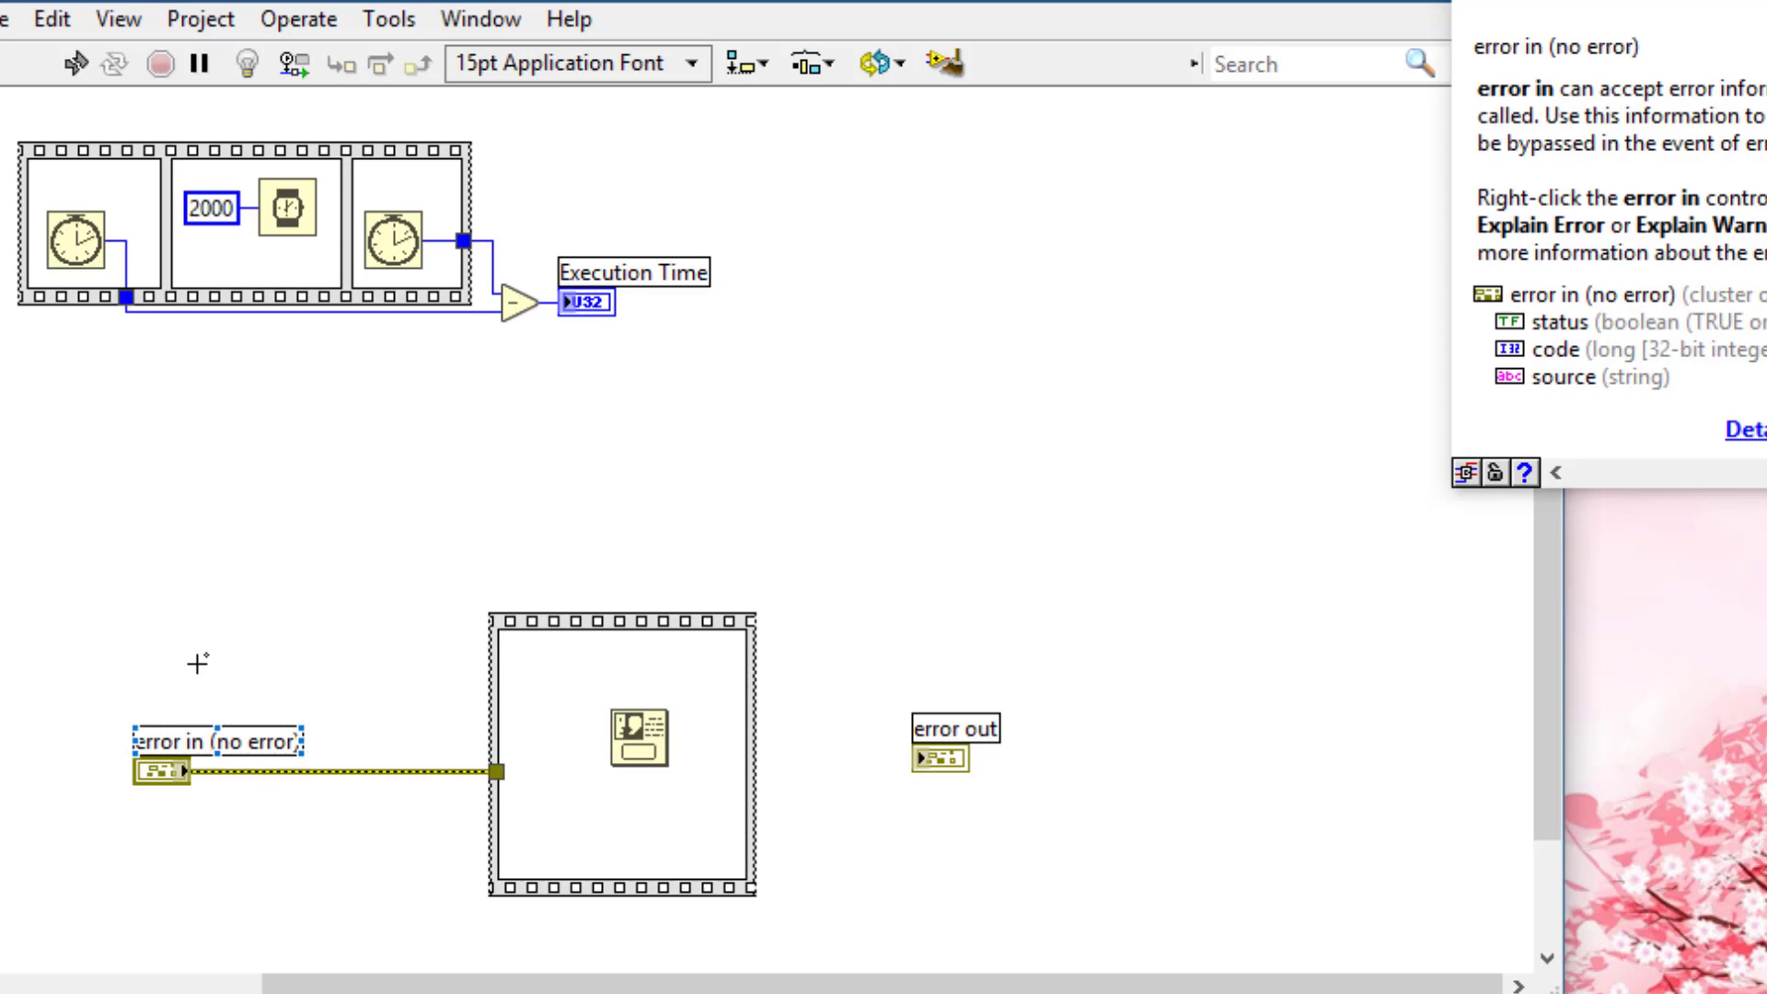
mouse_move(659, 738)
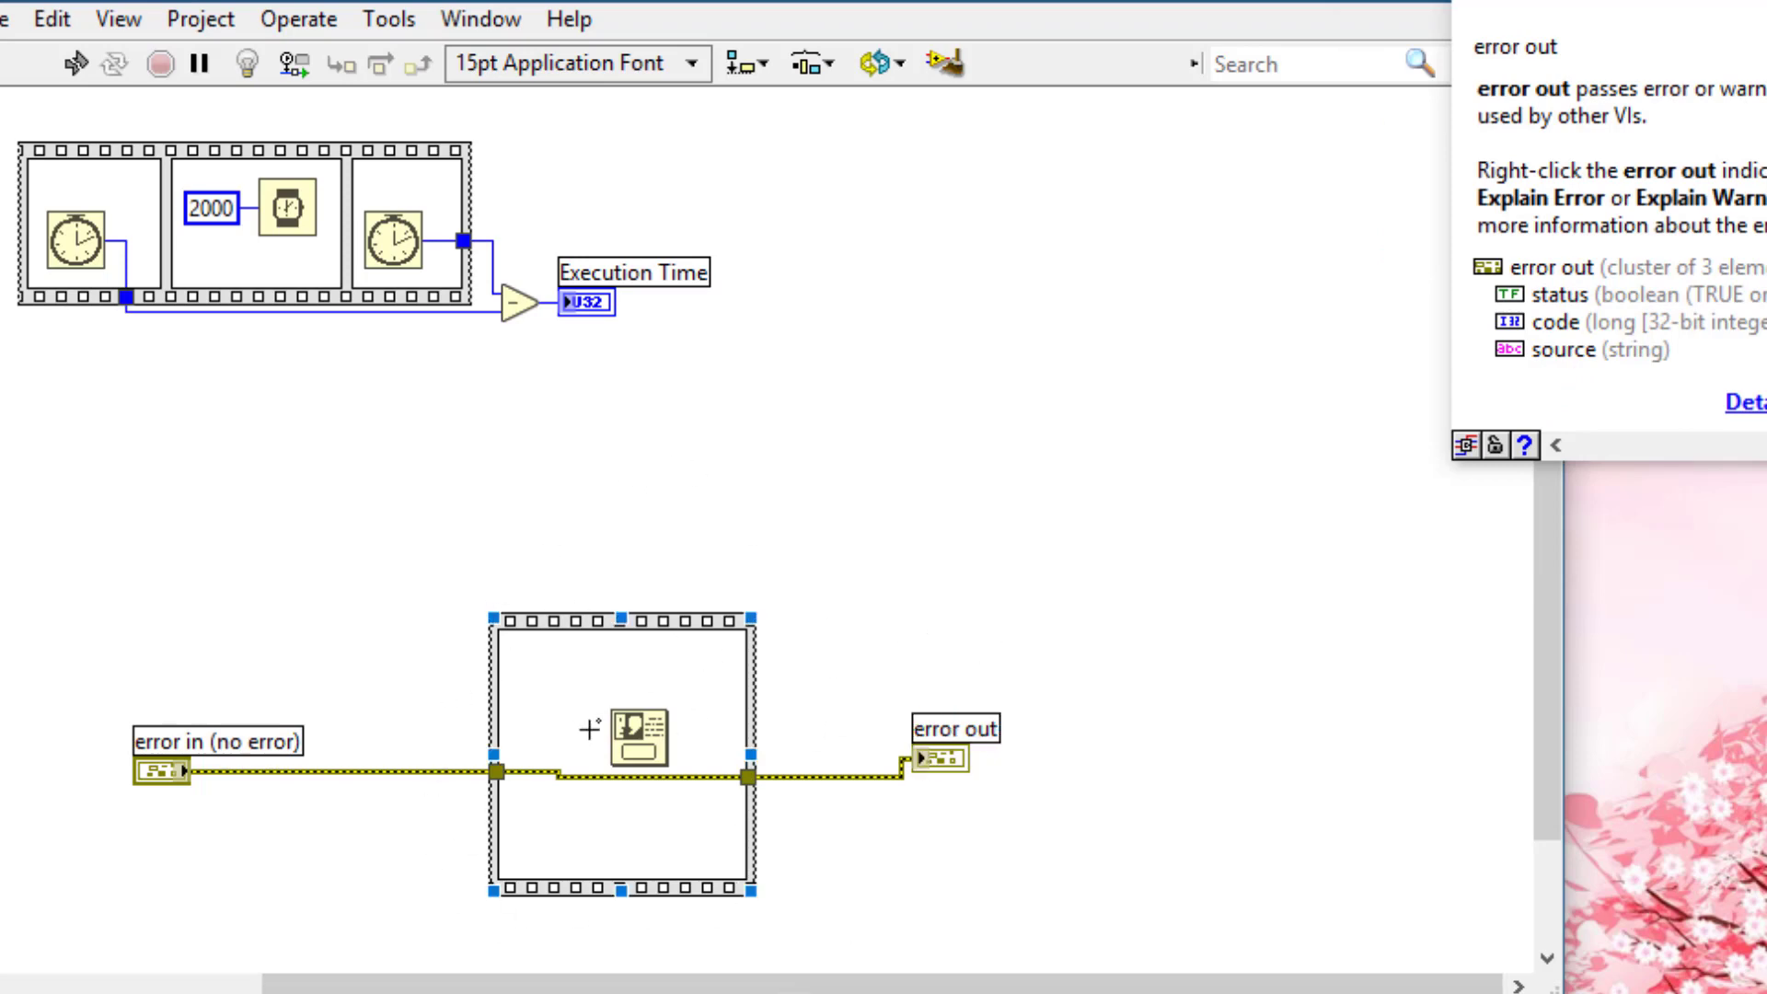
right_click(637, 738)
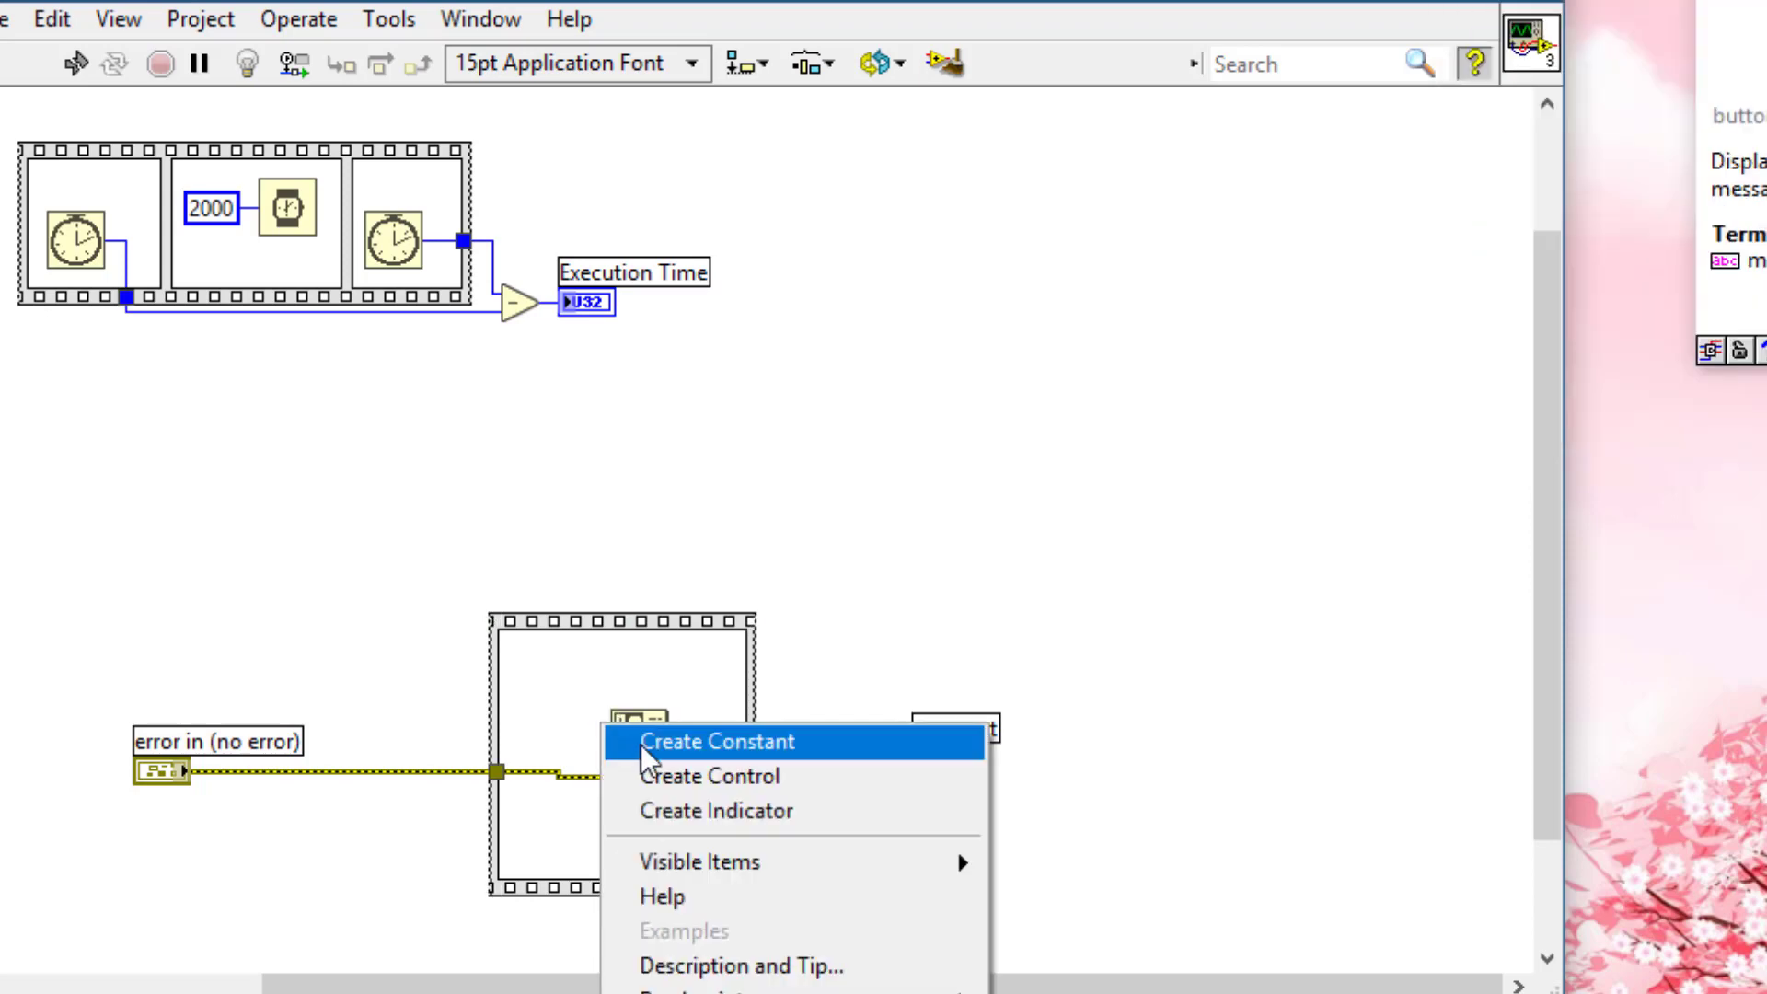
Step: Wire a string constant reading 'This Executed Second' to the one-button dialog's message
click(717, 741)
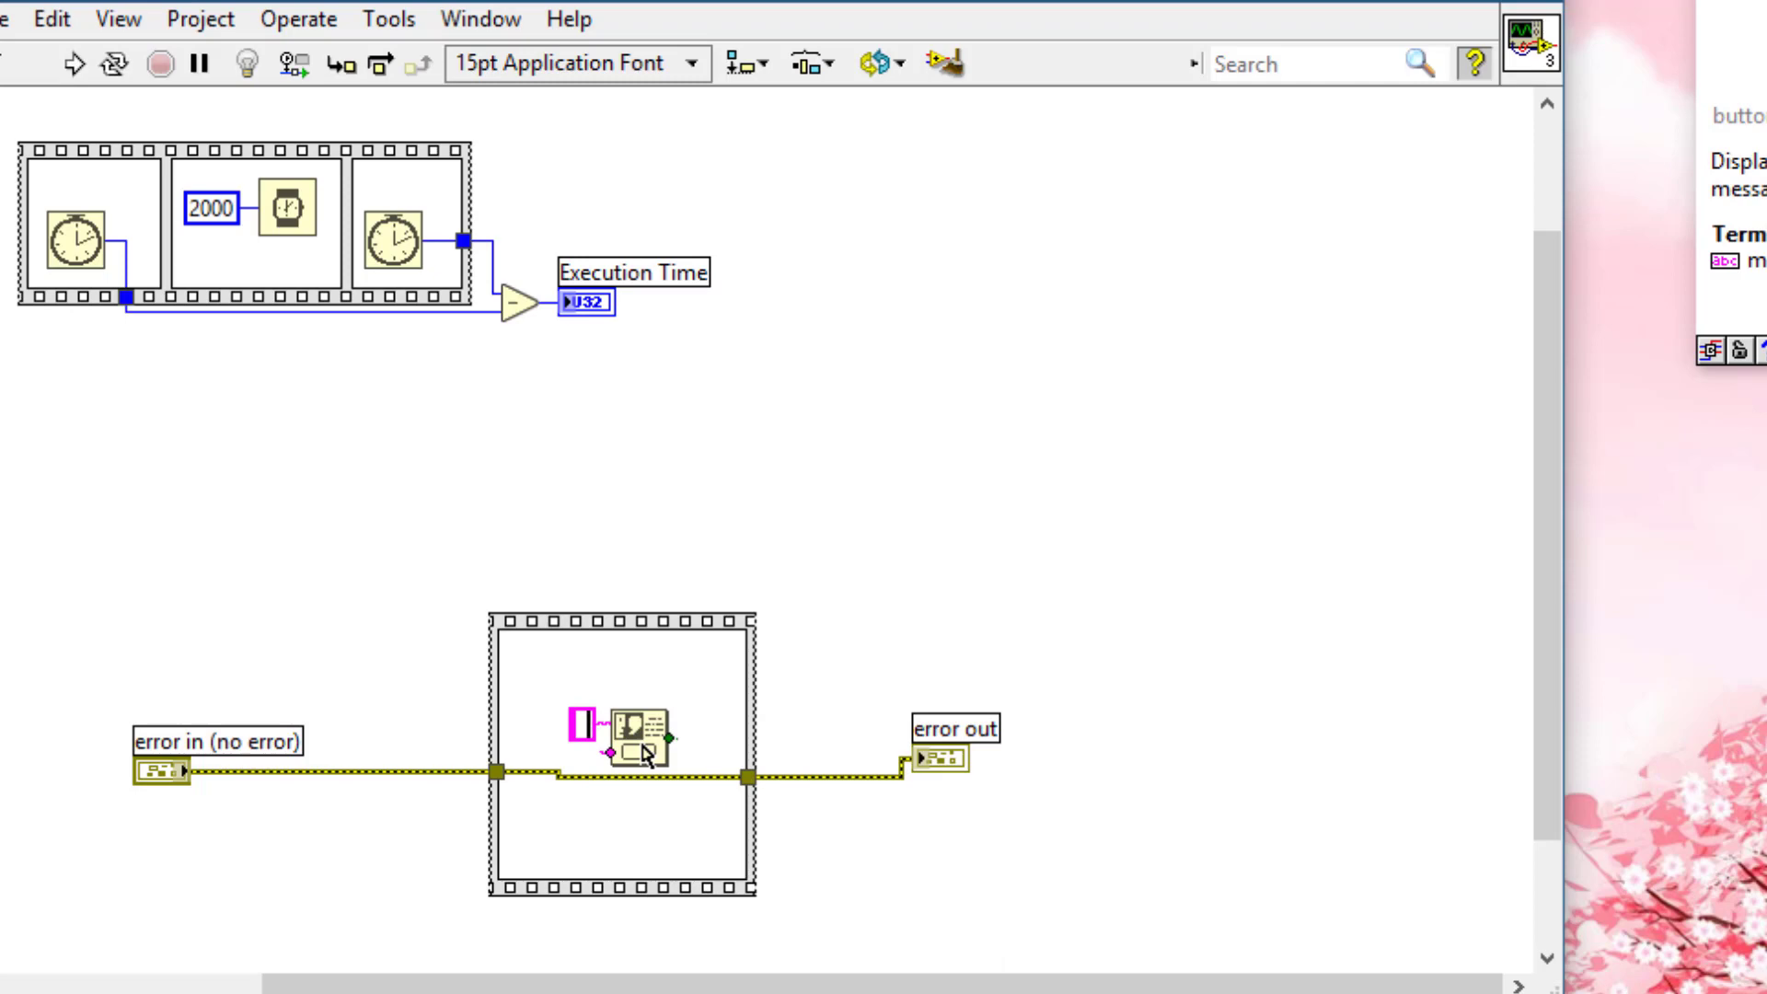
text(This)
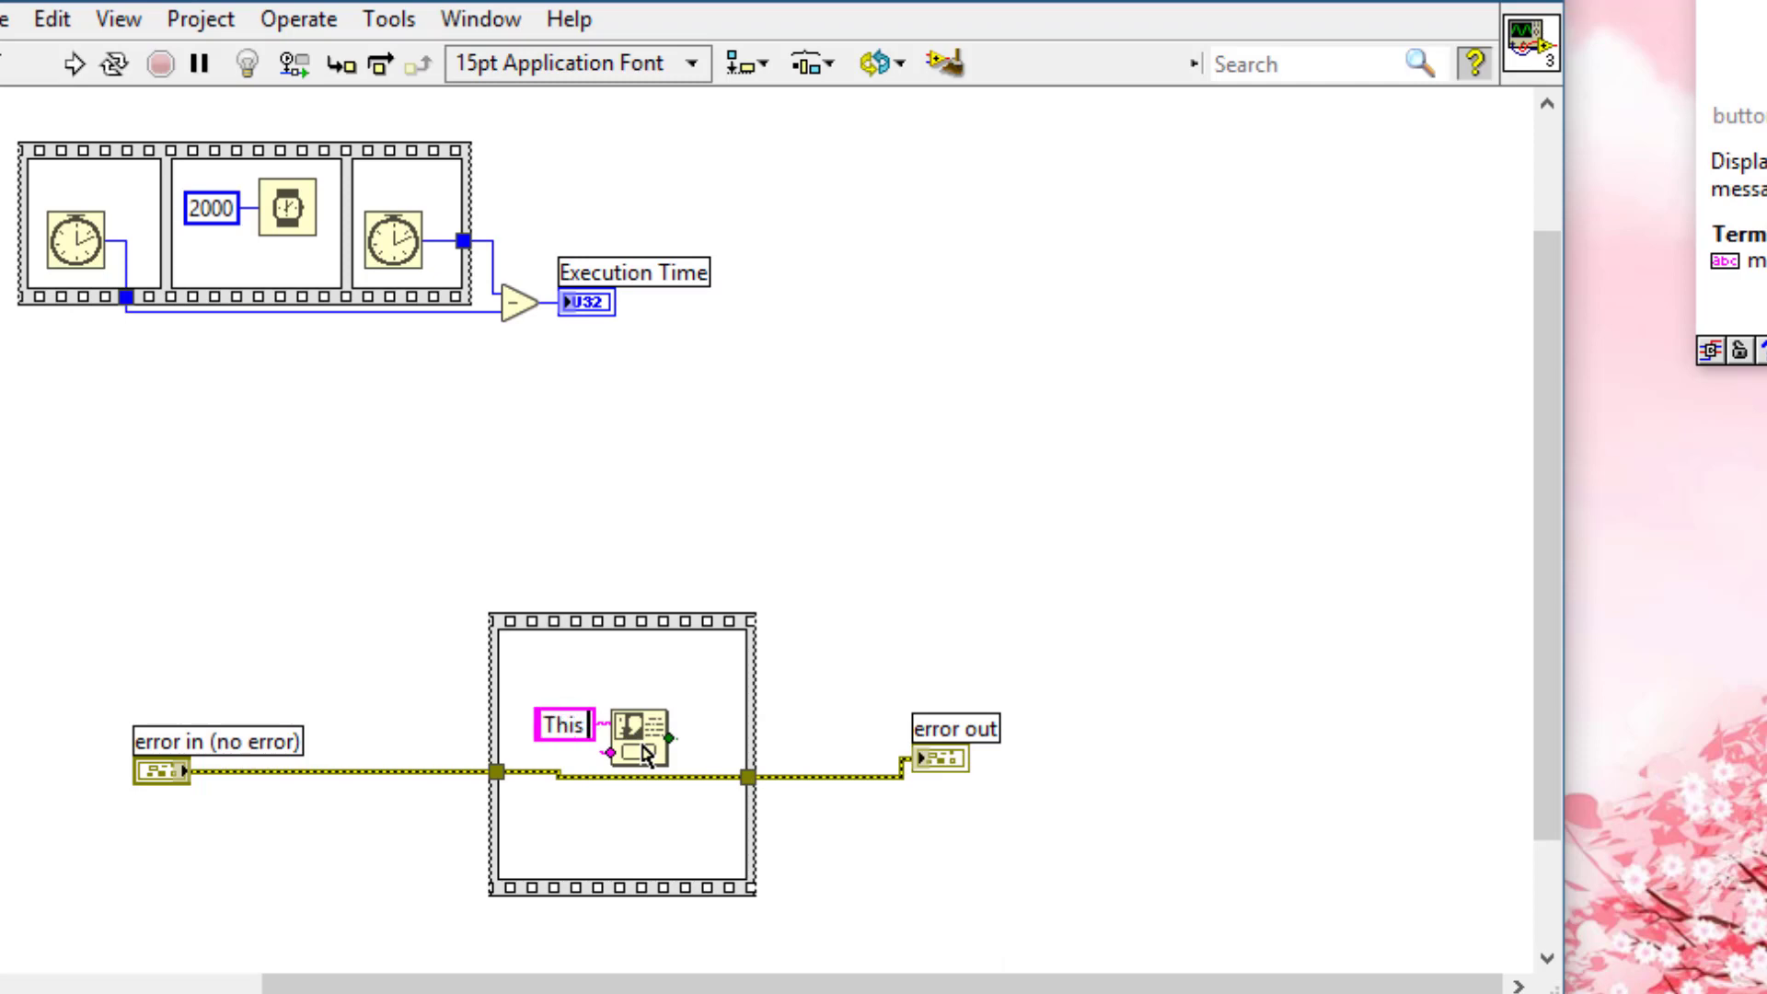
text(Executed)
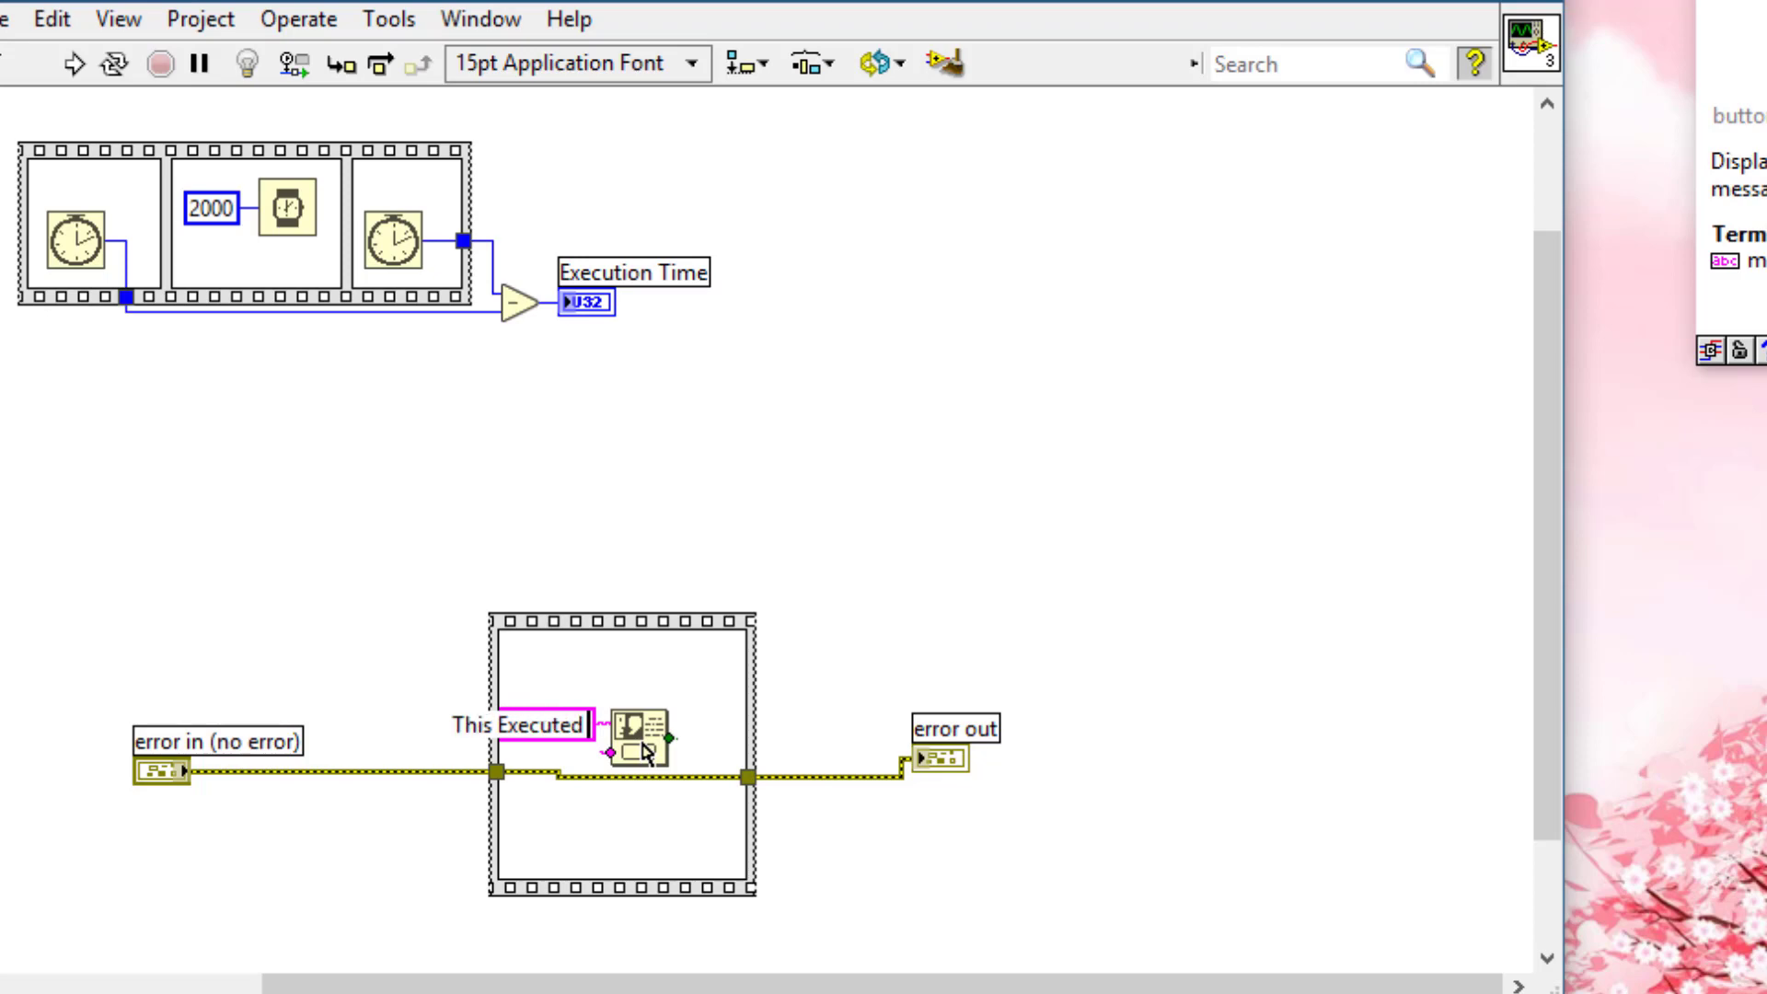
text(Sect)
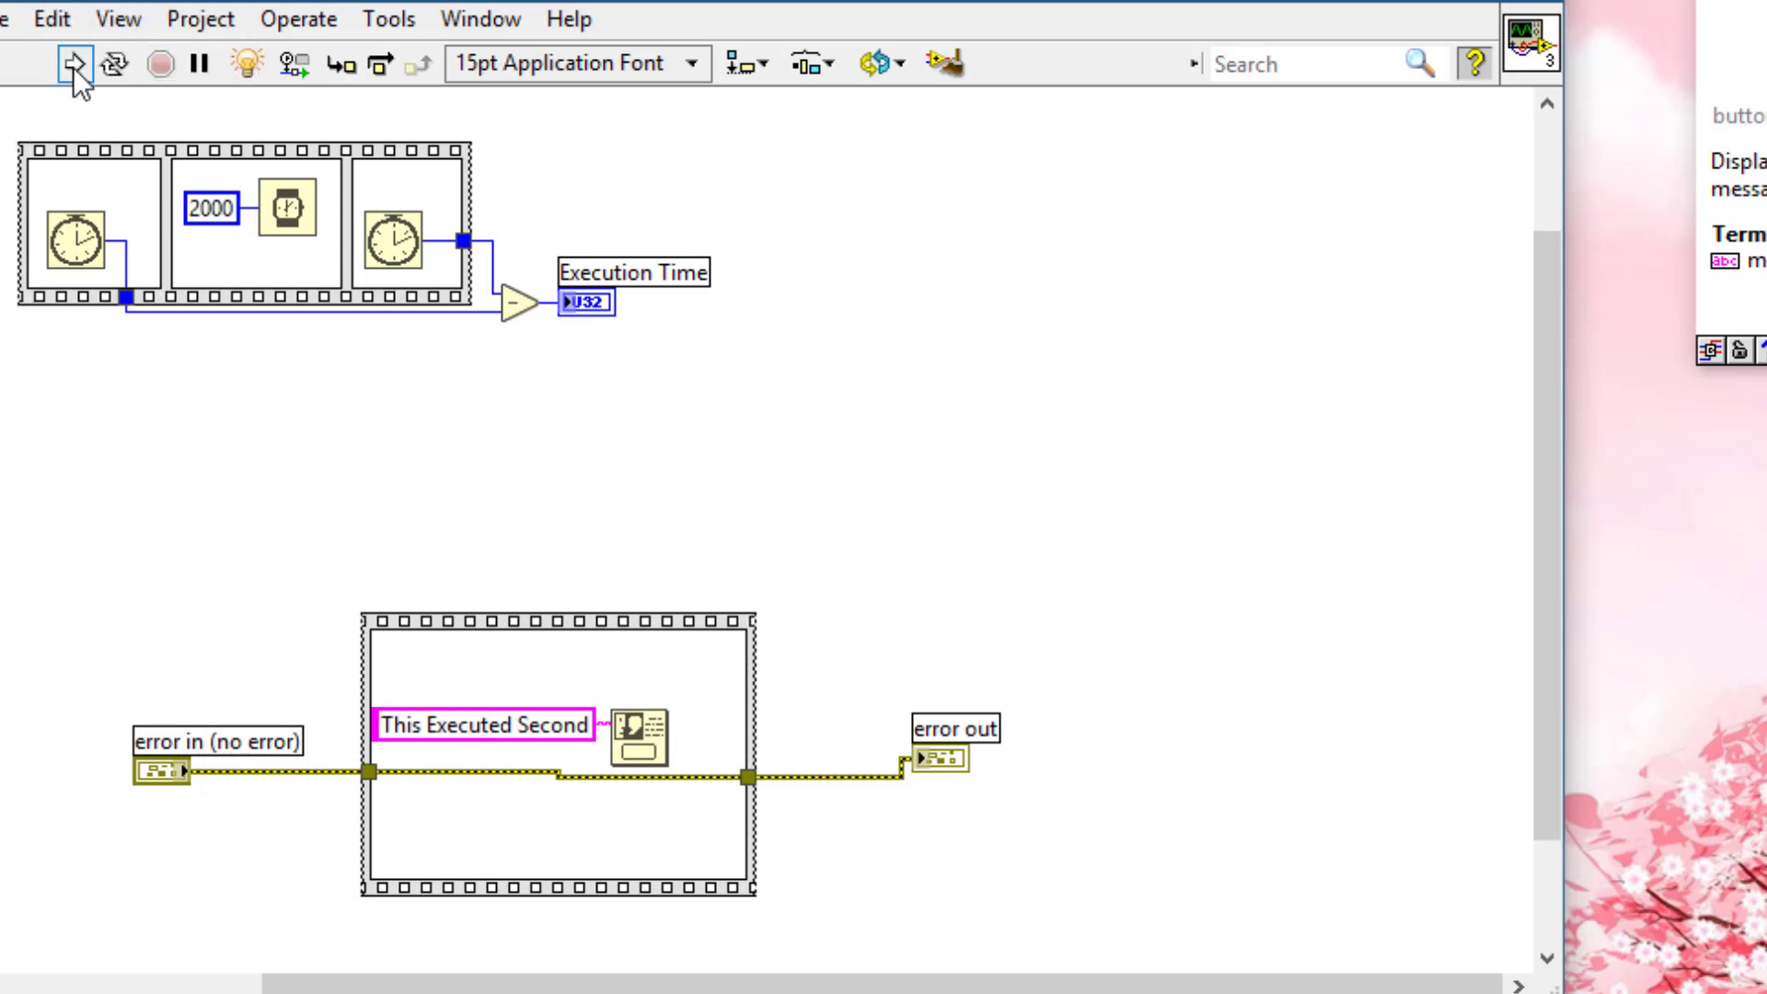
mouse_move(72, 62)
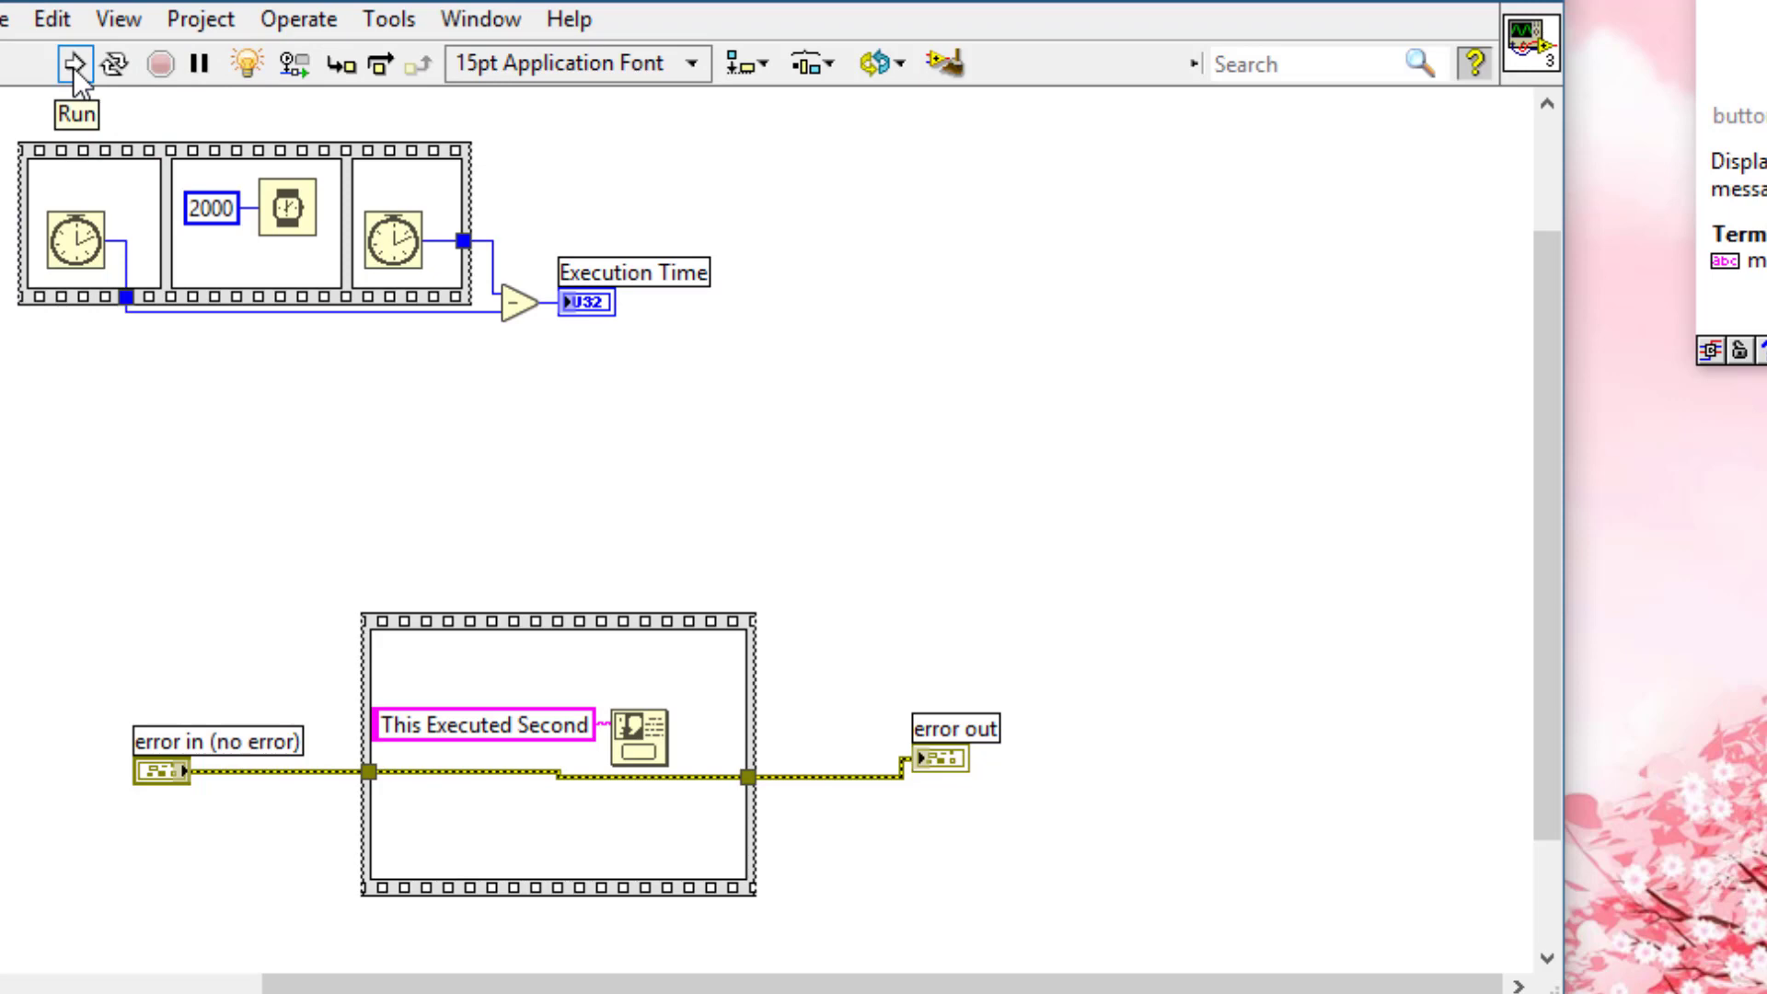
Step: Run the VI and click OK on the 'This Executed Second' dialog
click(71, 64)
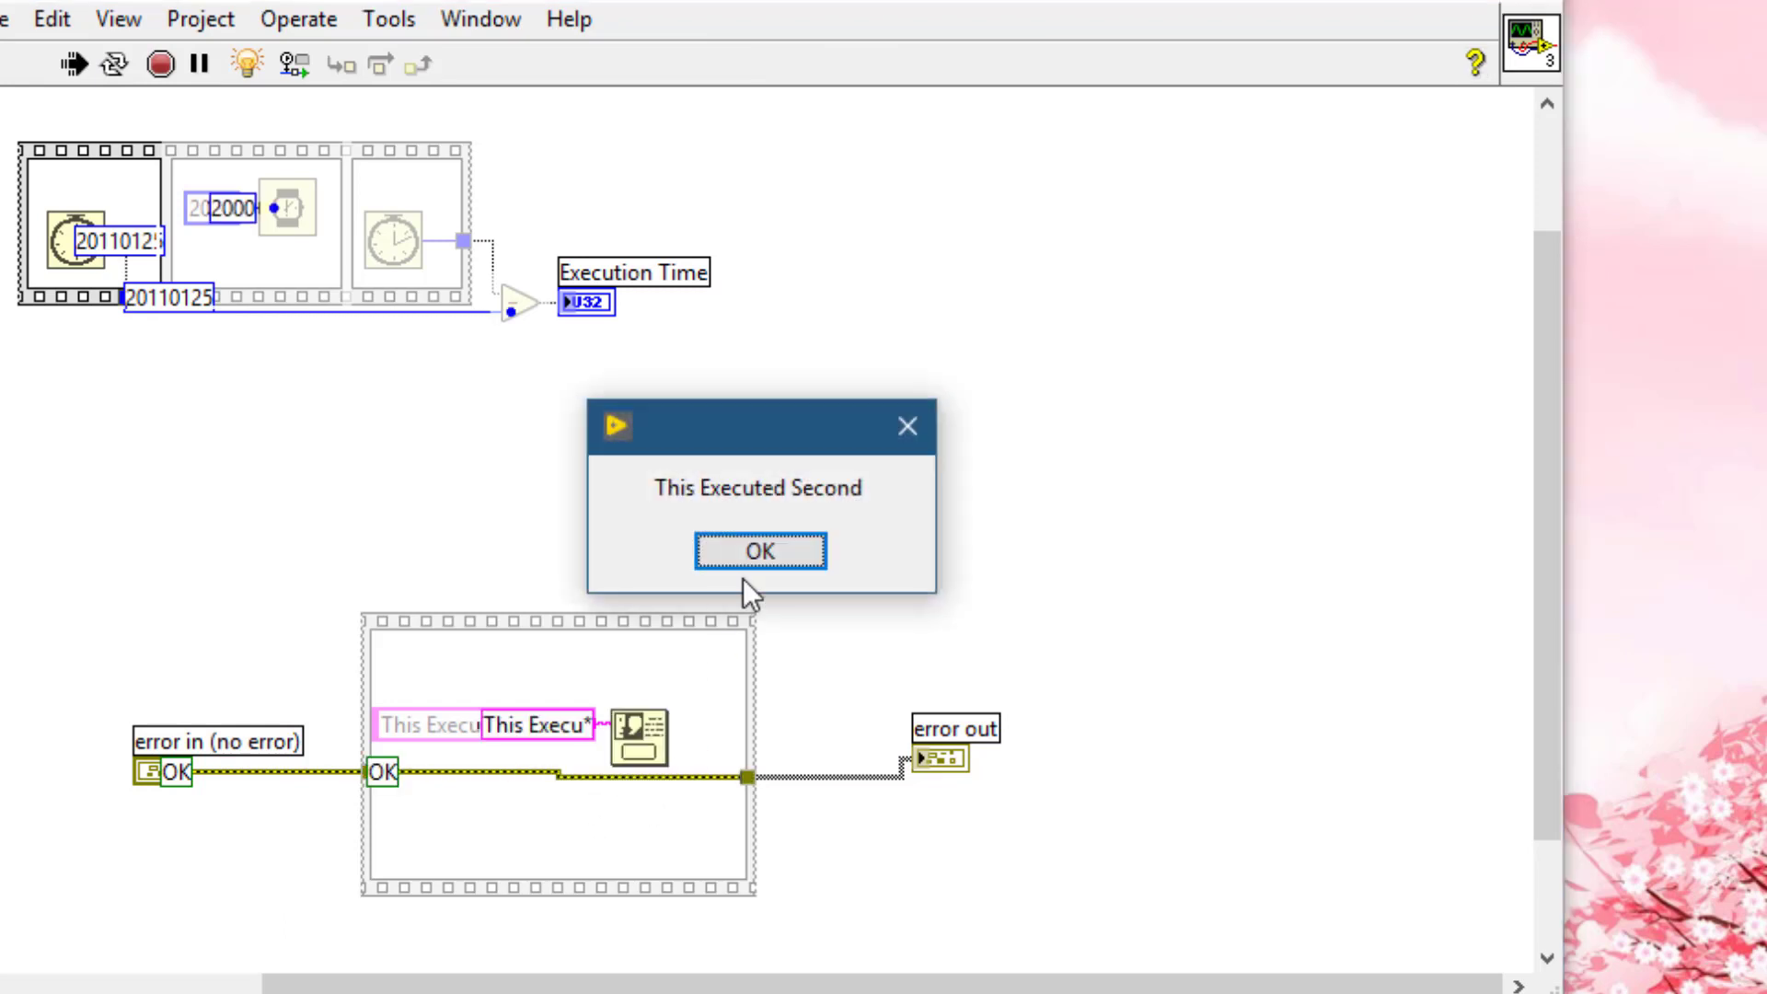
click(759, 551)
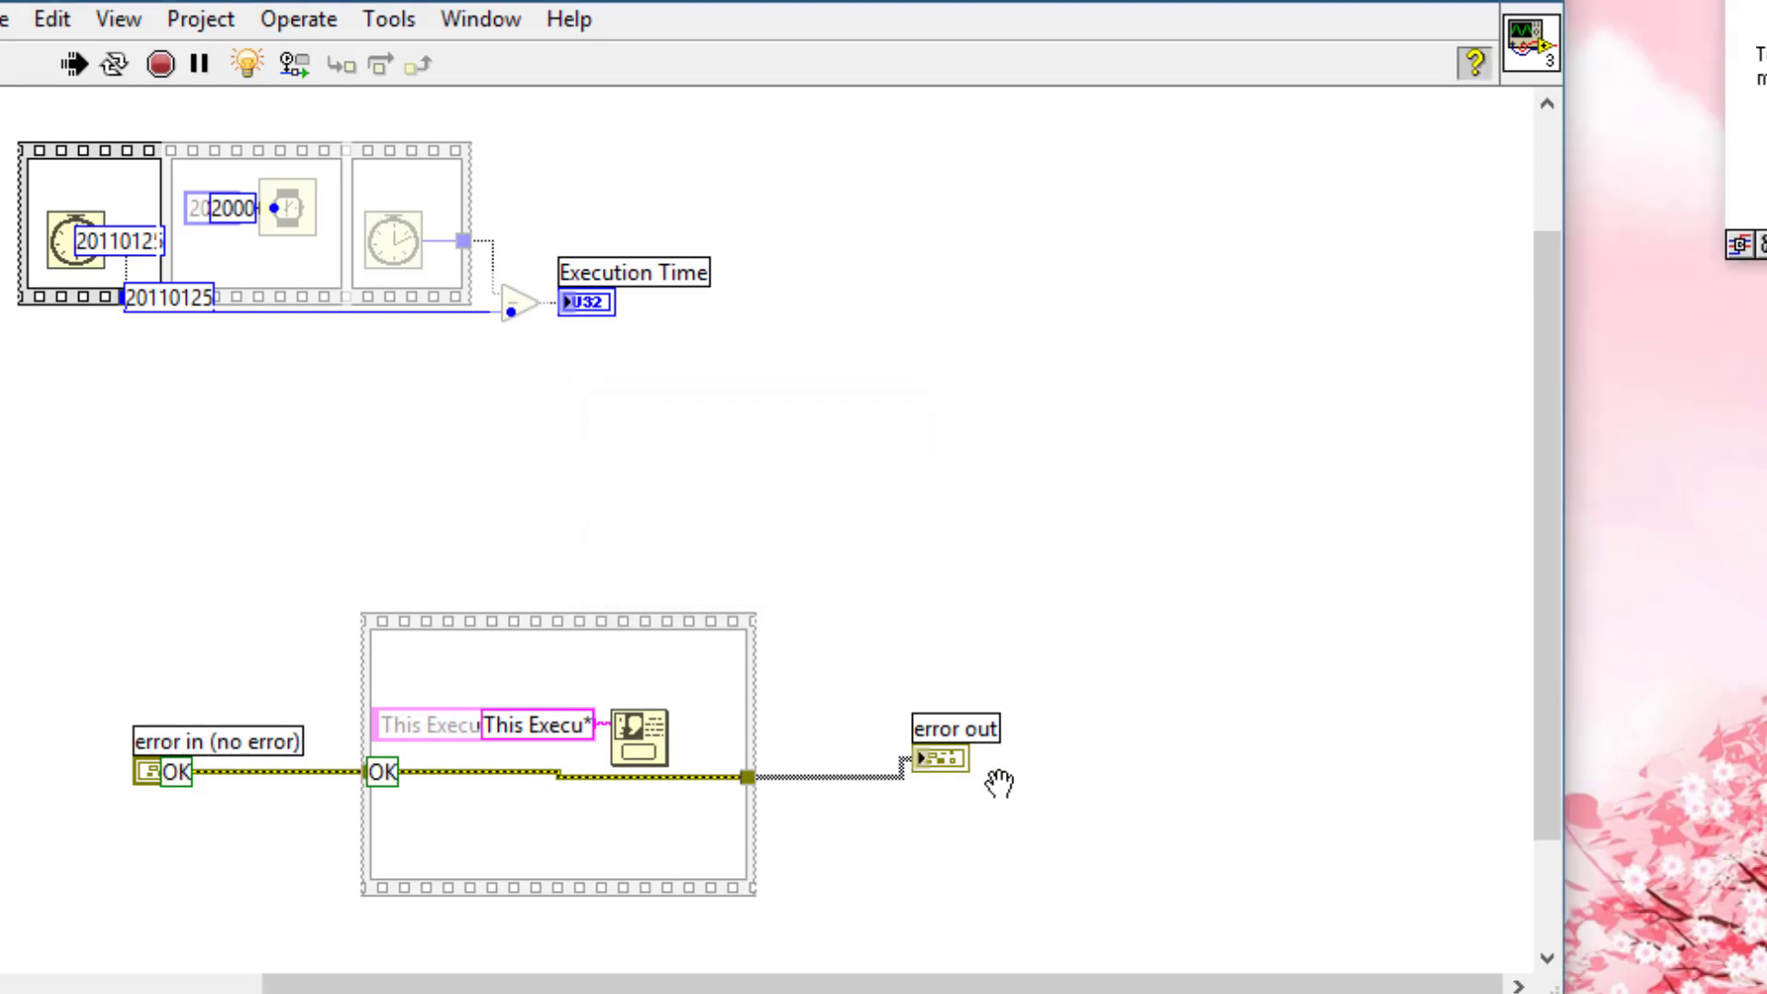